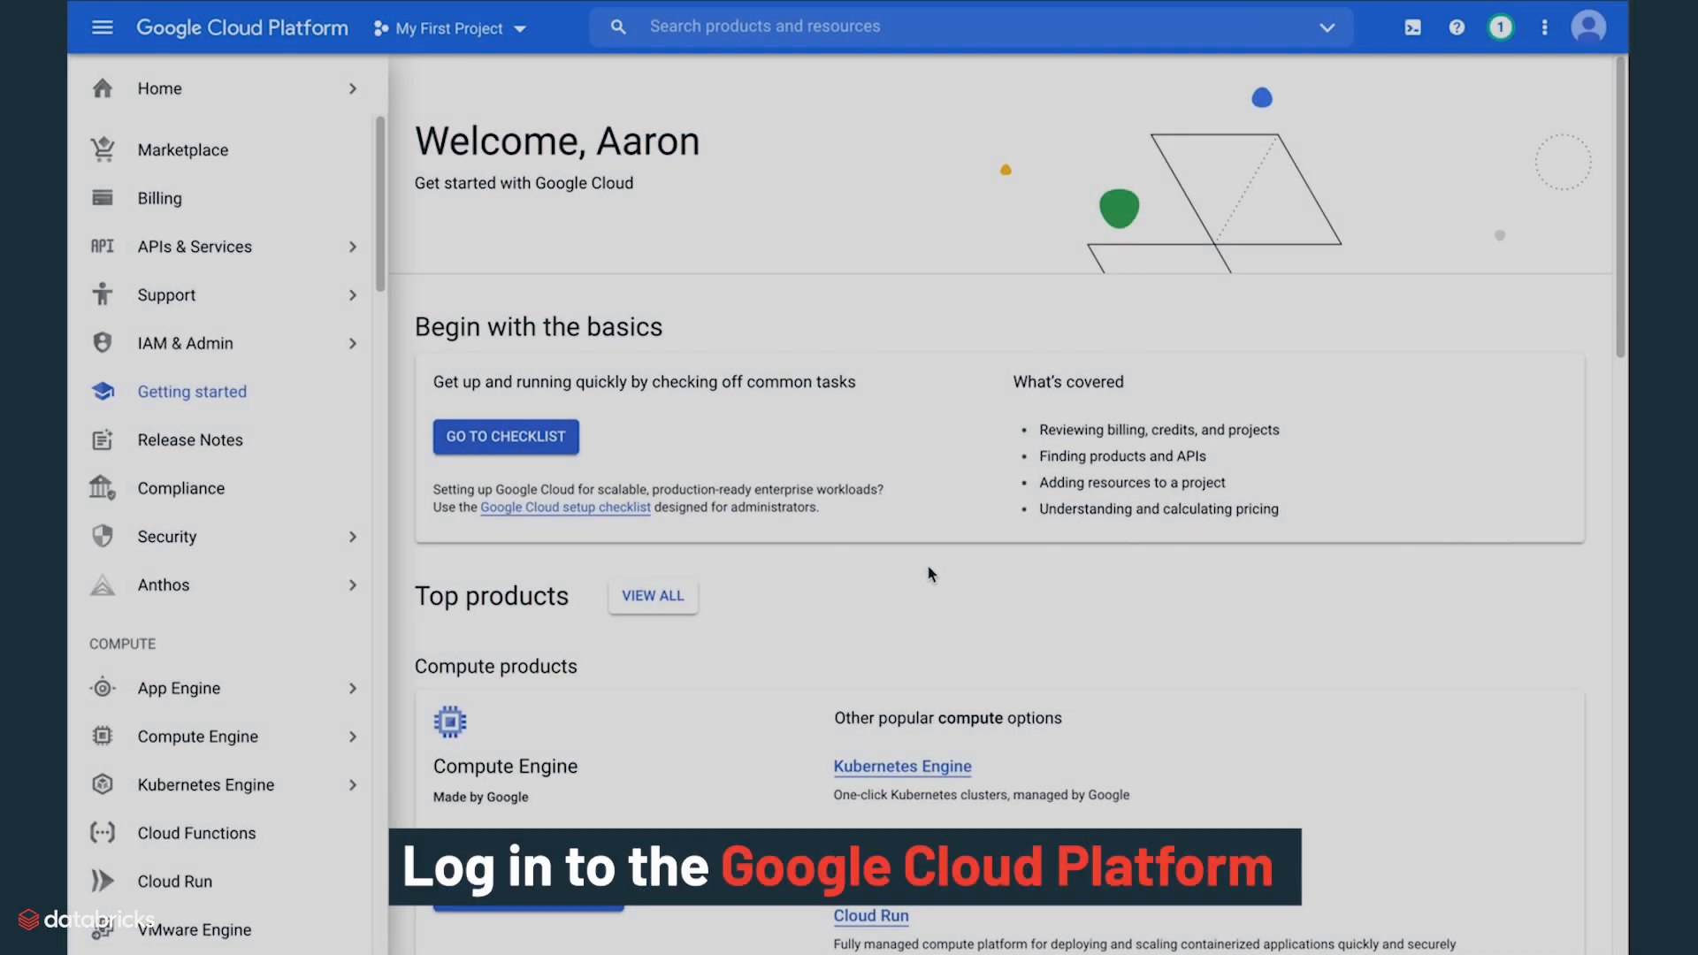
- Bring up the project selector showing My First Project as the current project
{"action": "type", "text": "billing"}
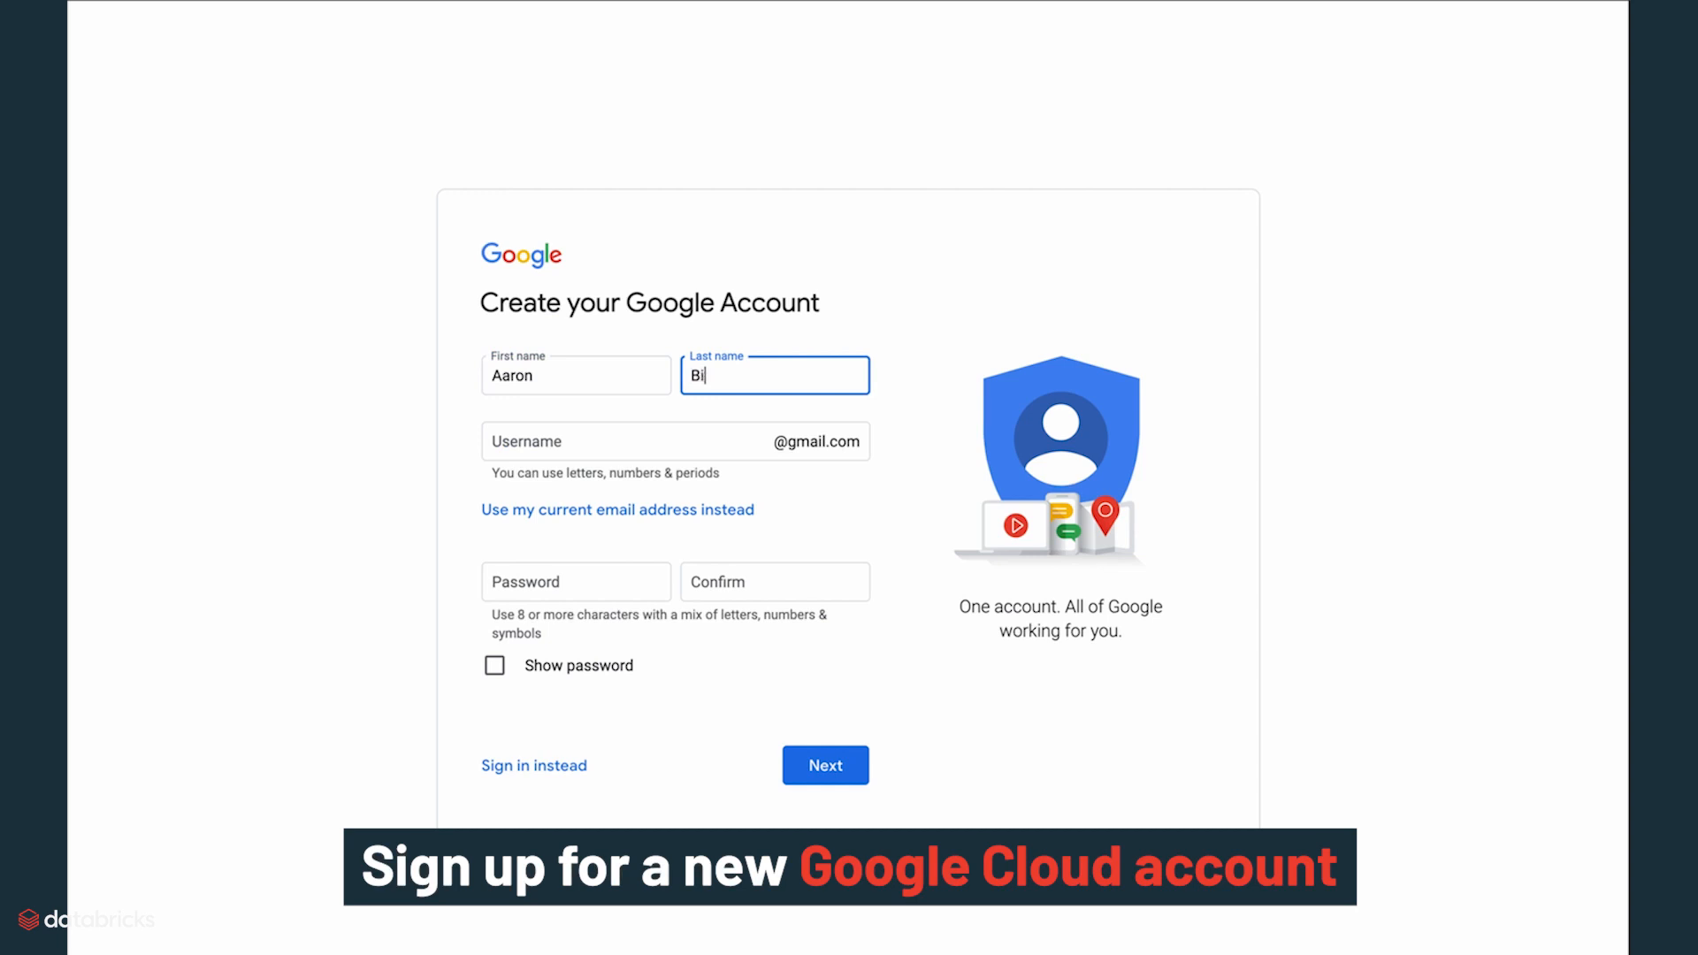
{"action": "type", "text": "mycool"}
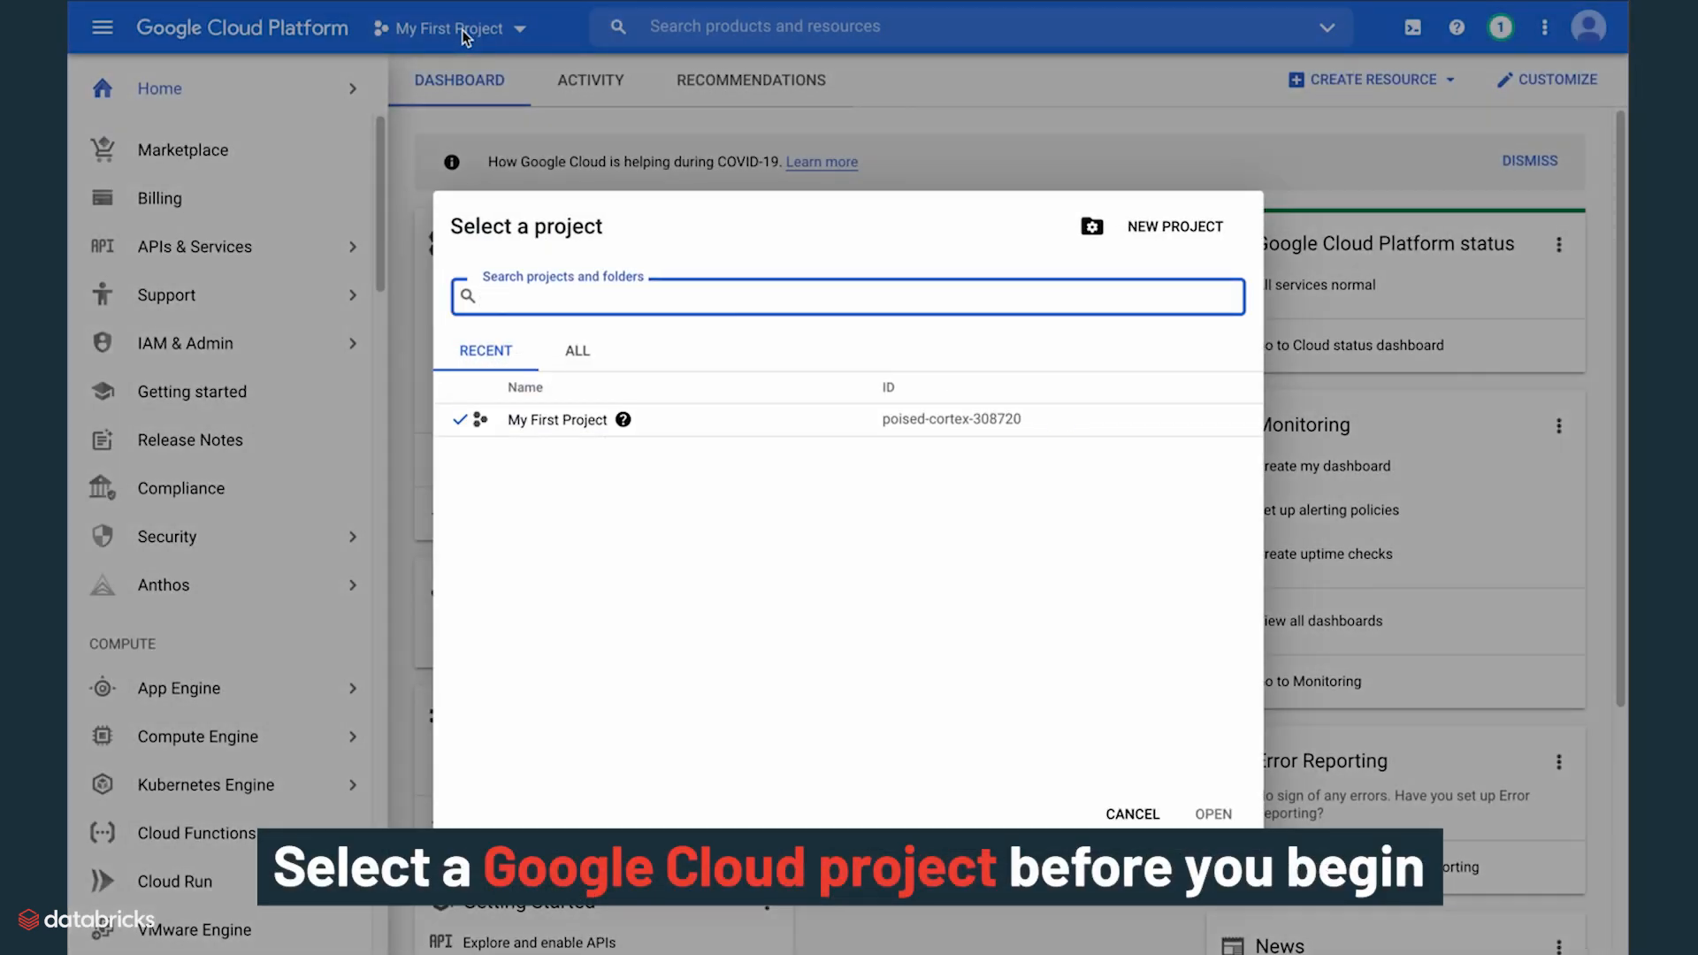
{"action": "mouse_move", "coordinate": [789, 610]}
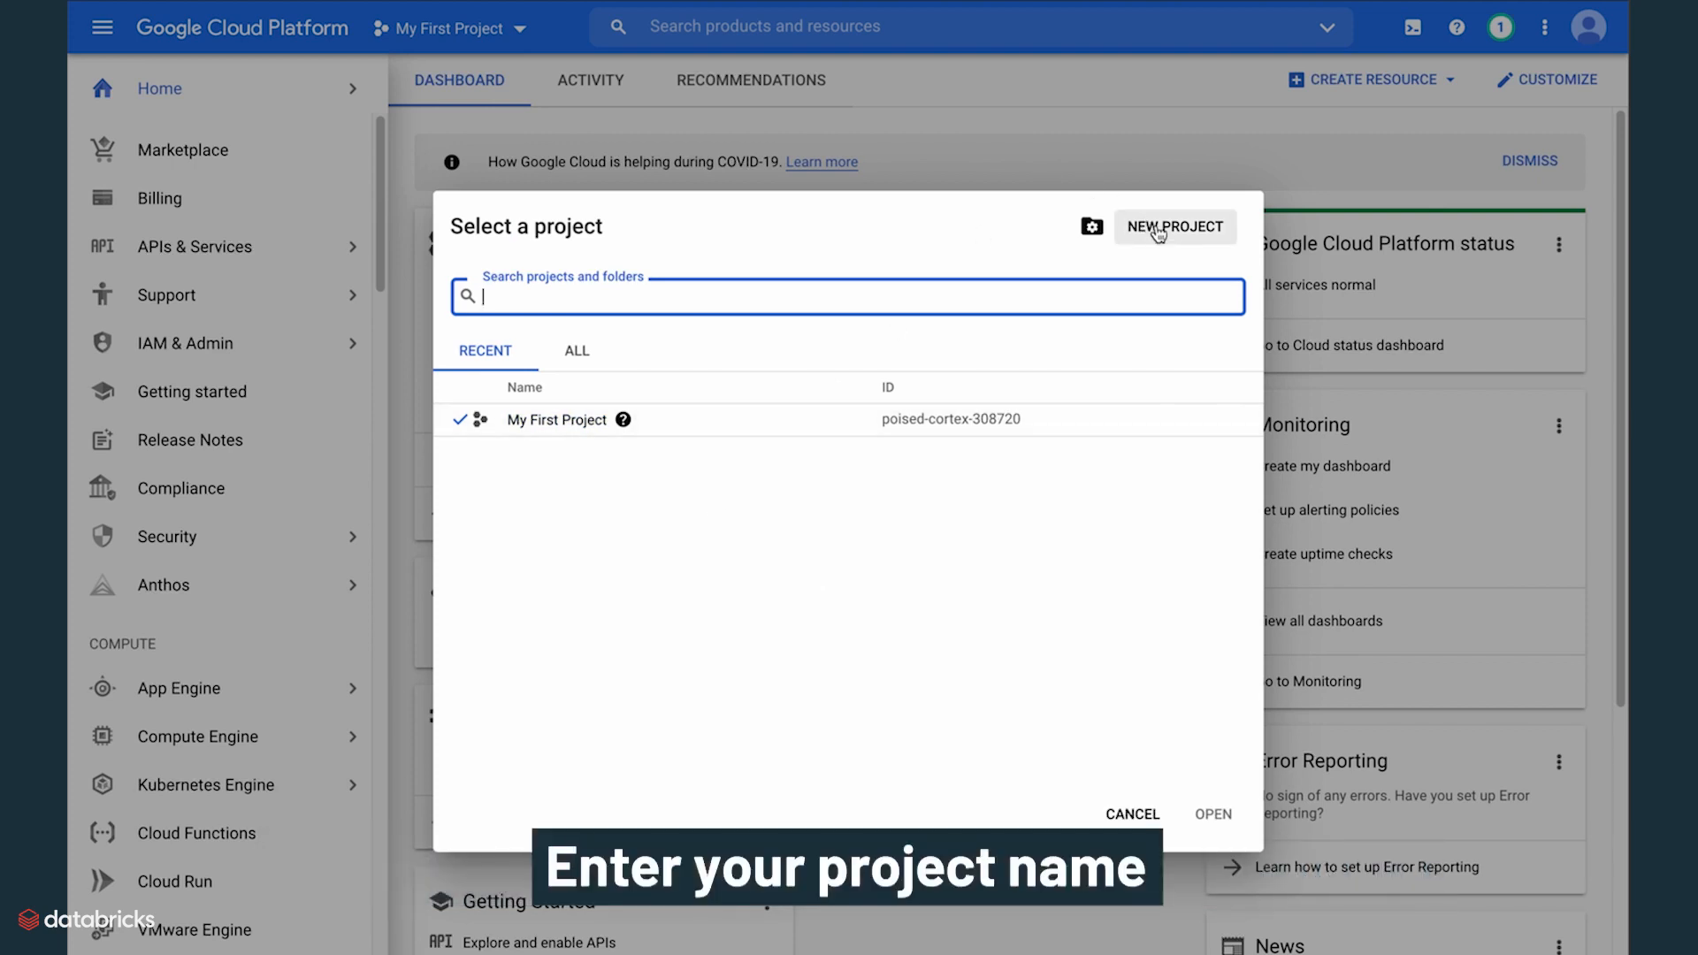
- Create a new project named Databricks Test Project and search the console for Billing
{"action": "left_click", "coordinate": [1174, 226]}
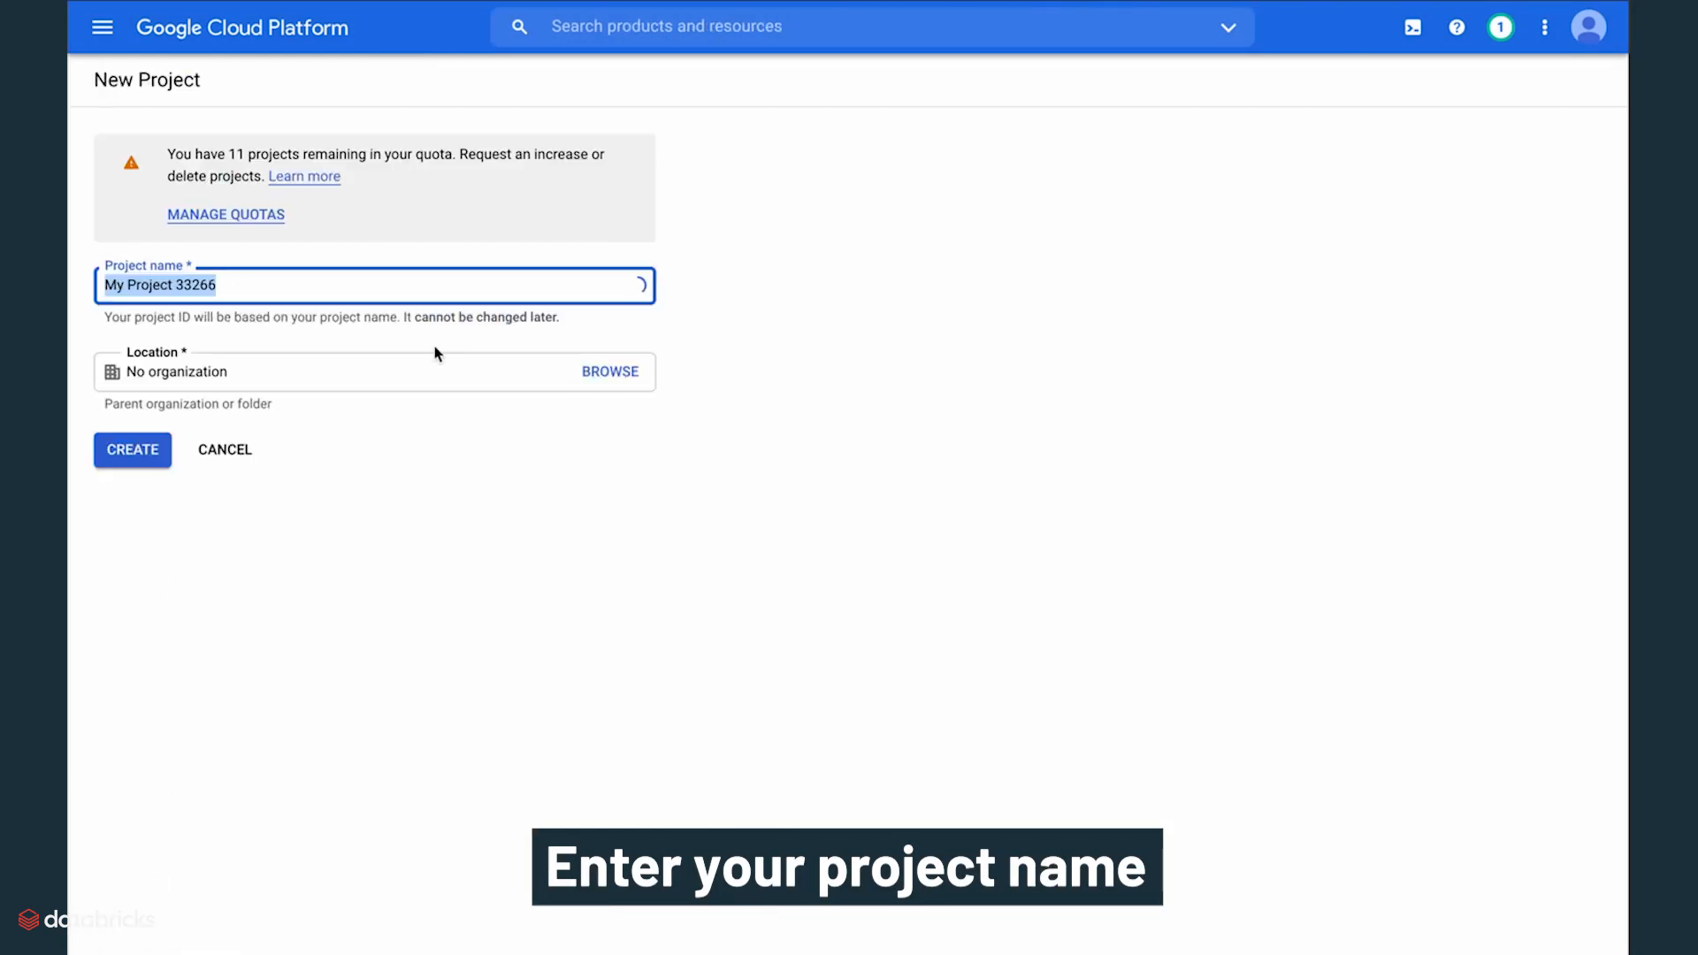
{"action": "type", "text": "Databric"}
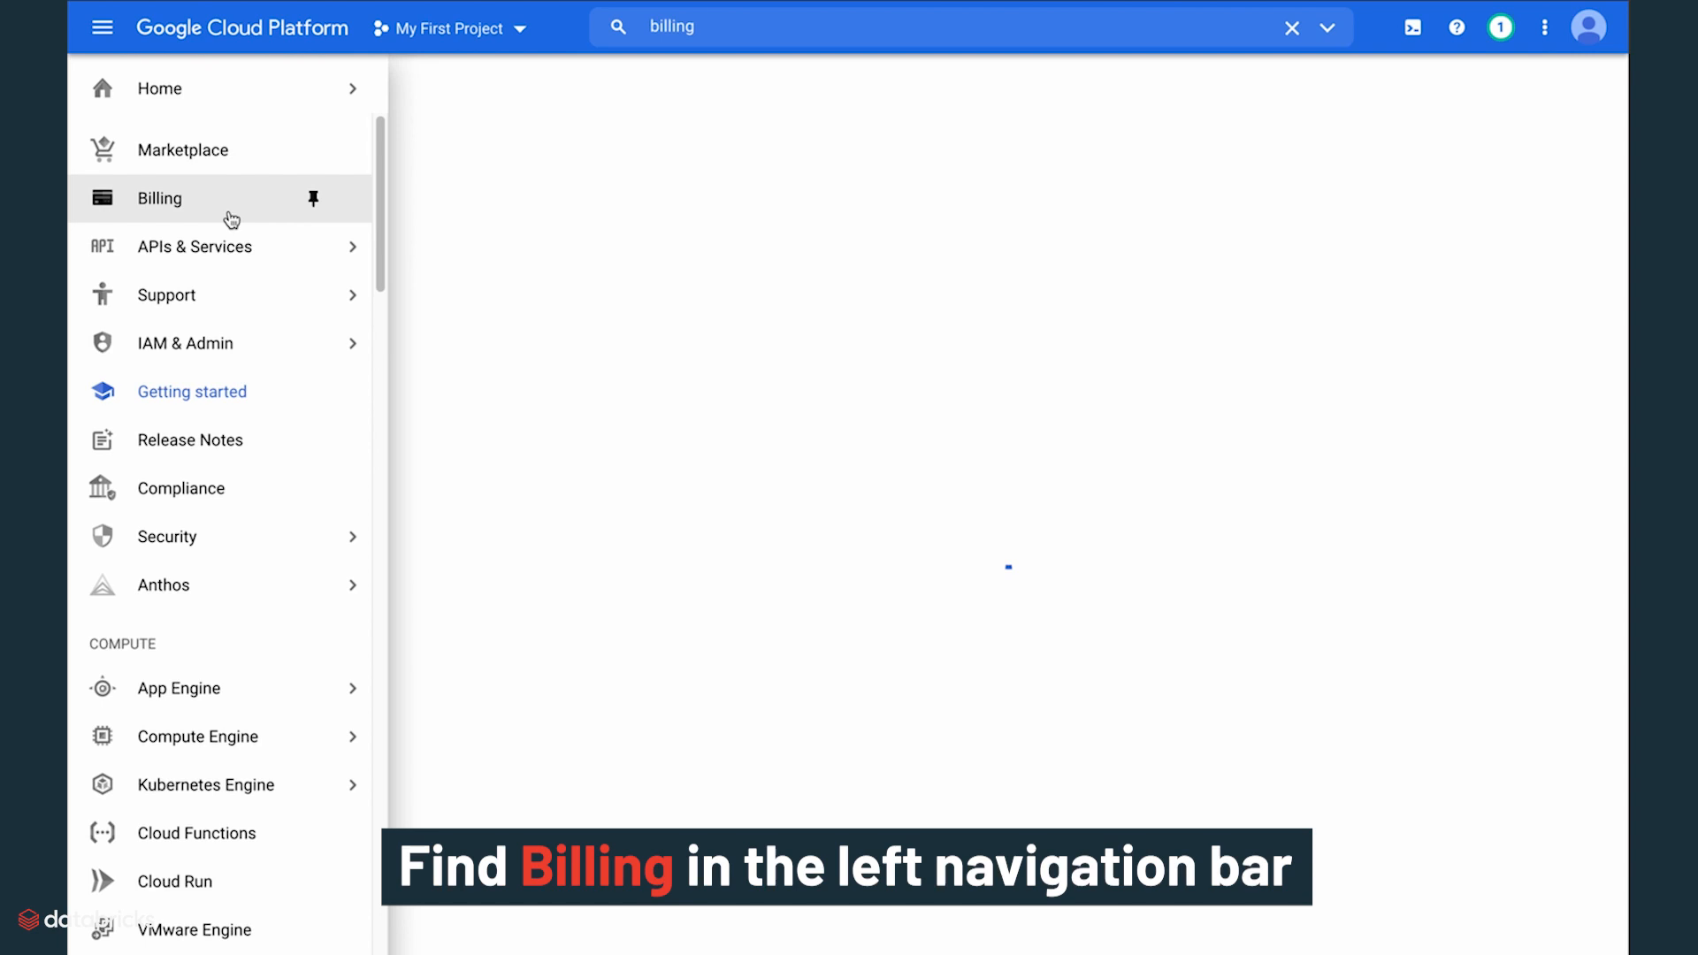
- Review the billing overview's $300 free trial credit and search the Marketplace for Databricks
{"action": "left_click", "coordinate": [159, 196]}
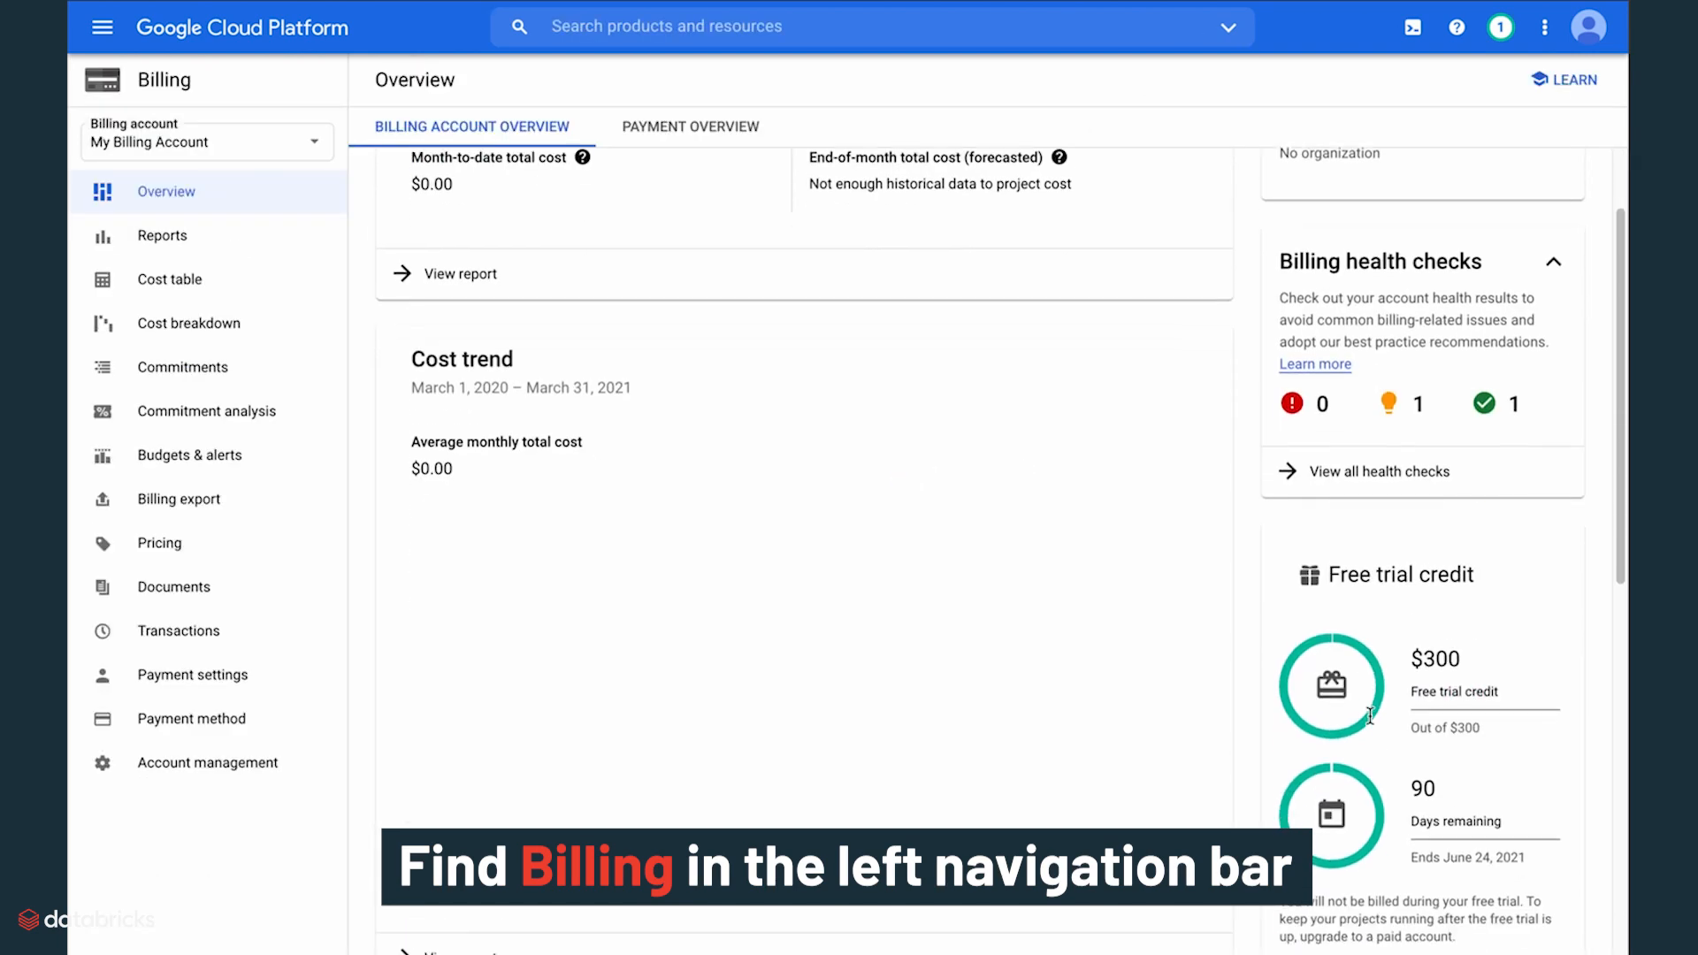
{"action": "scroll", "scroll_direction": "down", "scroll_amount": 3}
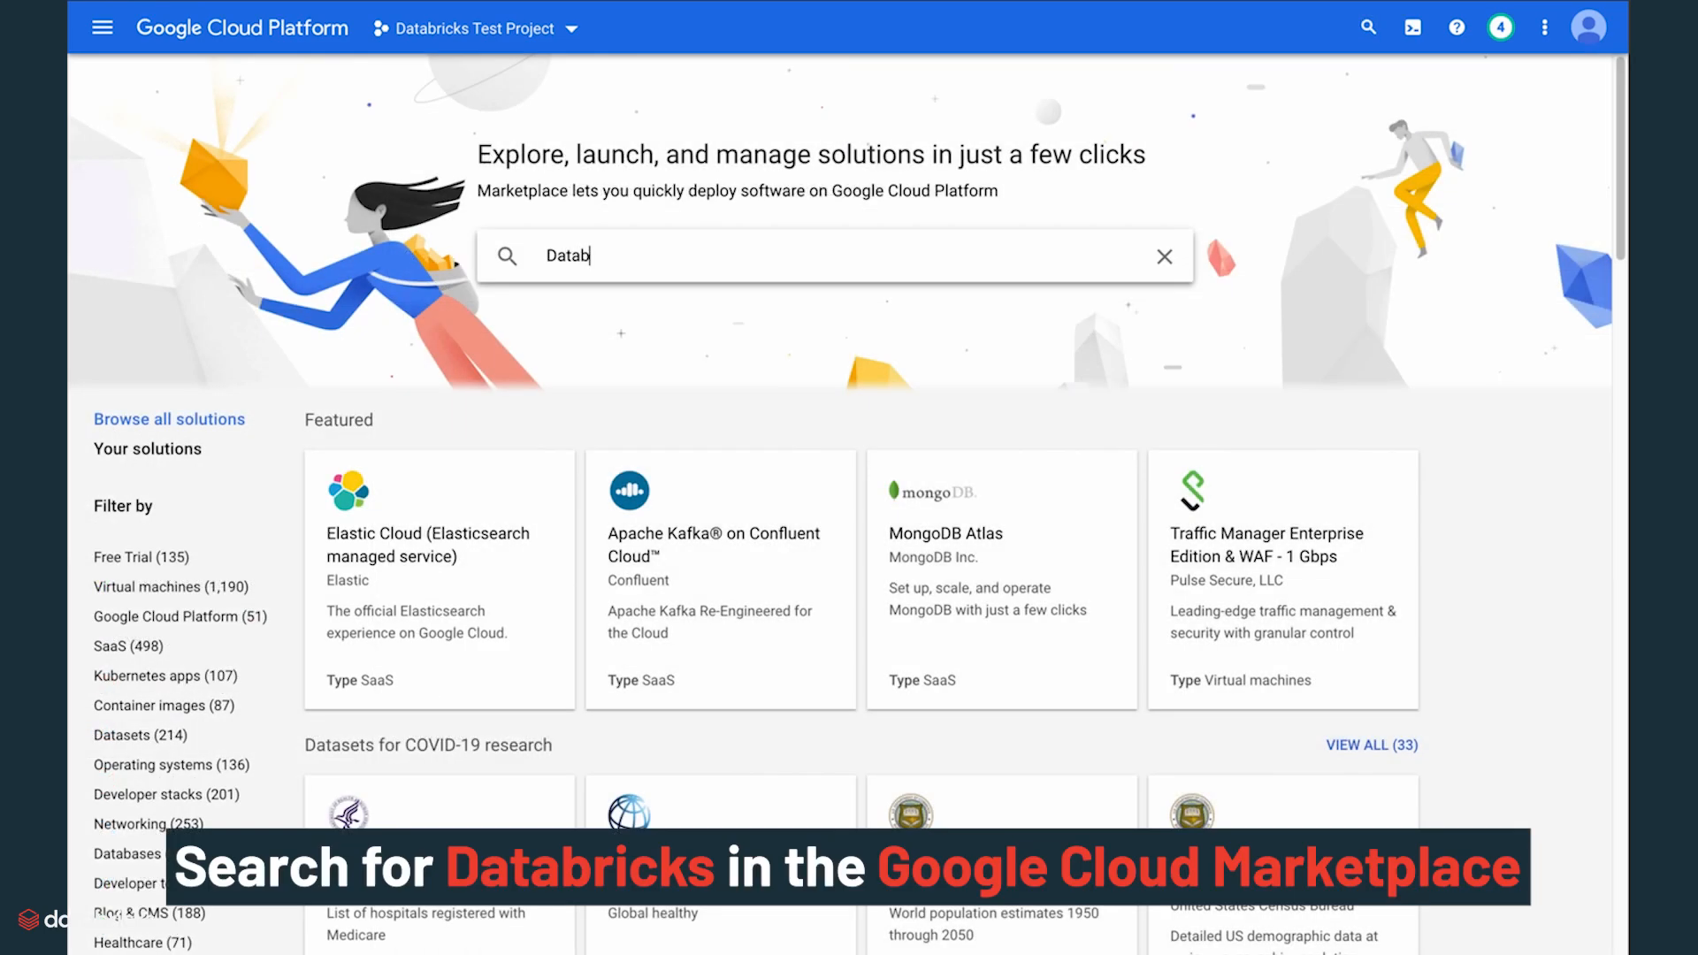
- Purchase Databricks from the Marketplace and sign up with Google as company My Cool Shasta
{"action": "type", "text": "ricks"}
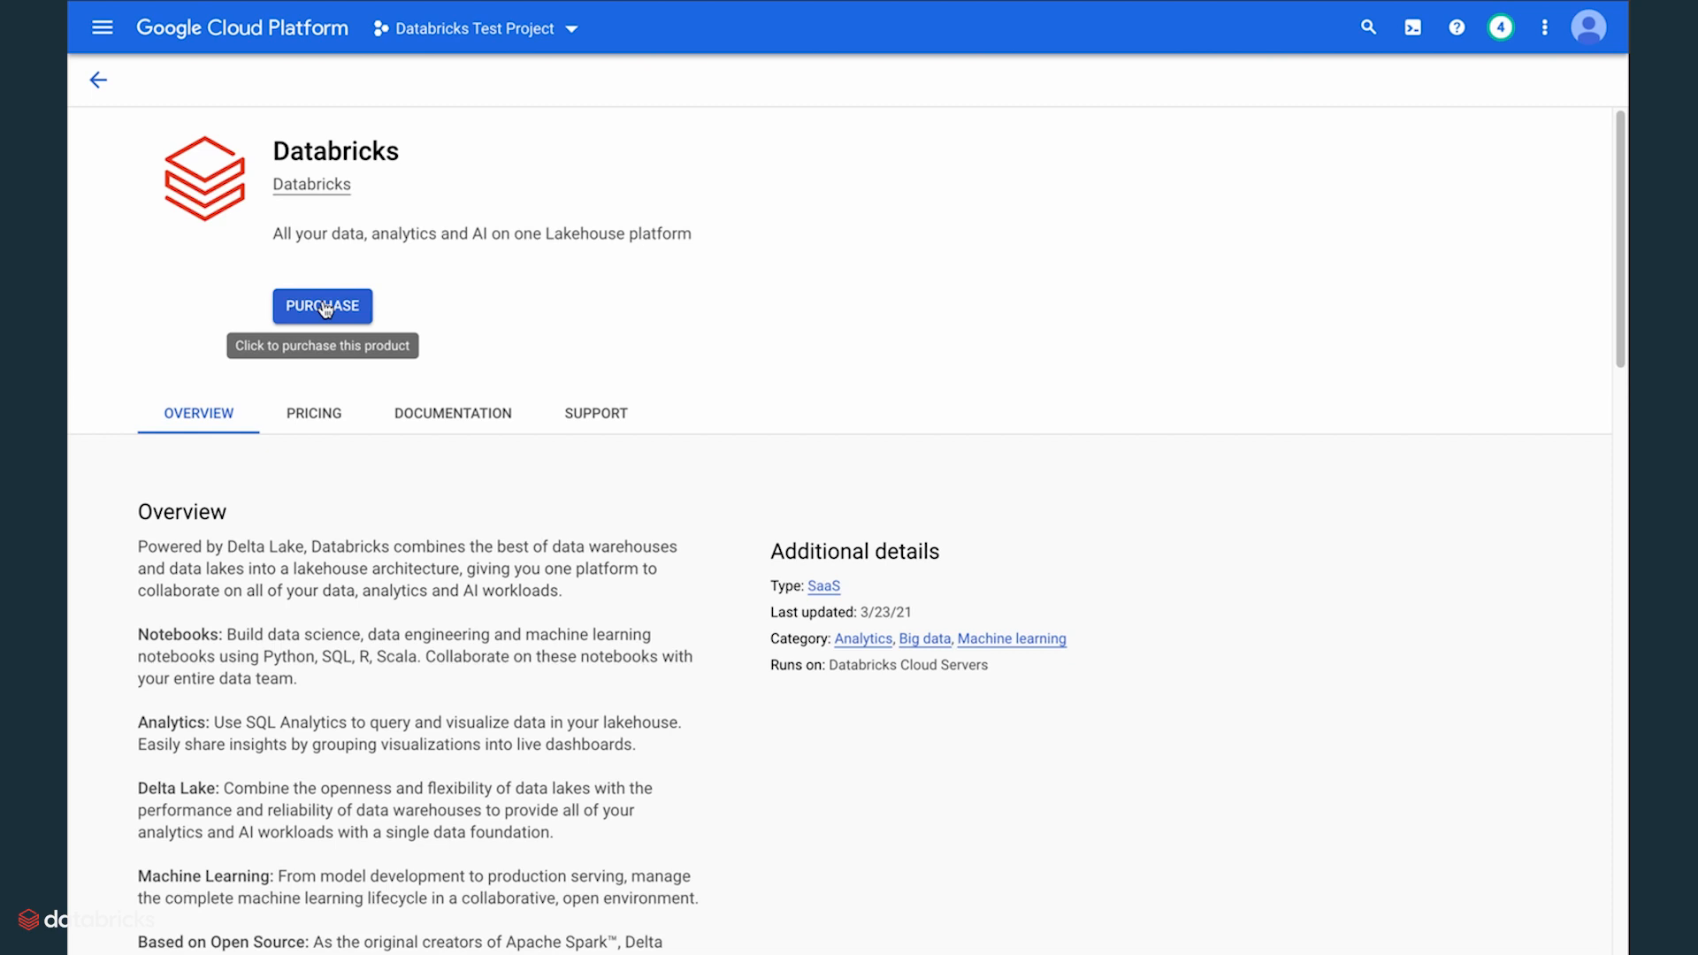
{"action": "left_click", "coordinate": [322, 306]}
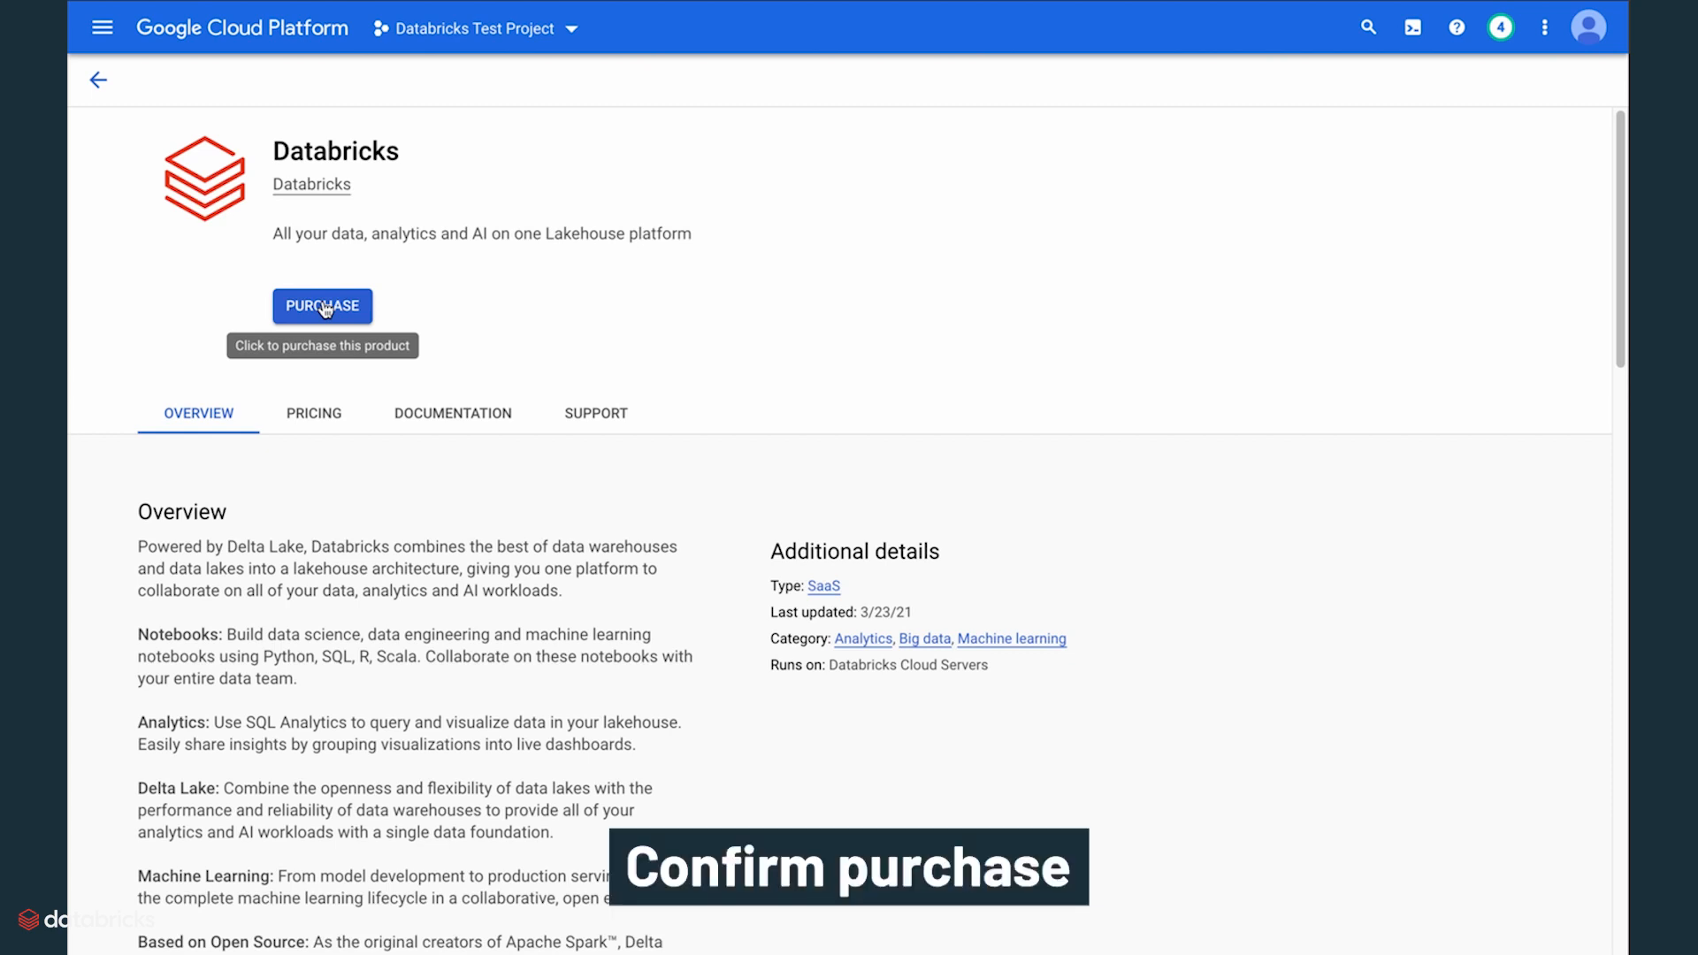
{"action": "left_click", "coordinate": [322, 307]}
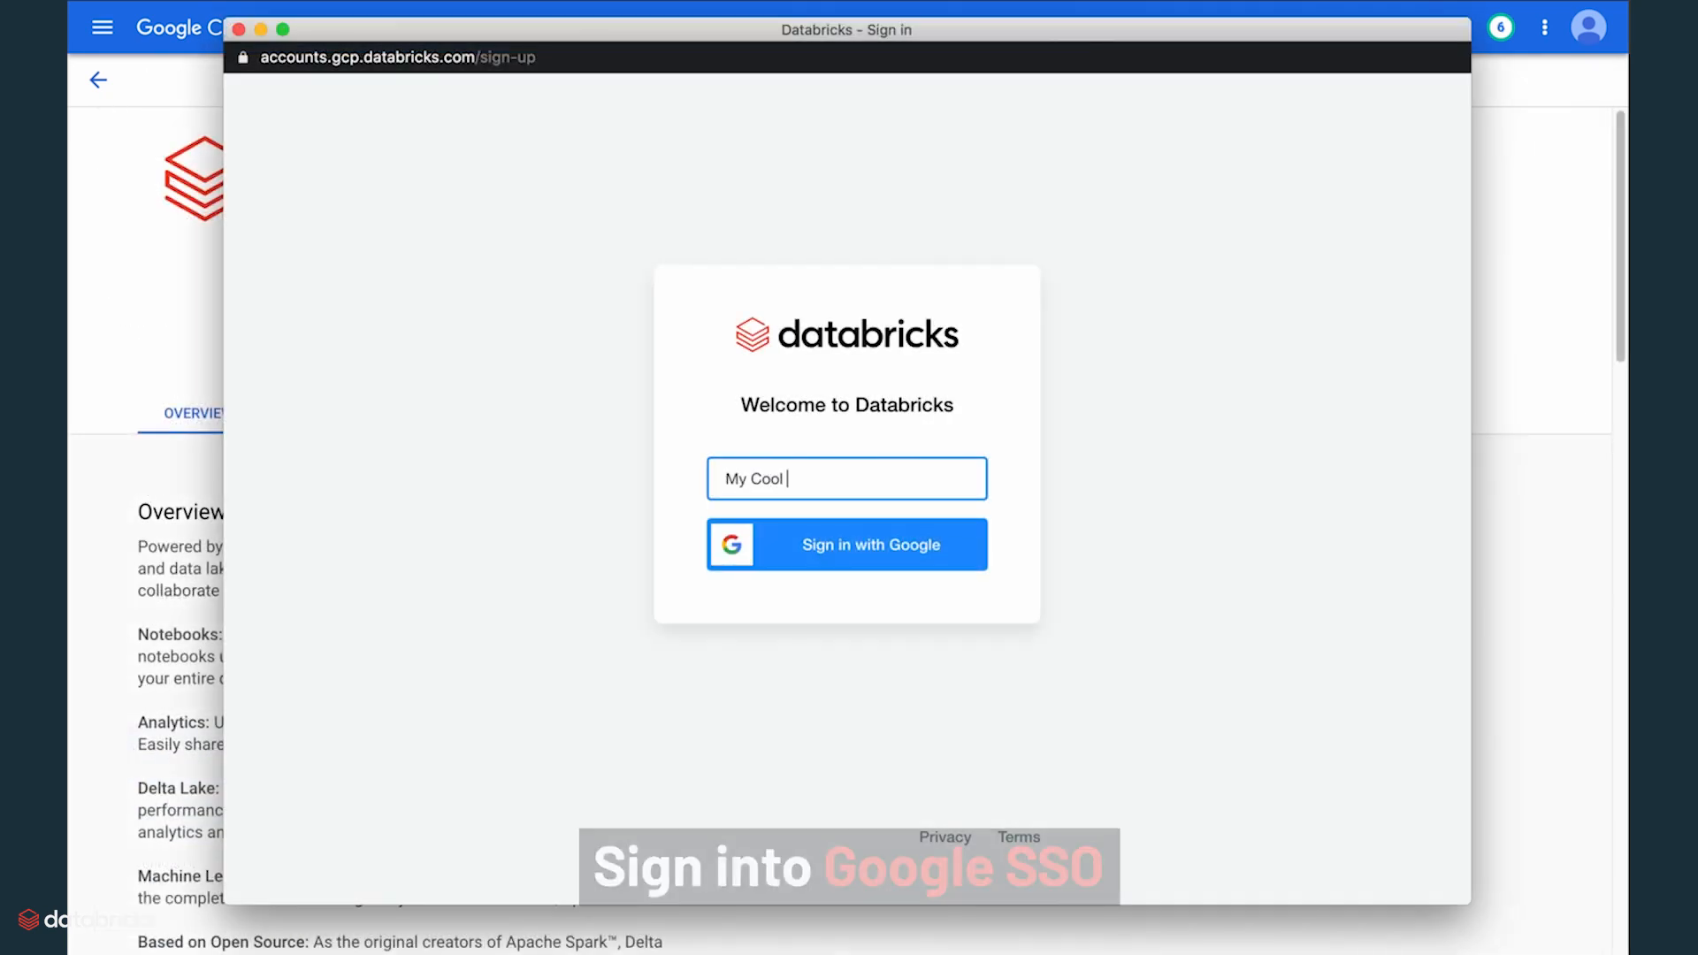
{"action": "type", "text": "Shasta"}
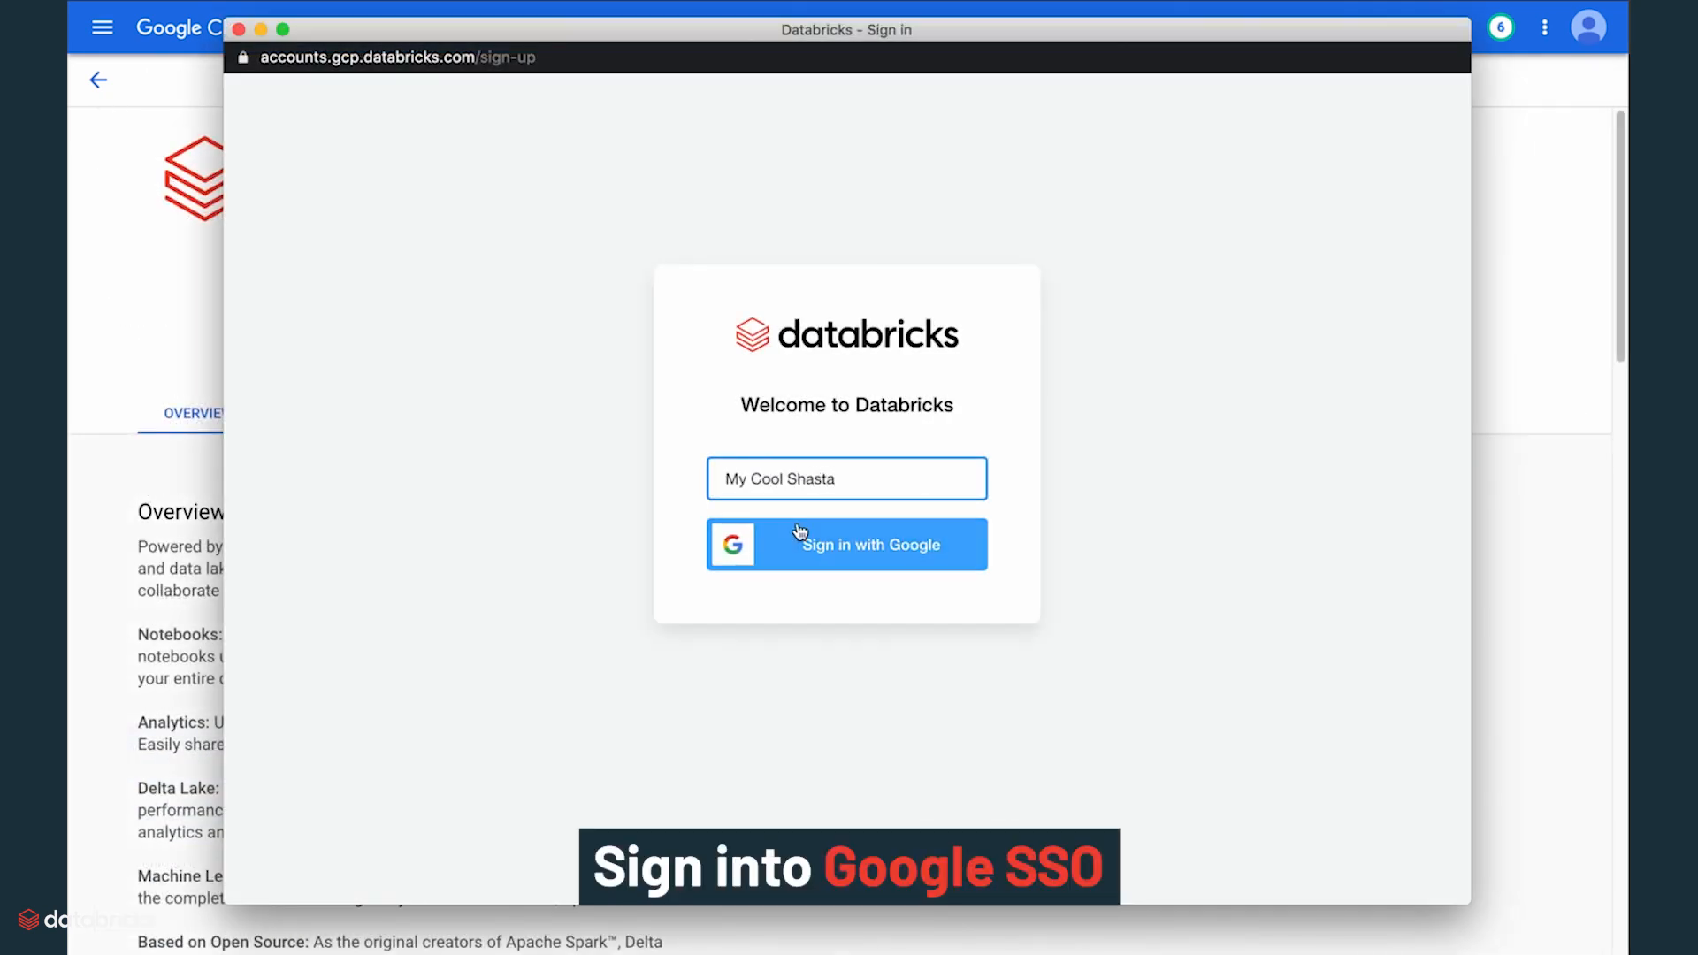
{"action": "left_click", "coordinate": [847, 543]}
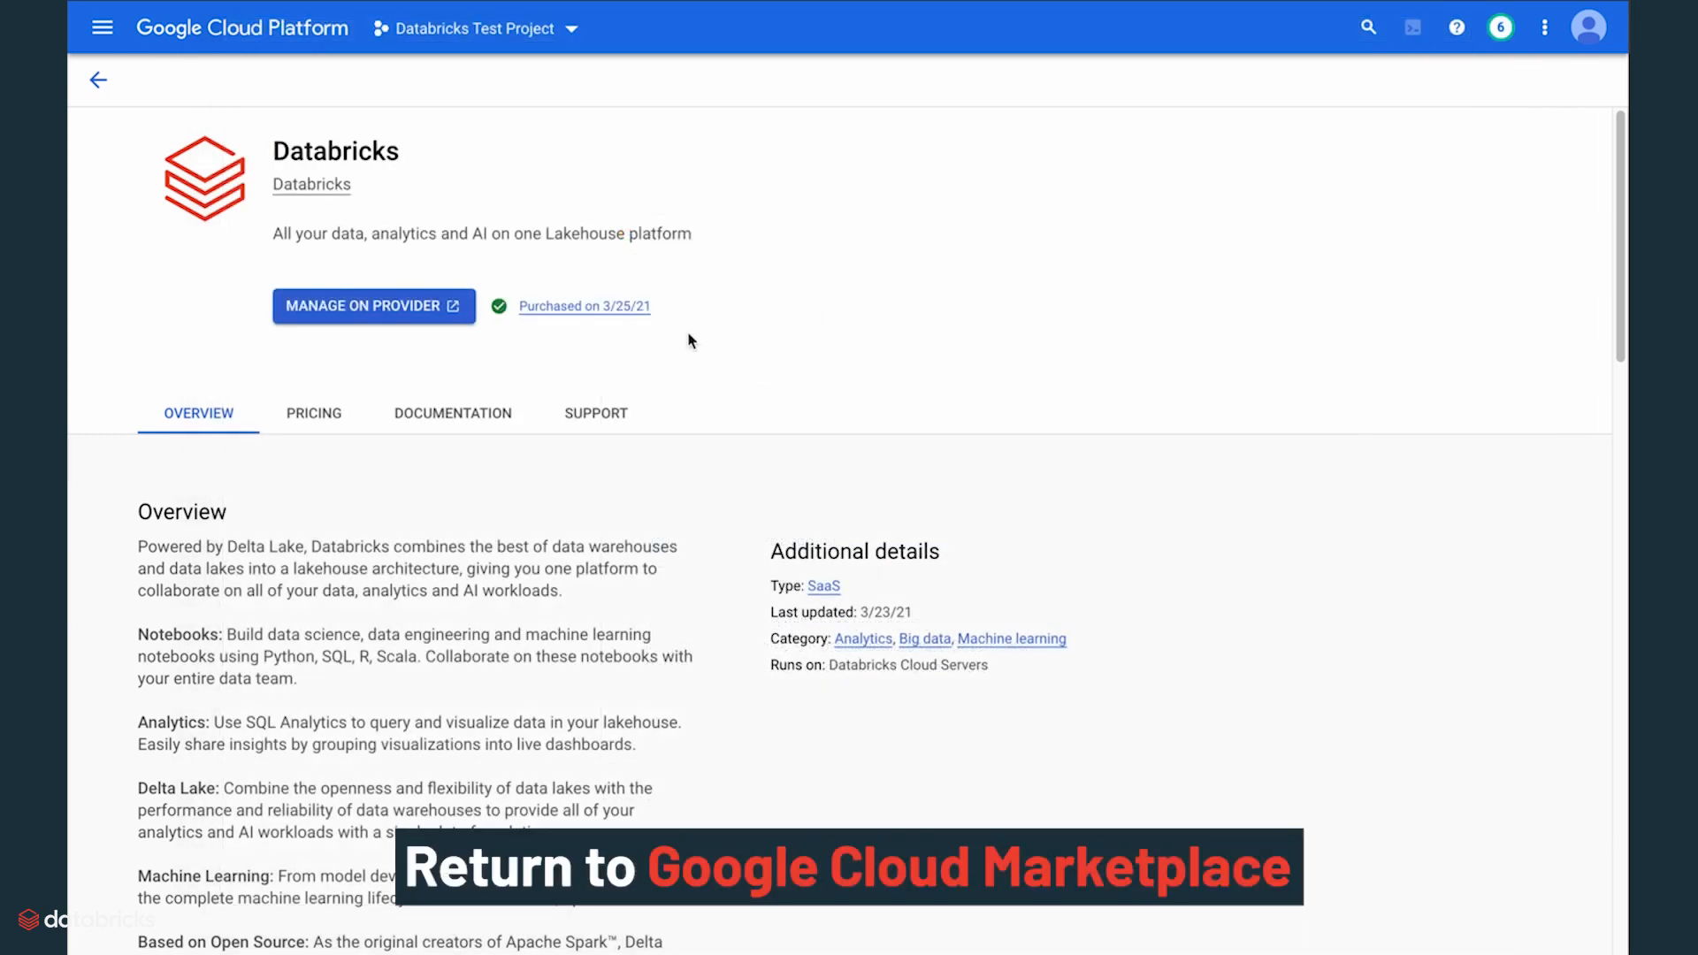
{"action": "mouse_move", "coordinate": [373, 306]}
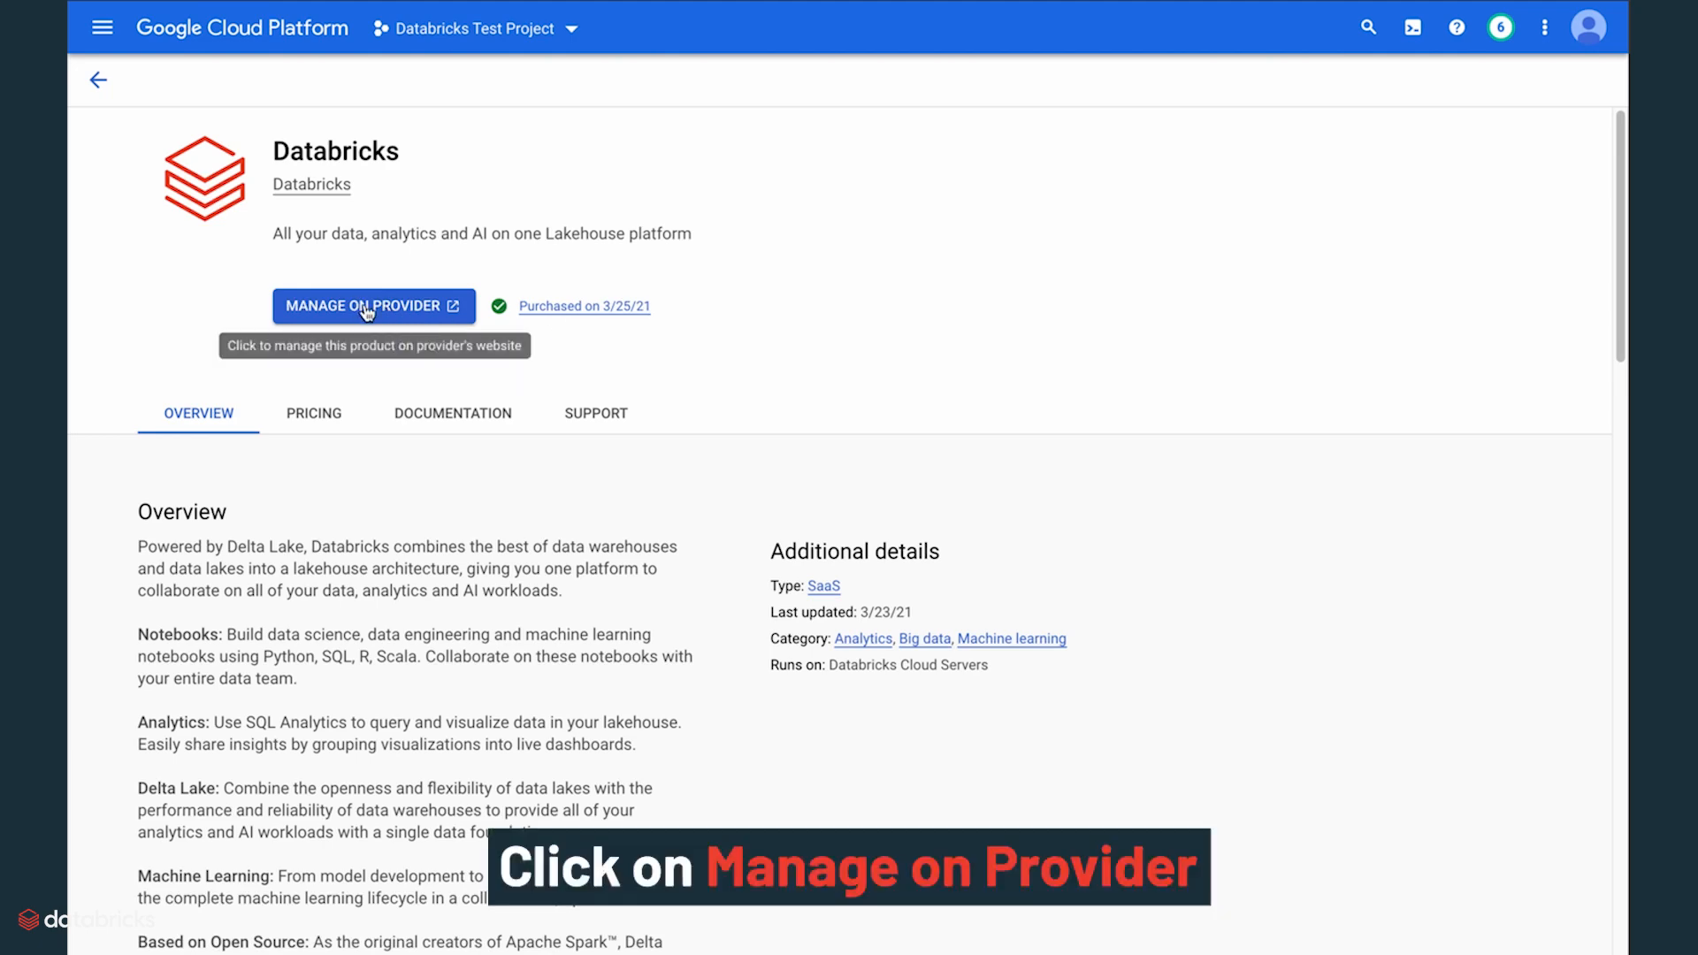
- Sign in to the Databricks Account Console via Manage on Provider and open the GCP permissions docs
{"action": "left_click", "coordinate": [373, 306]}
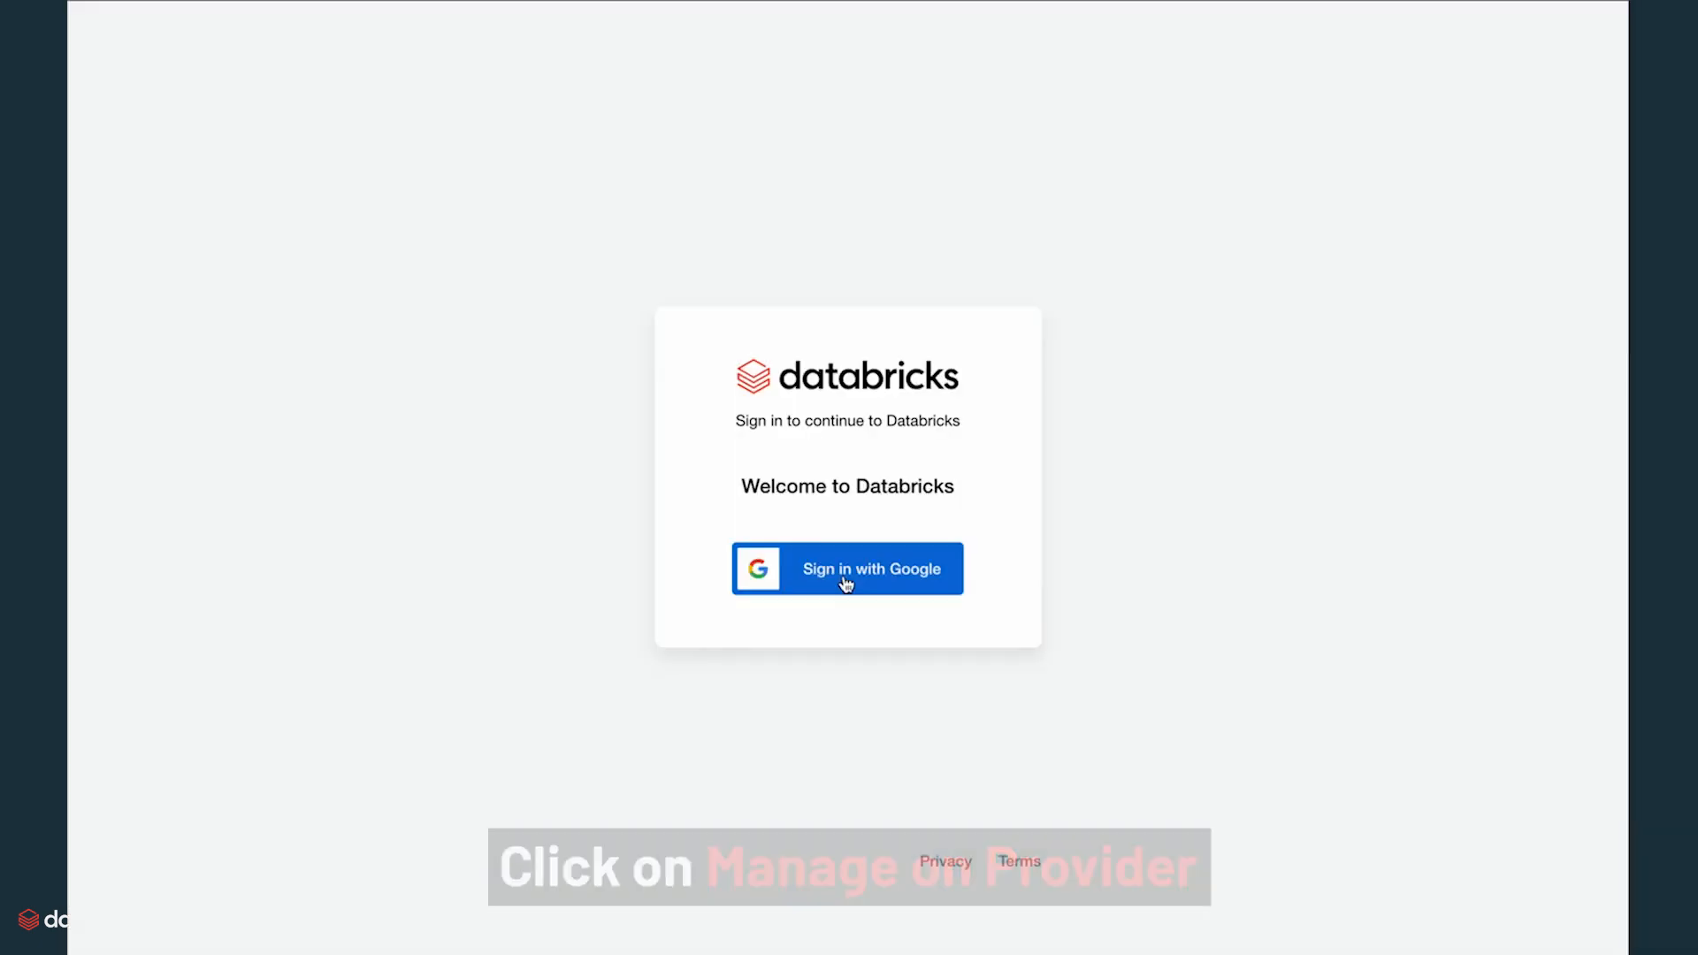
{"action": "left_click", "coordinate": [847, 568]}
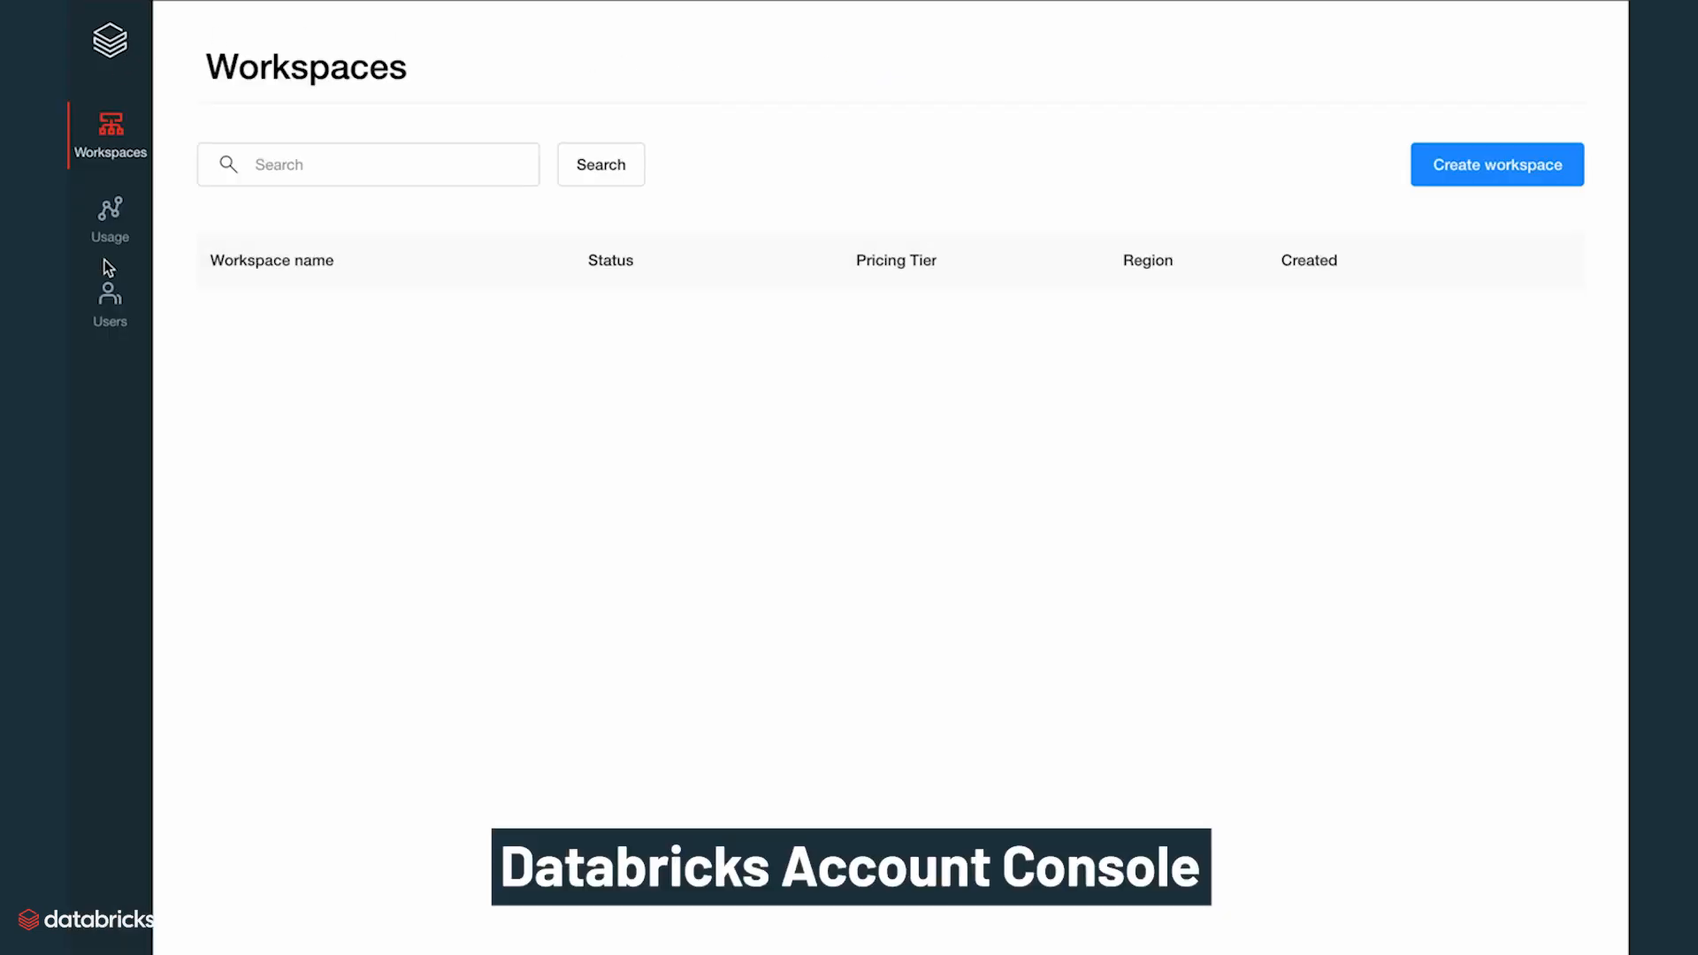
{"action": "left_click", "coordinate": [109, 297]}
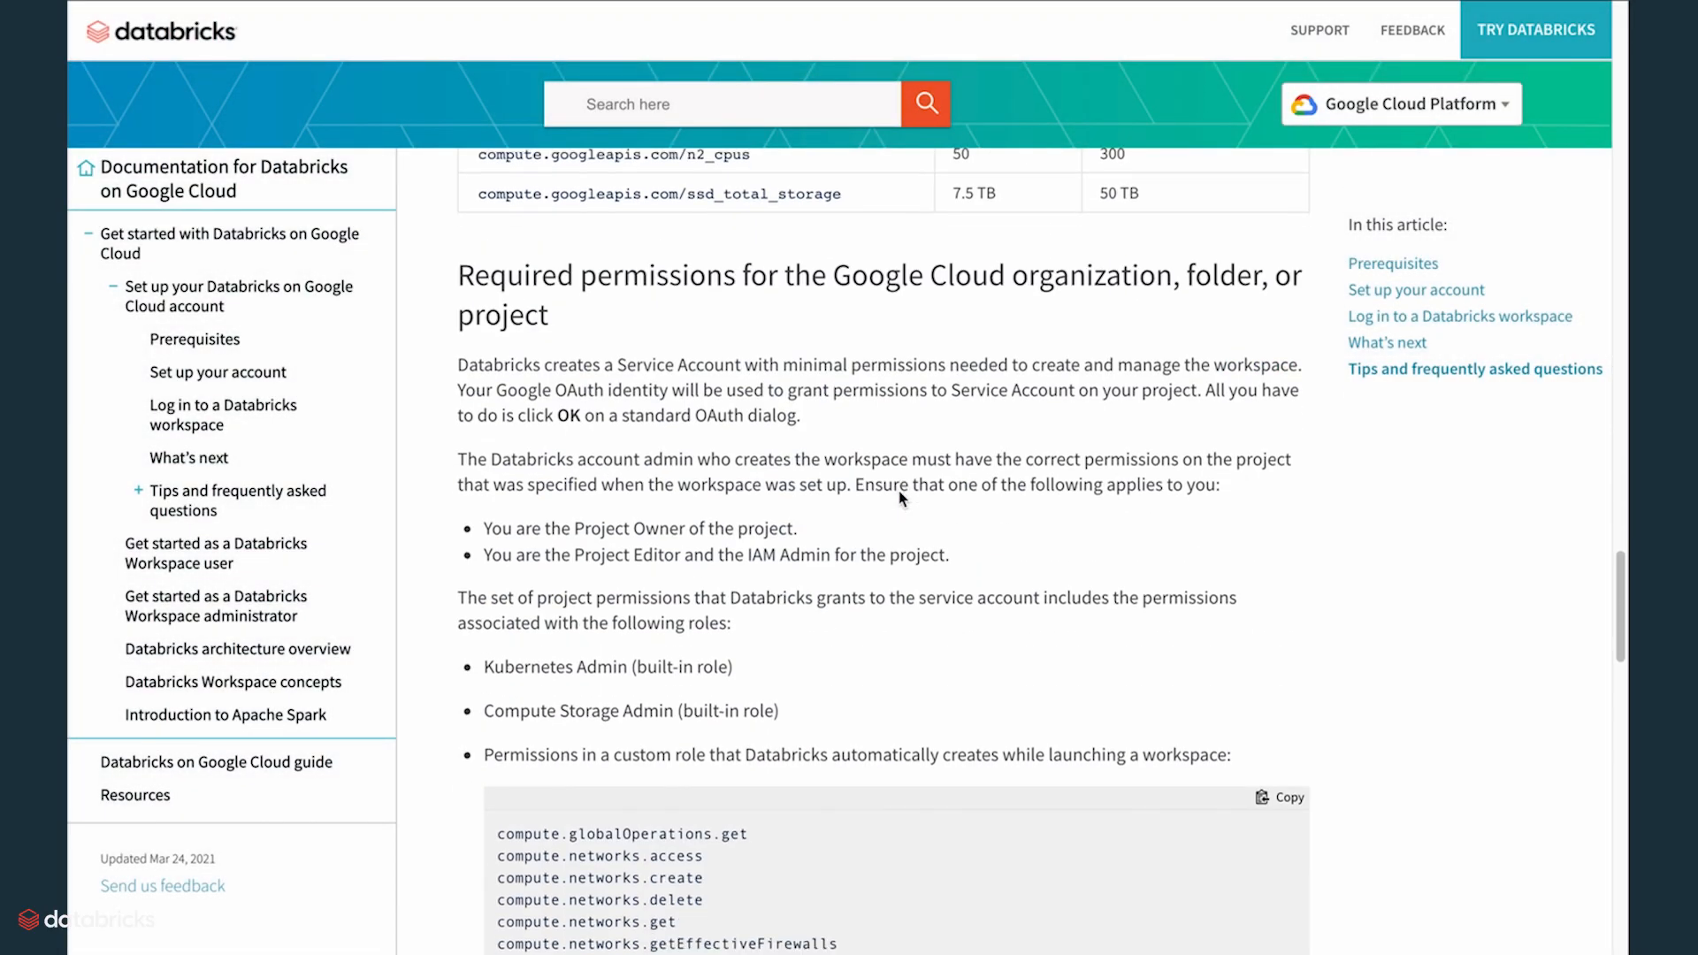
- Review the required GCP APIs, then draft a Persistent Disk SSD quota of 7500 GB
{"action": "scroll", "scroll_direction": "down", "scroll_amount": 3}
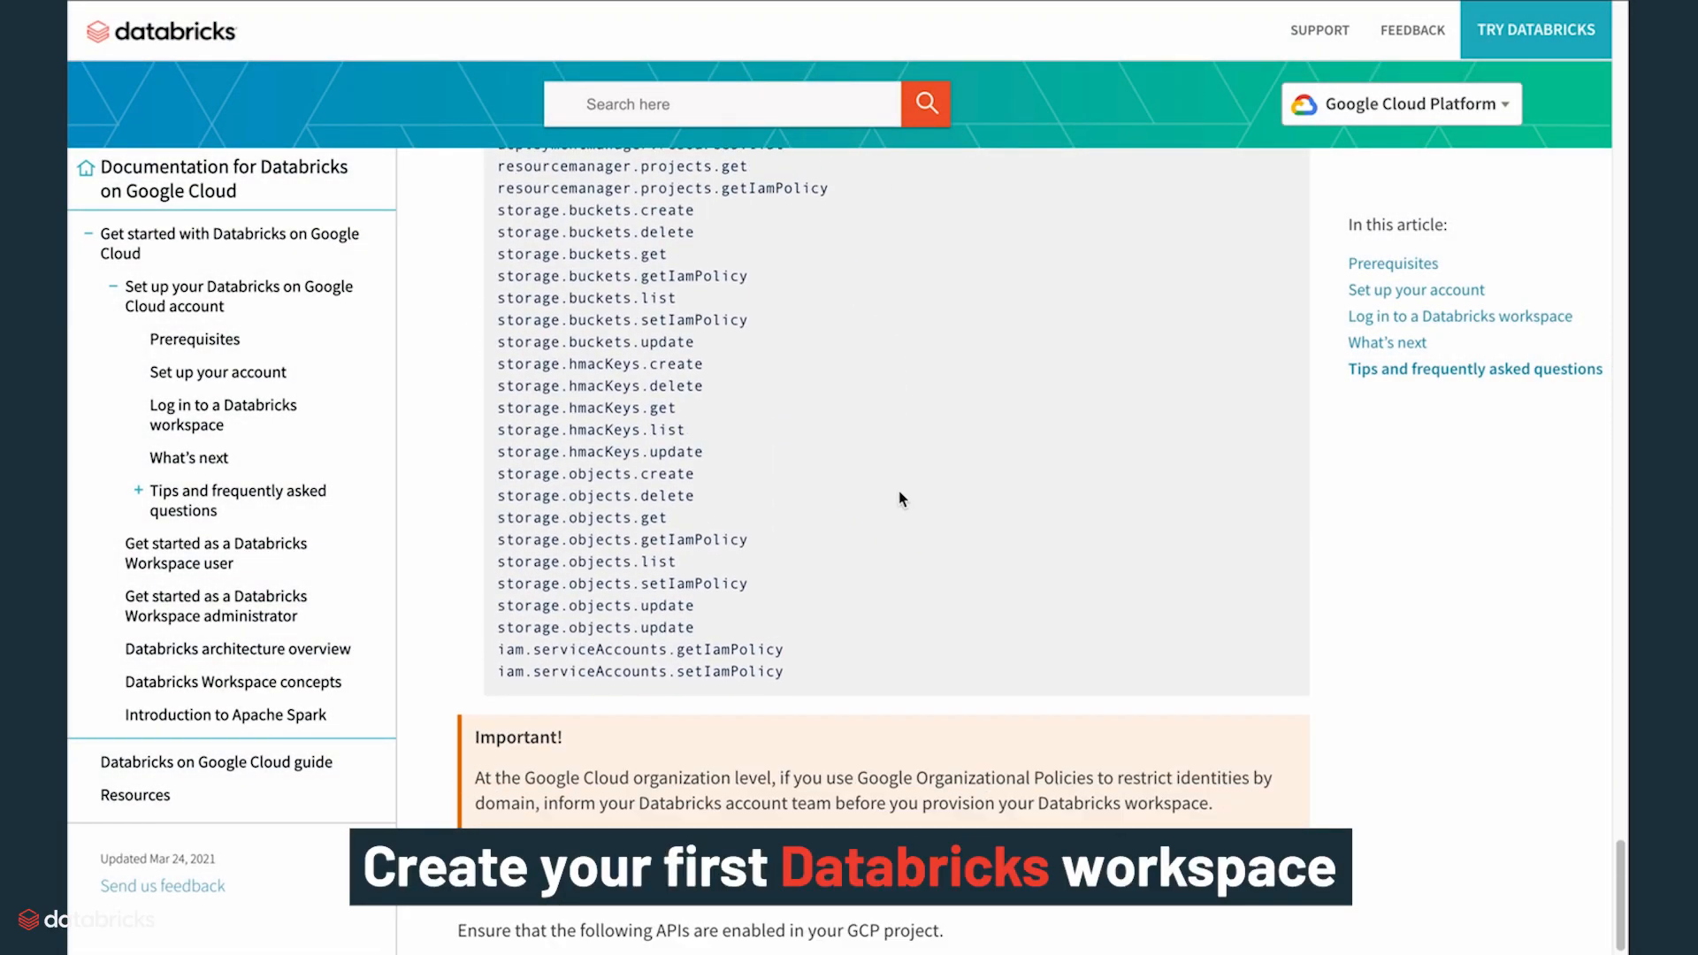
{"action": "scroll", "scroll_direction": "down", "scroll_amount": 3}
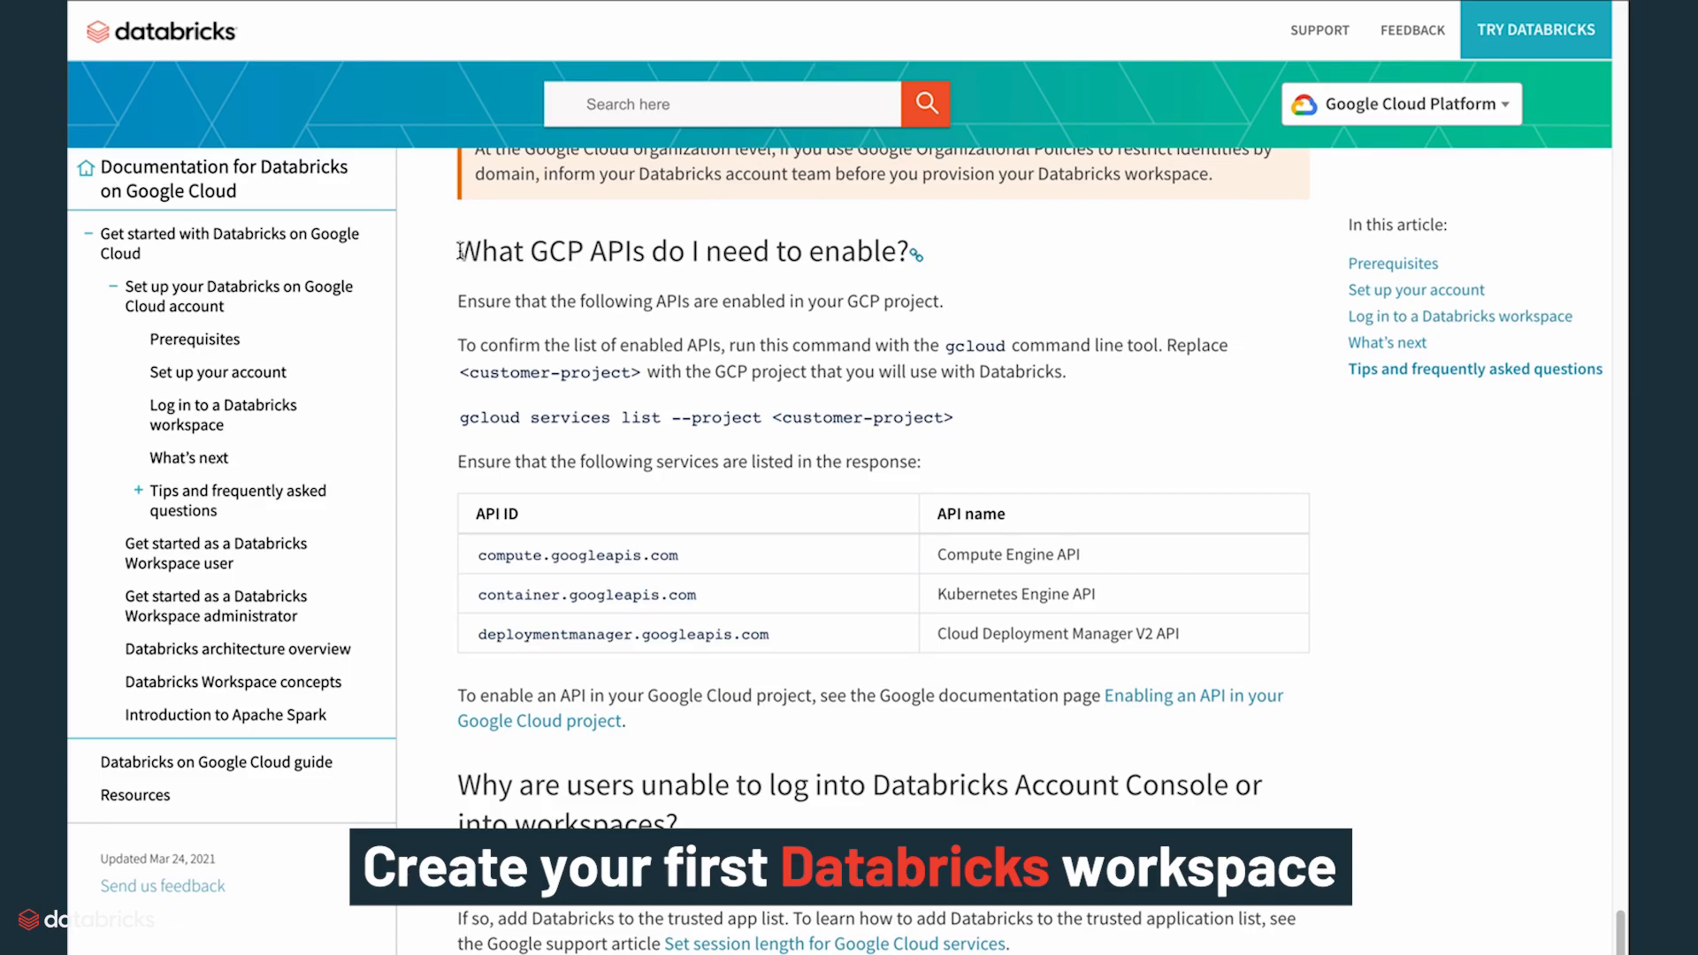
{"action": "scroll", "scroll_direction": "down", "scroll_amount": 3}
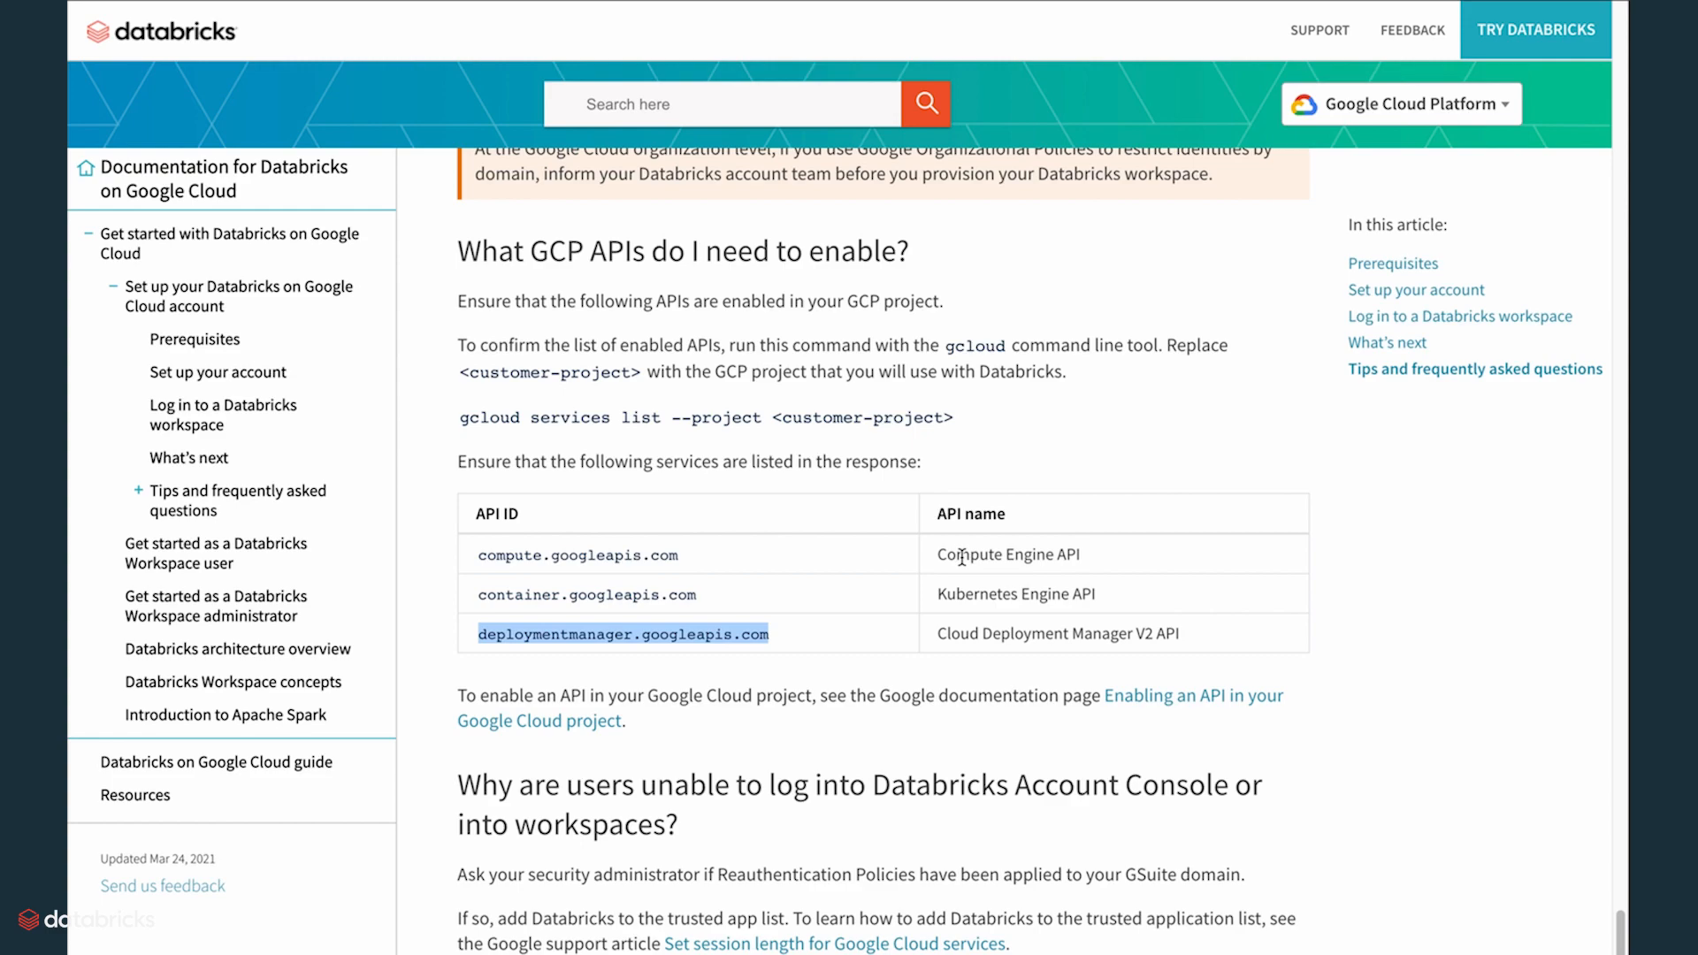
{"action": "scroll", "scroll_direction": "down", "scroll_amount": 3}
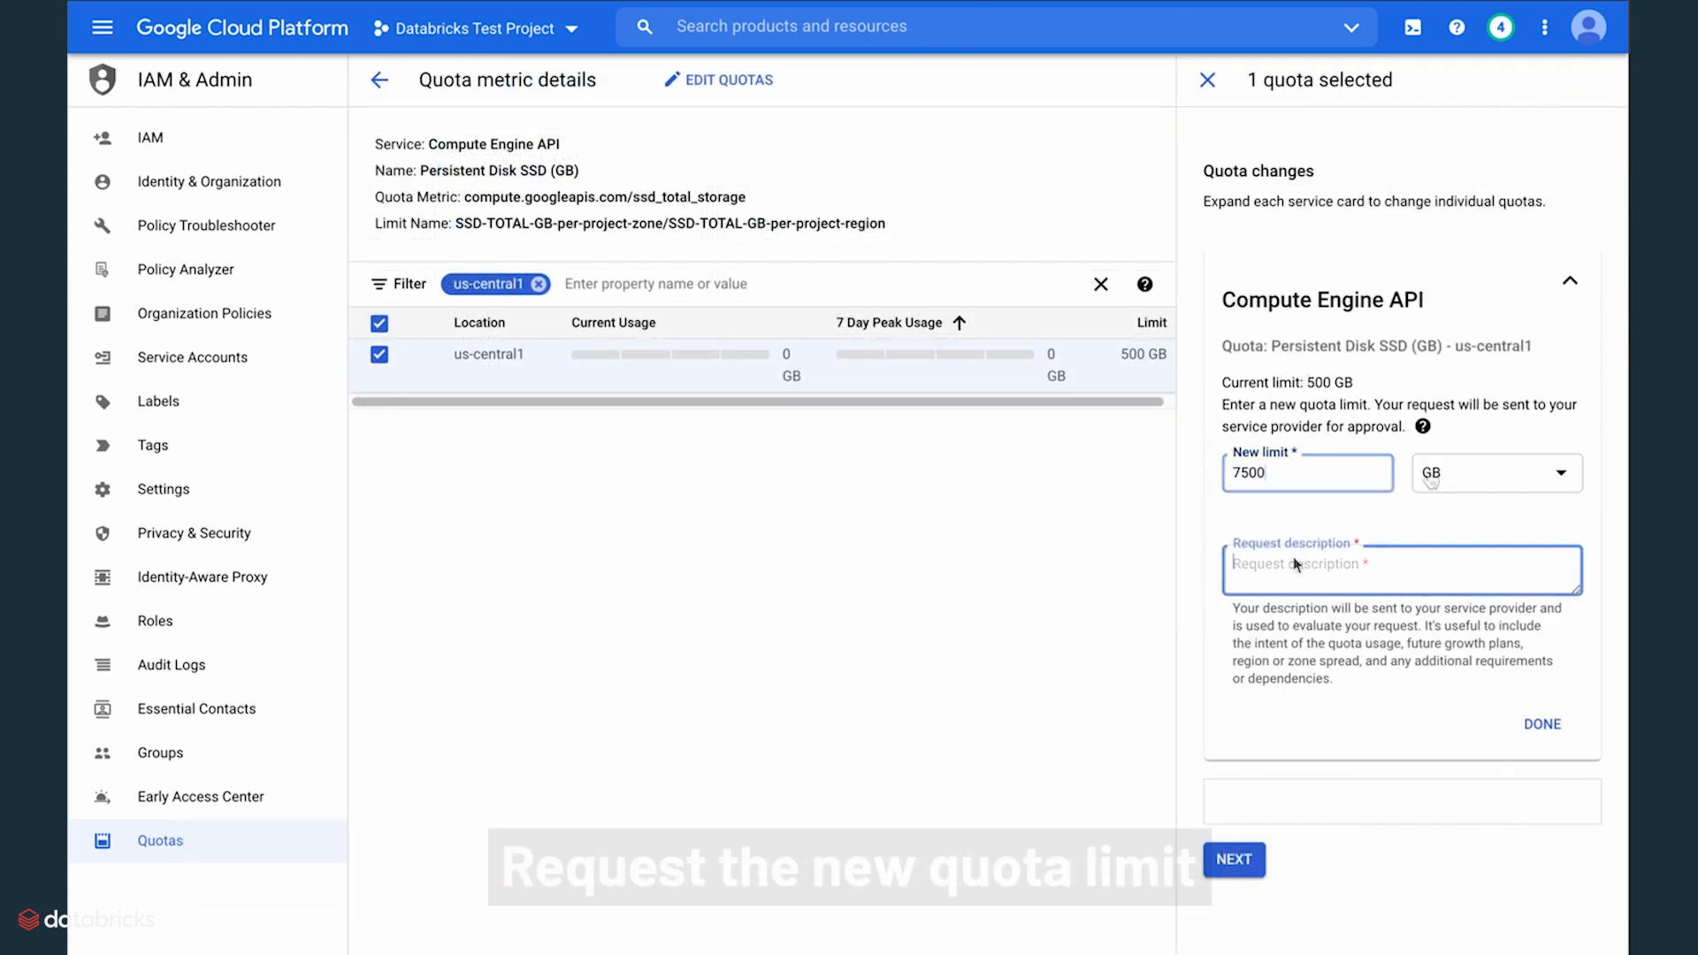
- Describe the SSD quota request as 'Minimum', submit it, and check the approval email in Gmail
{"action": "type", "text": "Minimum"}
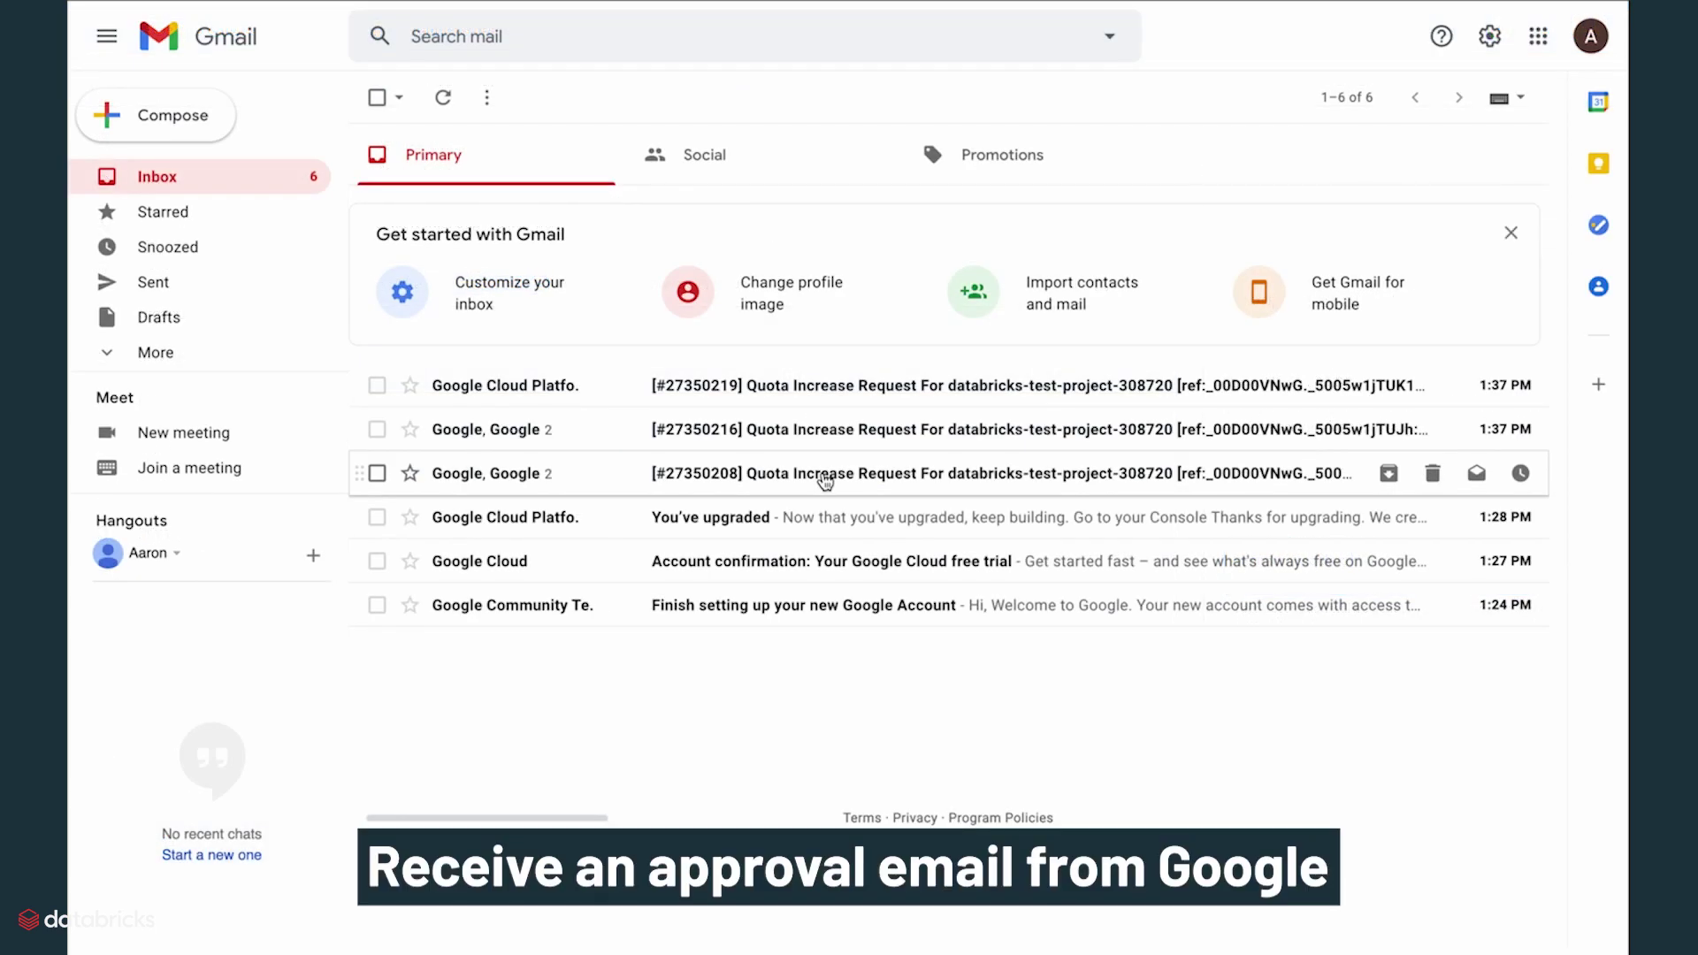
{"action": "left_click", "coordinate": [823, 474]}
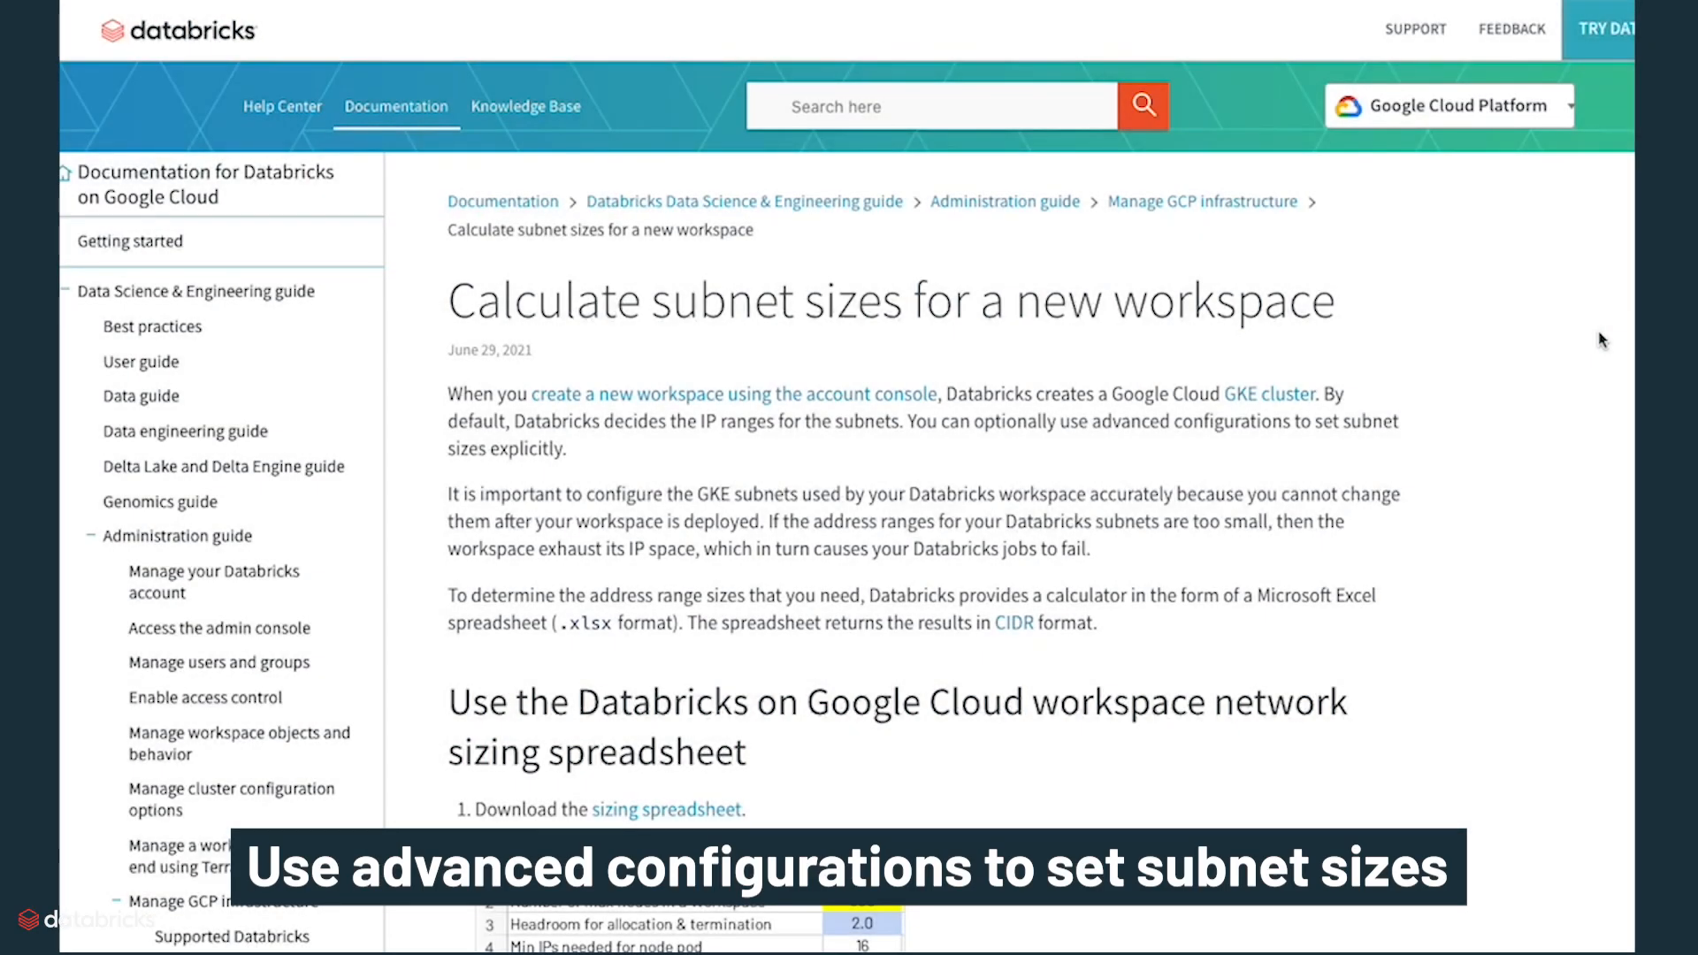
- Read the subnet sizing article to the end and return to the purchased Databricks listing
{"action": "scroll", "scroll_direction": "down", "scroll_amount": 3}
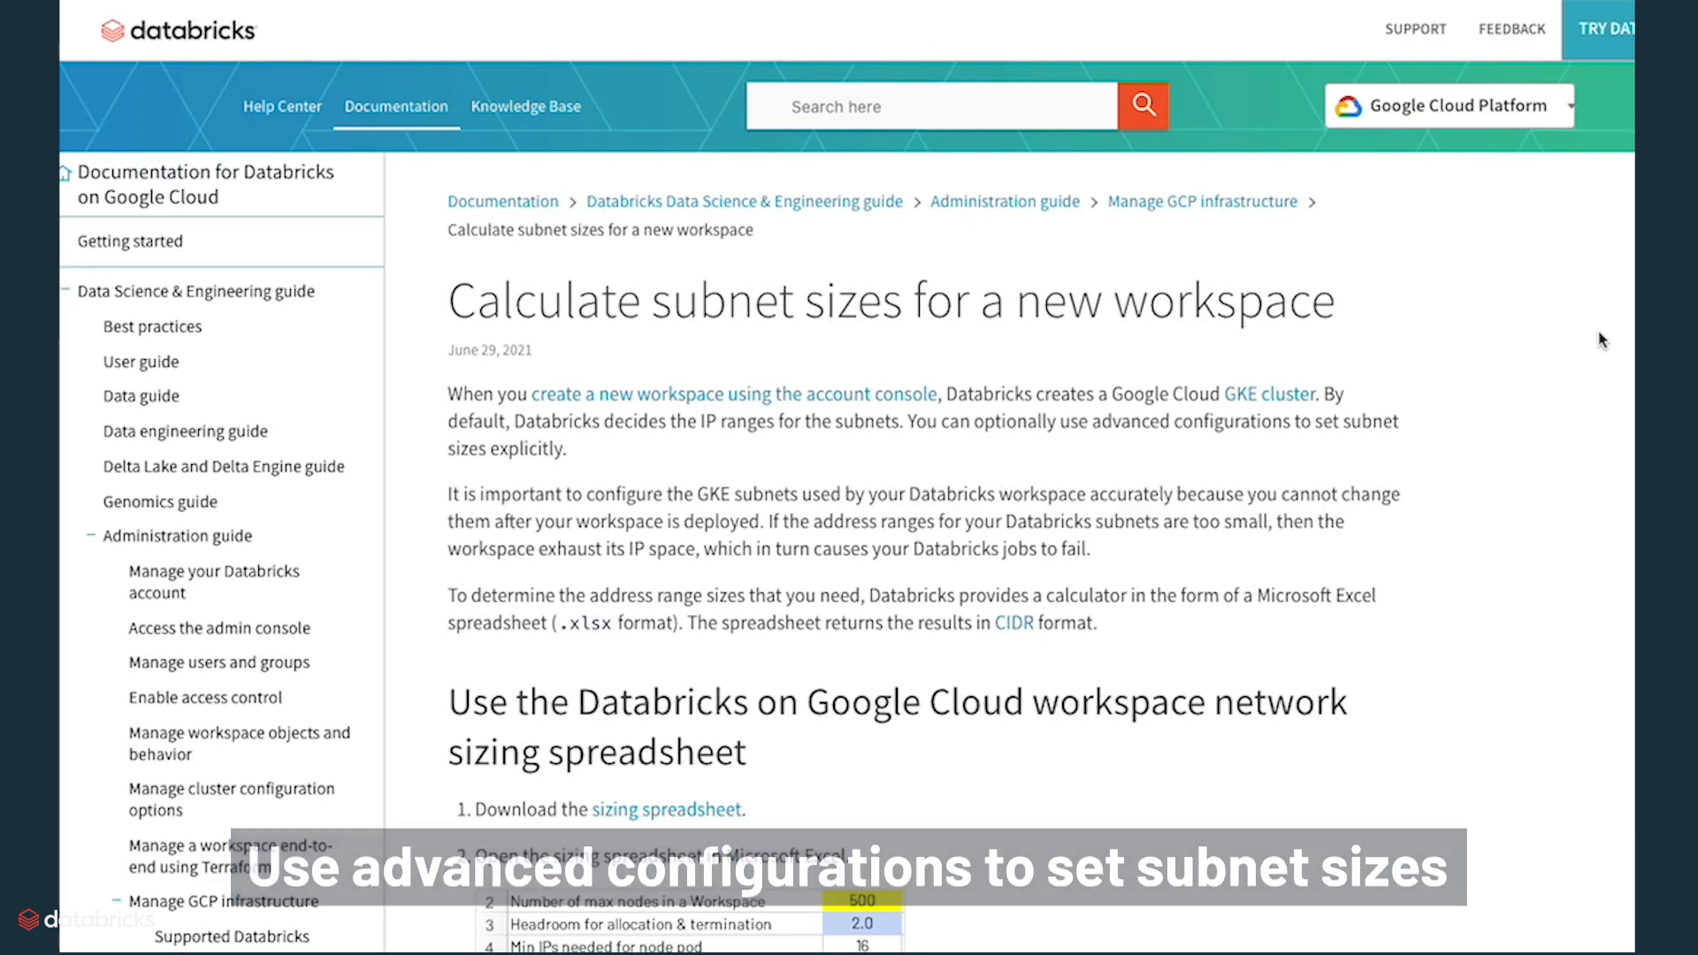
{"action": "scroll", "scroll_direction": "down", "scroll_amount": 3}
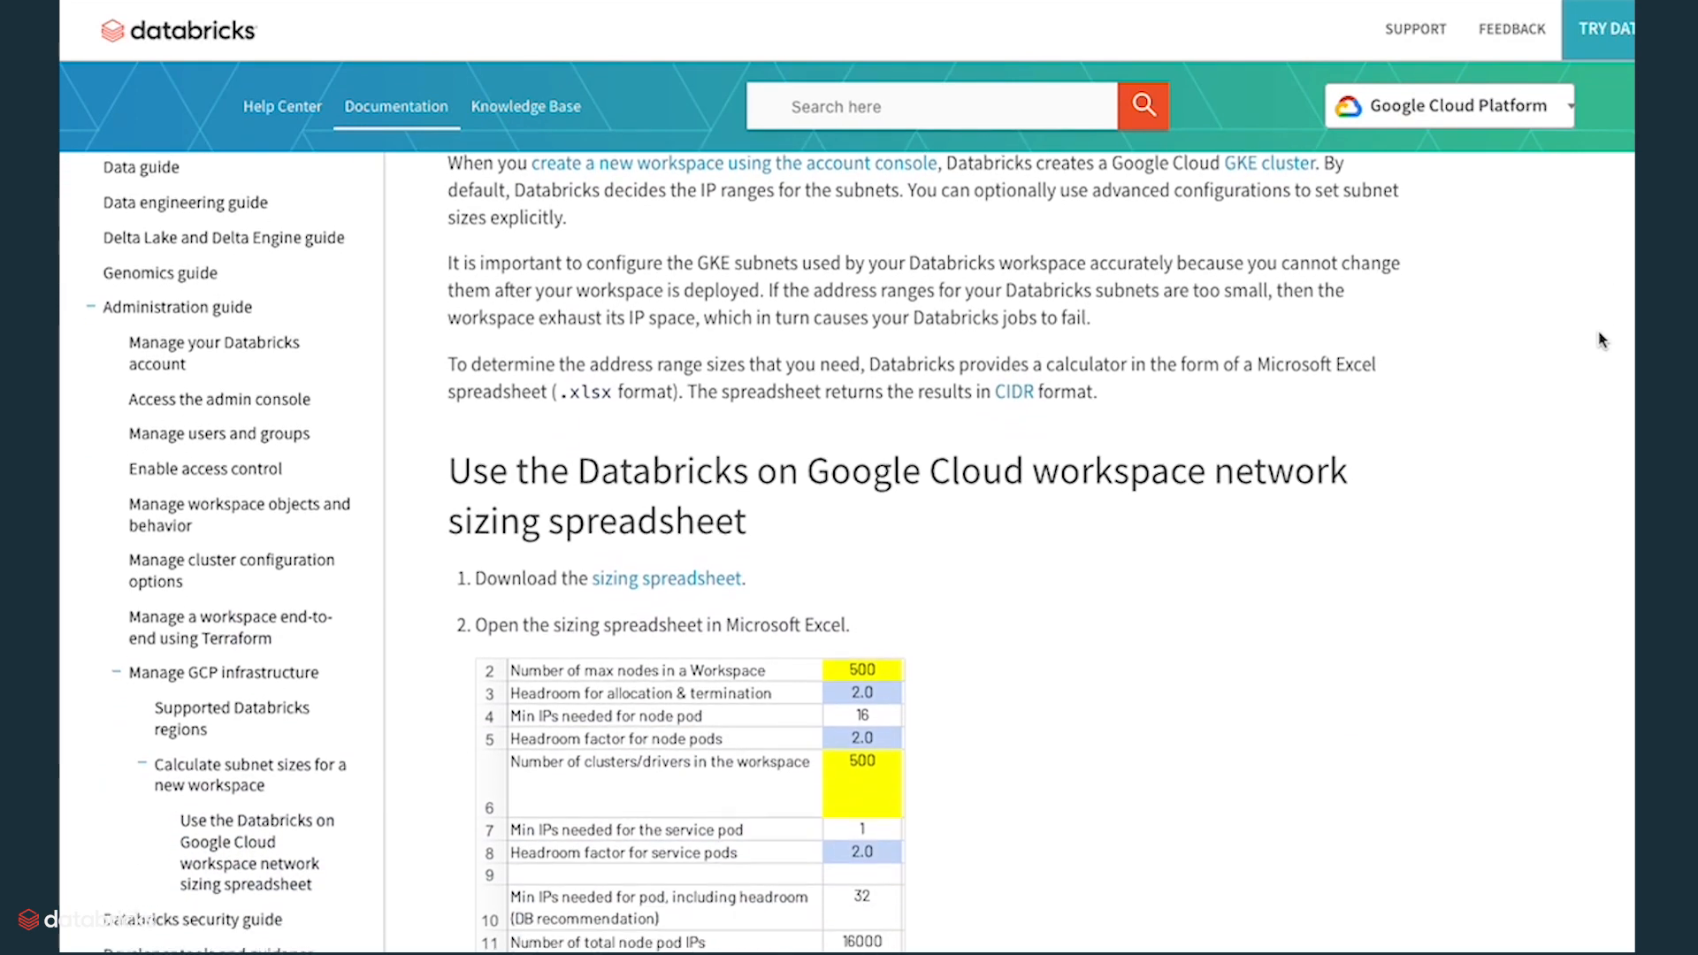
{"action": "scroll", "scroll_direction": "down", "scroll_amount": 3}
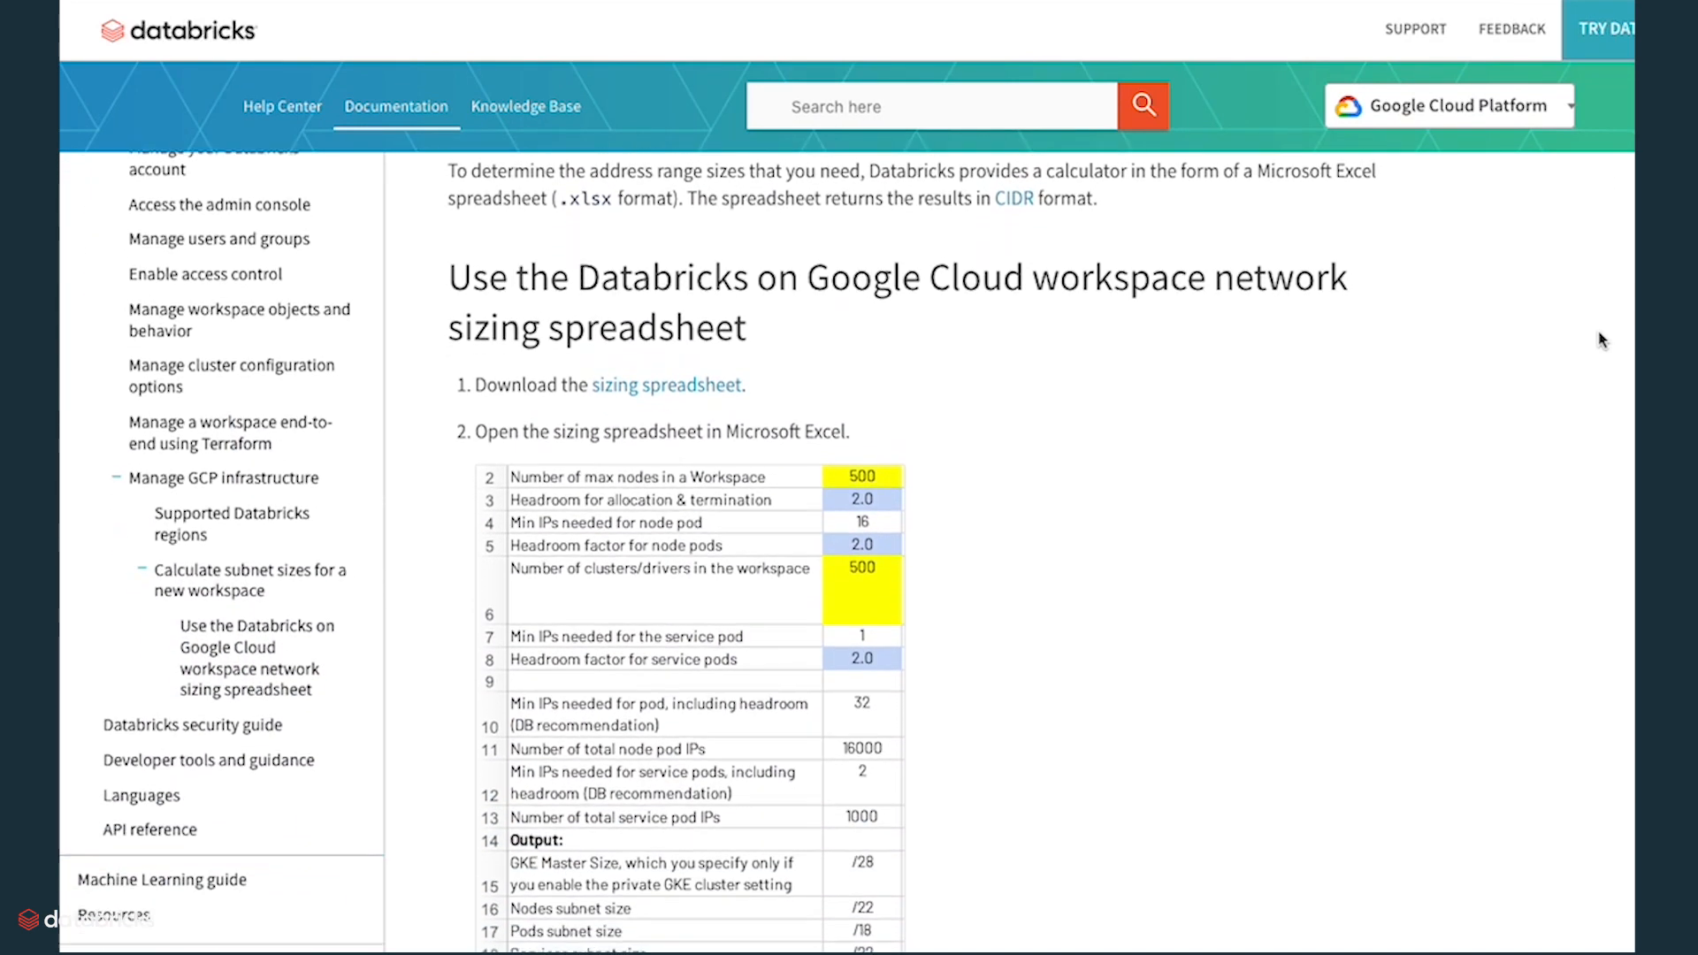
{"action": "scroll", "scroll_direction": "down", "scroll_amount": 3}
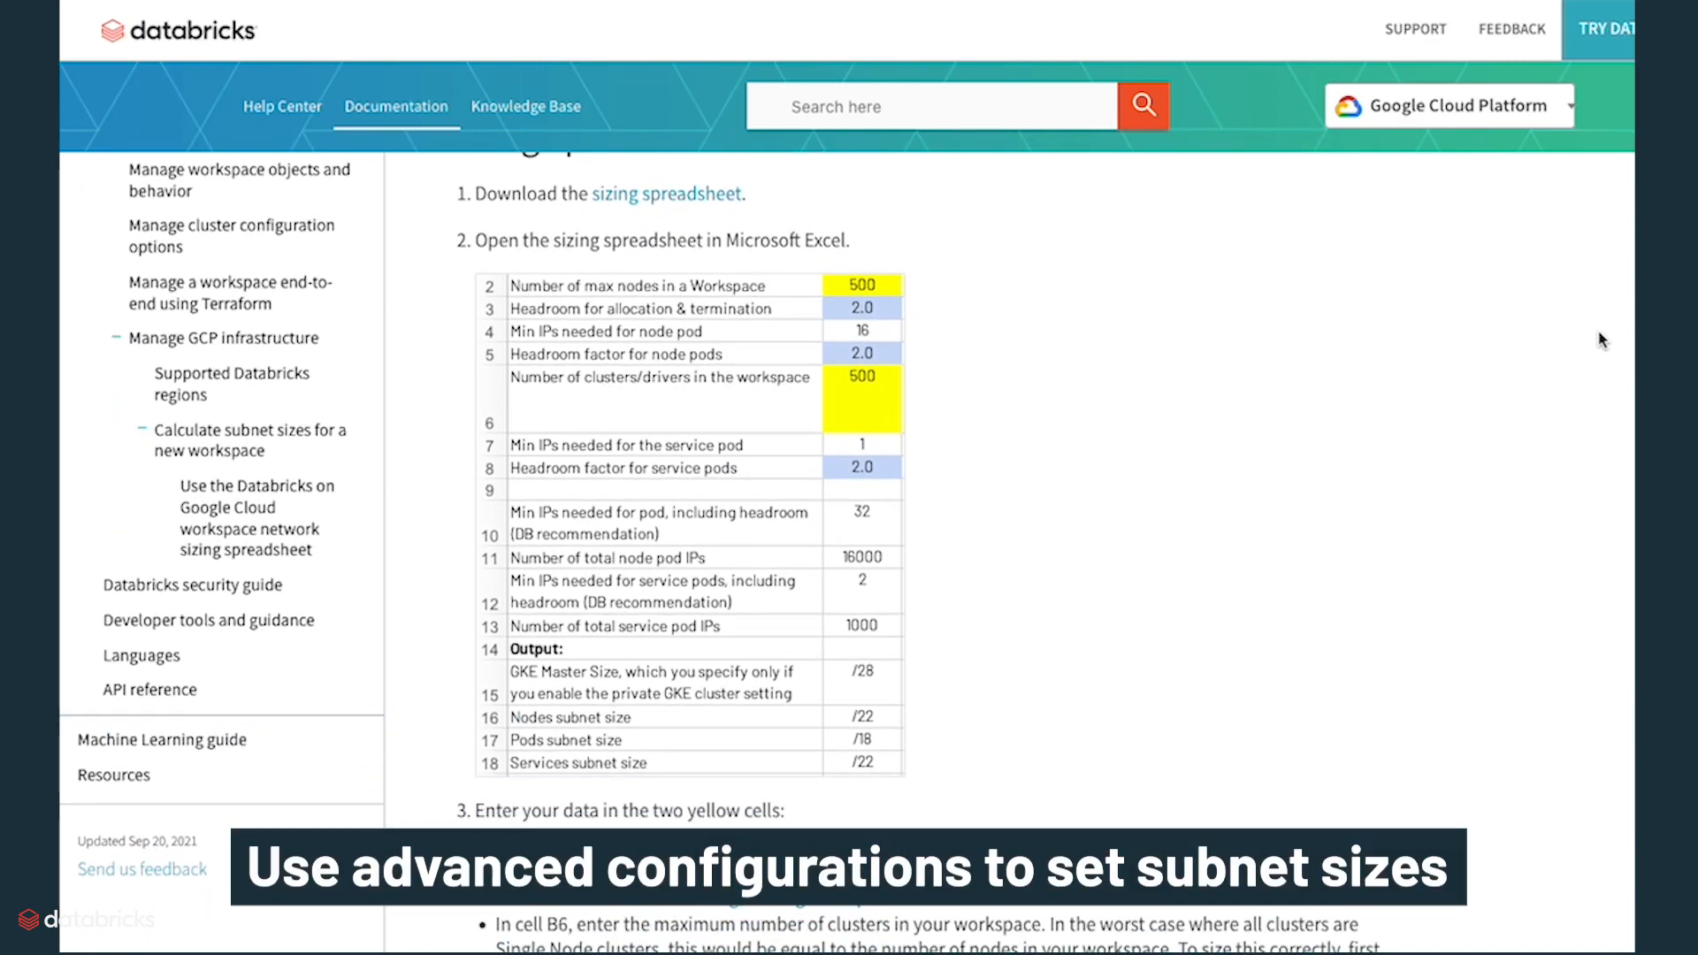
{"action": "scroll", "scroll_direction": "down", "scroll_amount": 3}
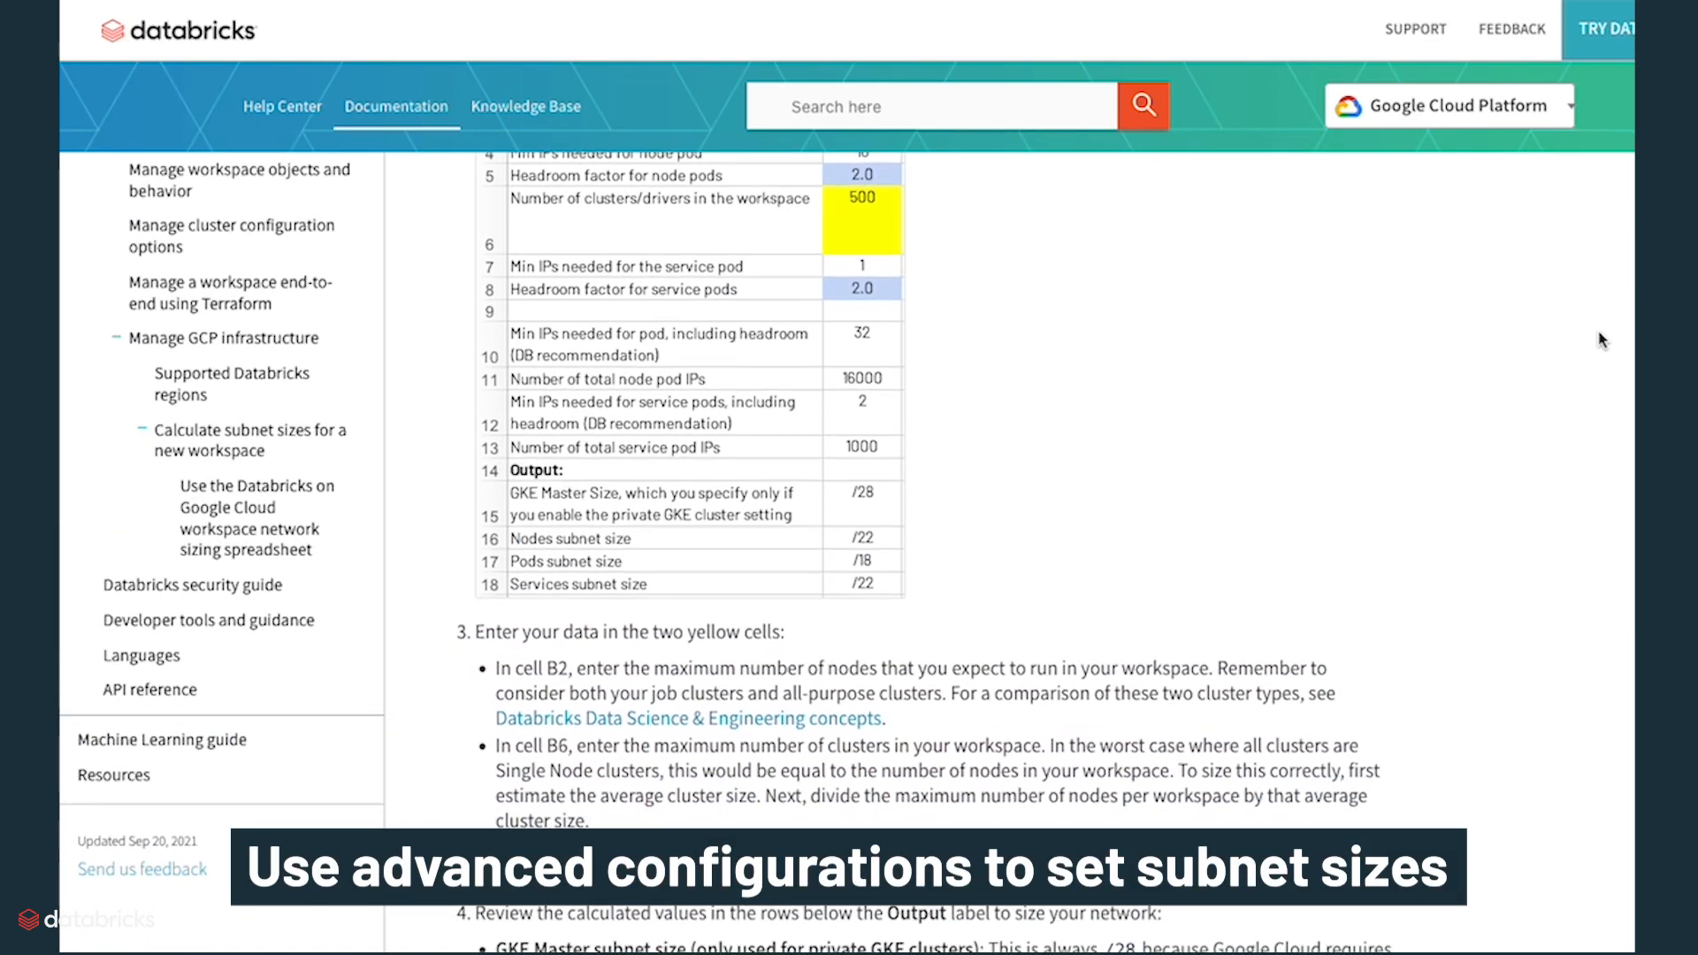
{"action": "scroll", "scroll_direction": "down", "scroll_amount": 3}
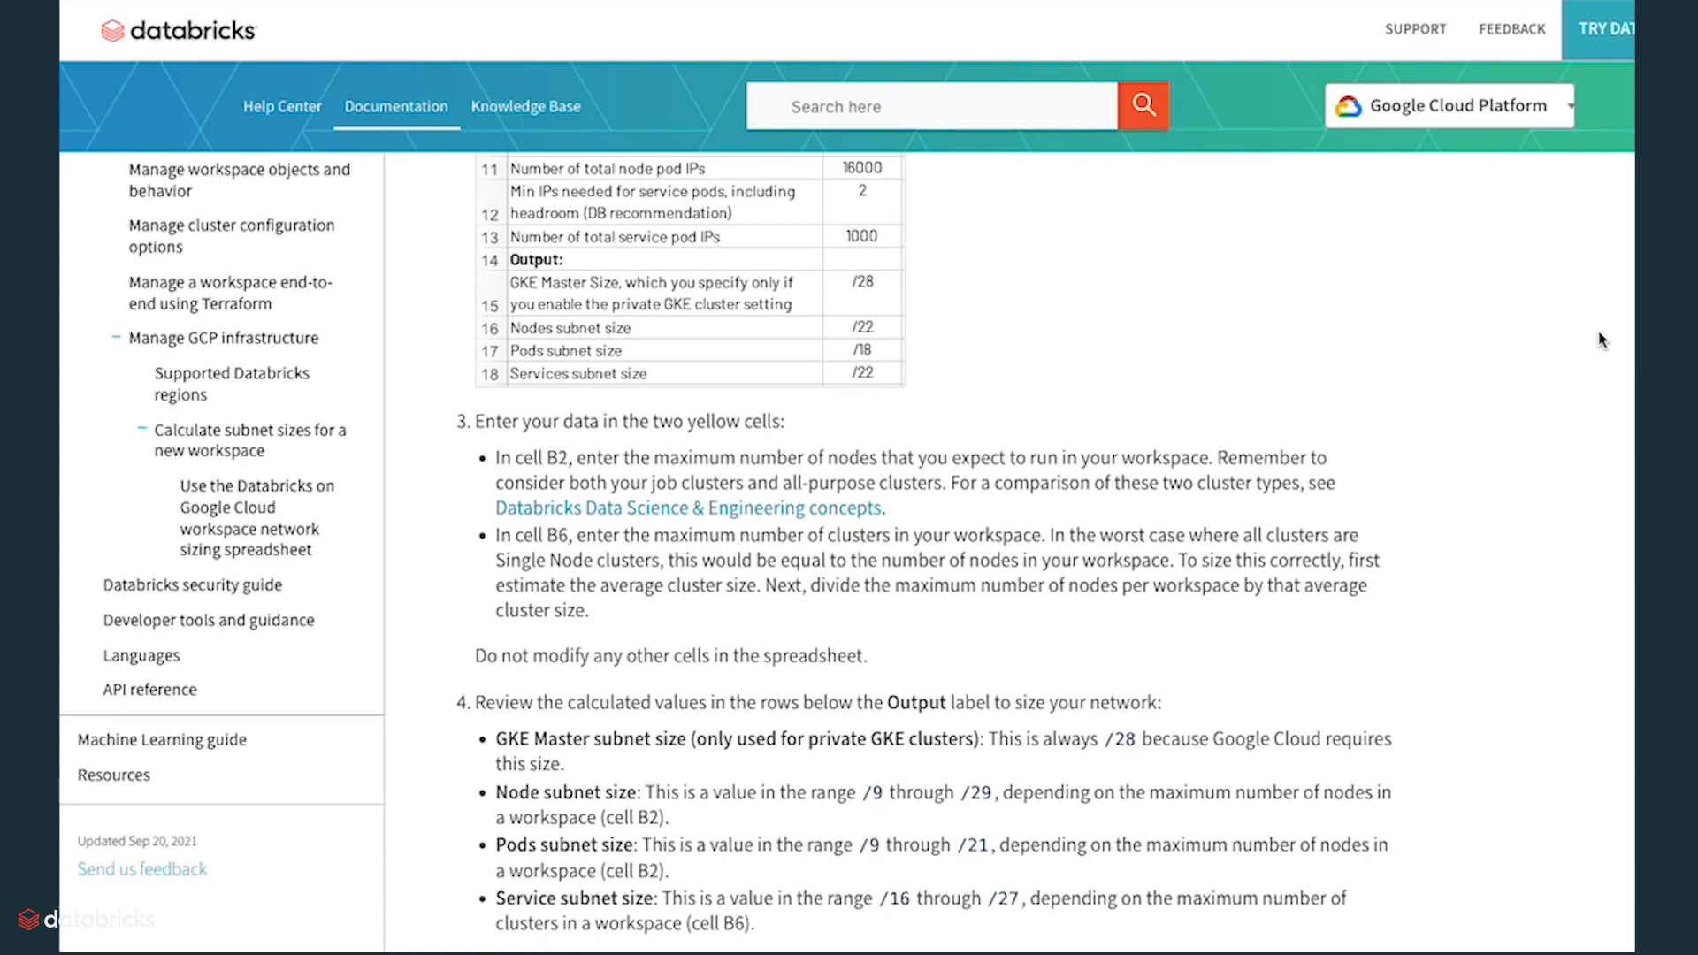
{"action": "scroll", "scroll_direction": "down", "scroll_amount": 3}
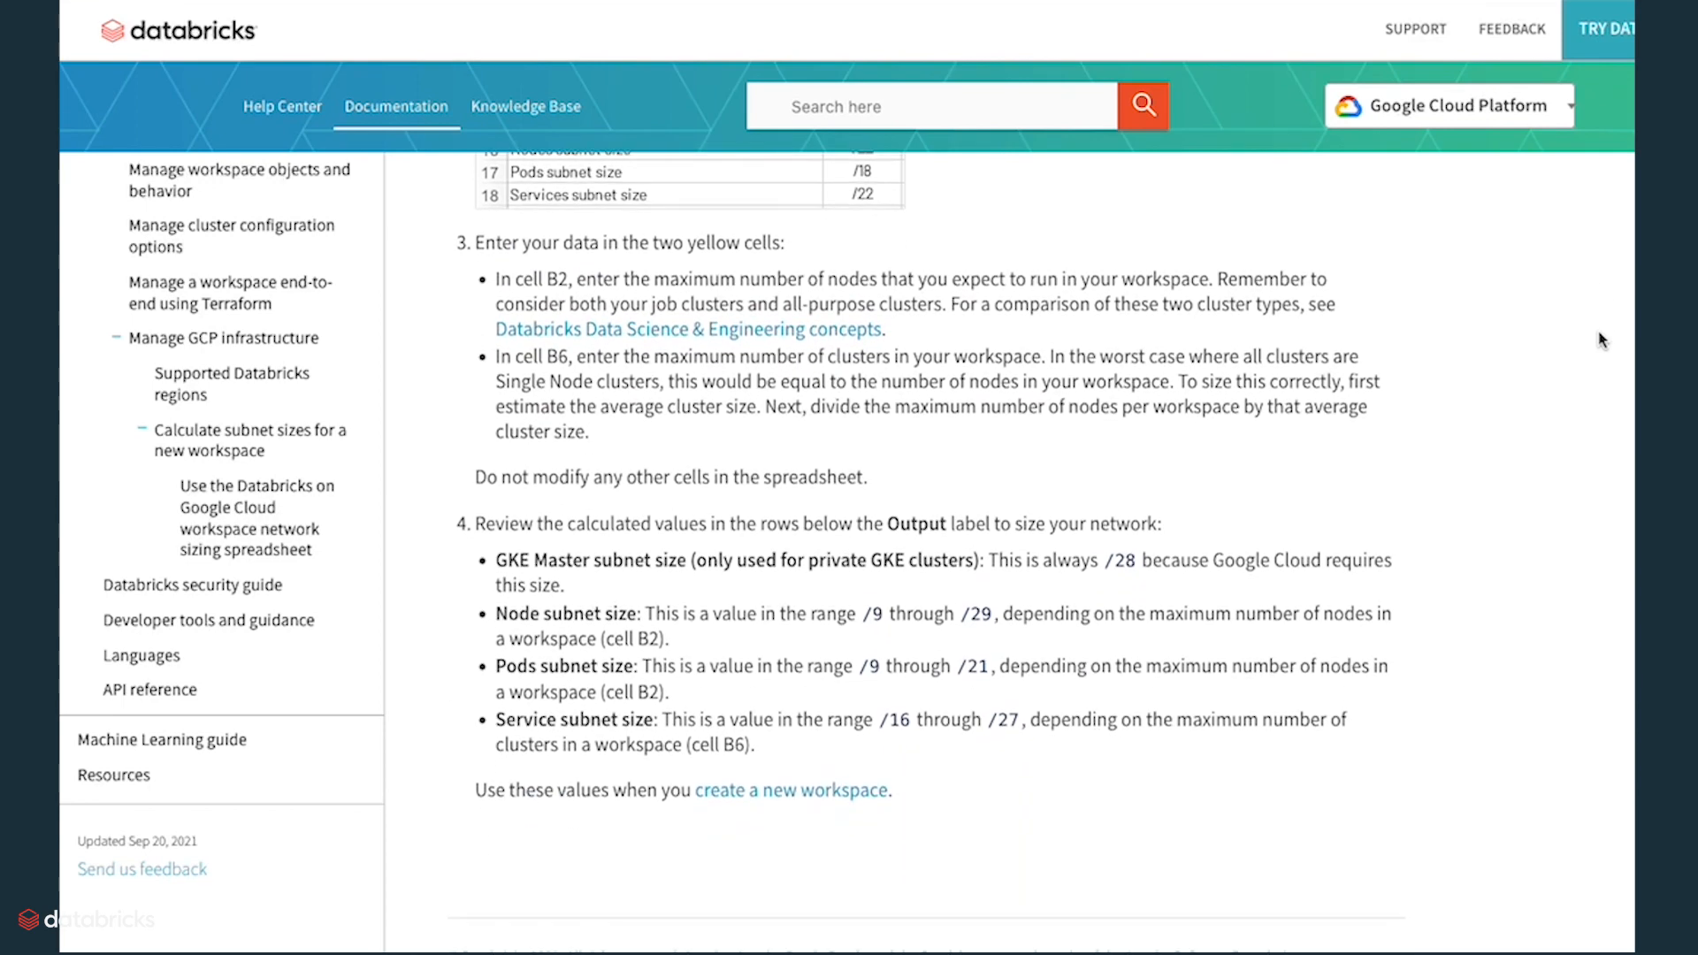
{"action": "mouse_move", "coordinate": [812, 819]}
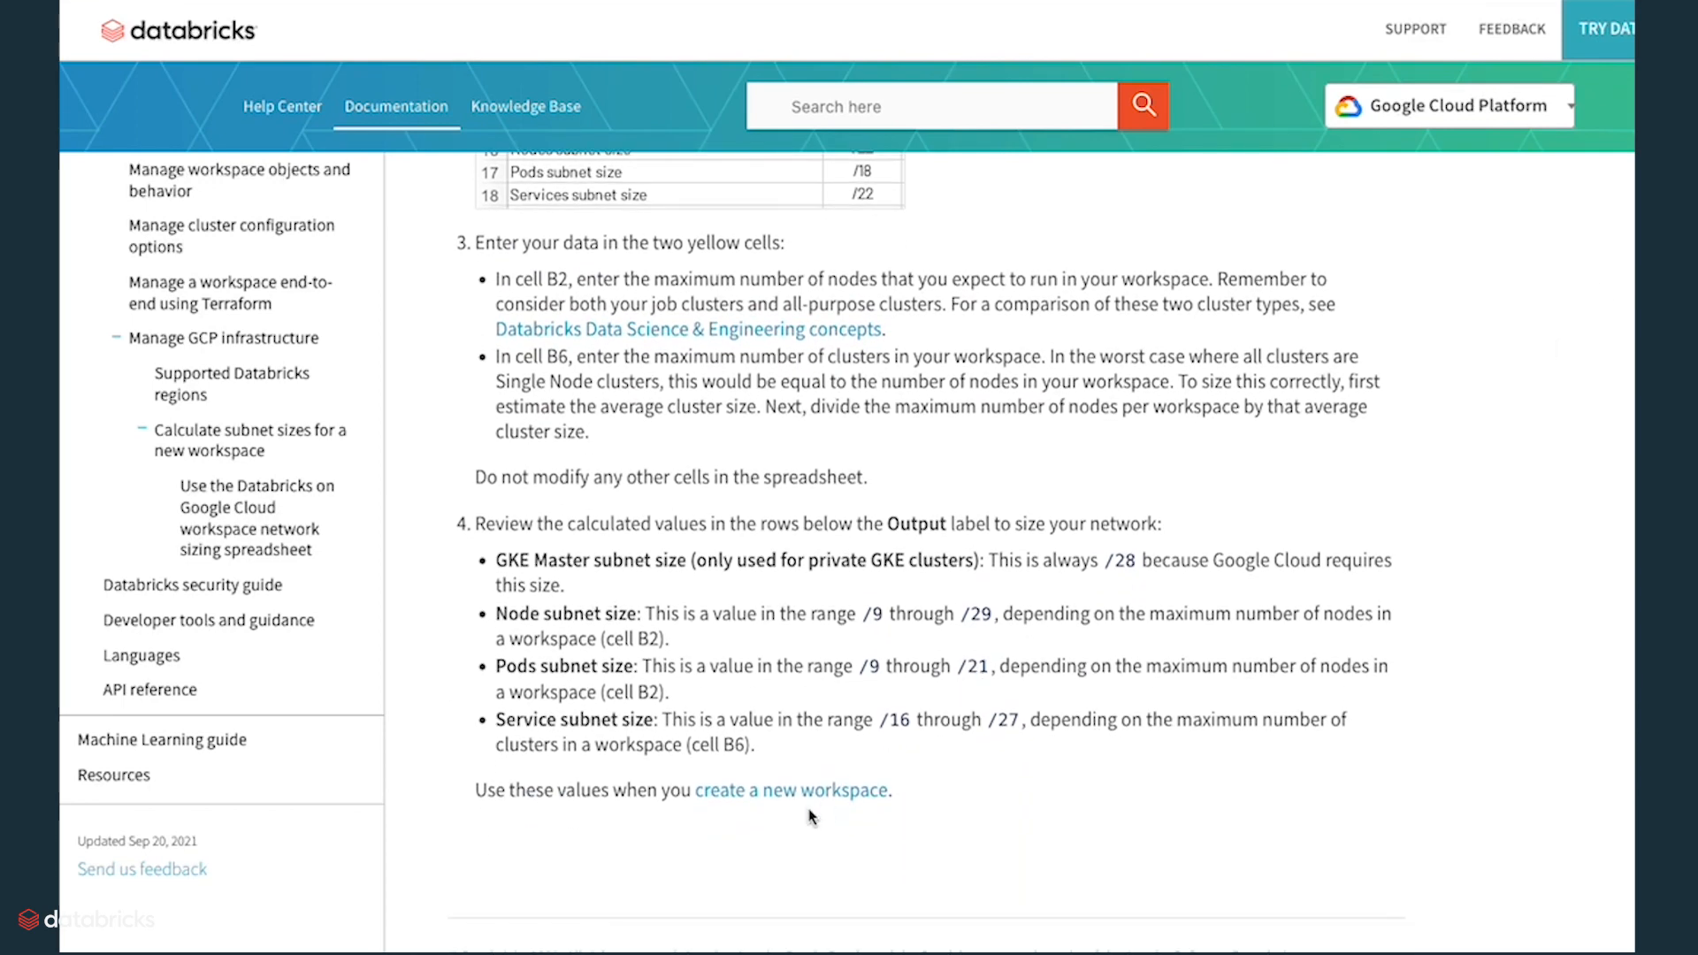
{"action": "left_click", "coordinate": [793, 789]}
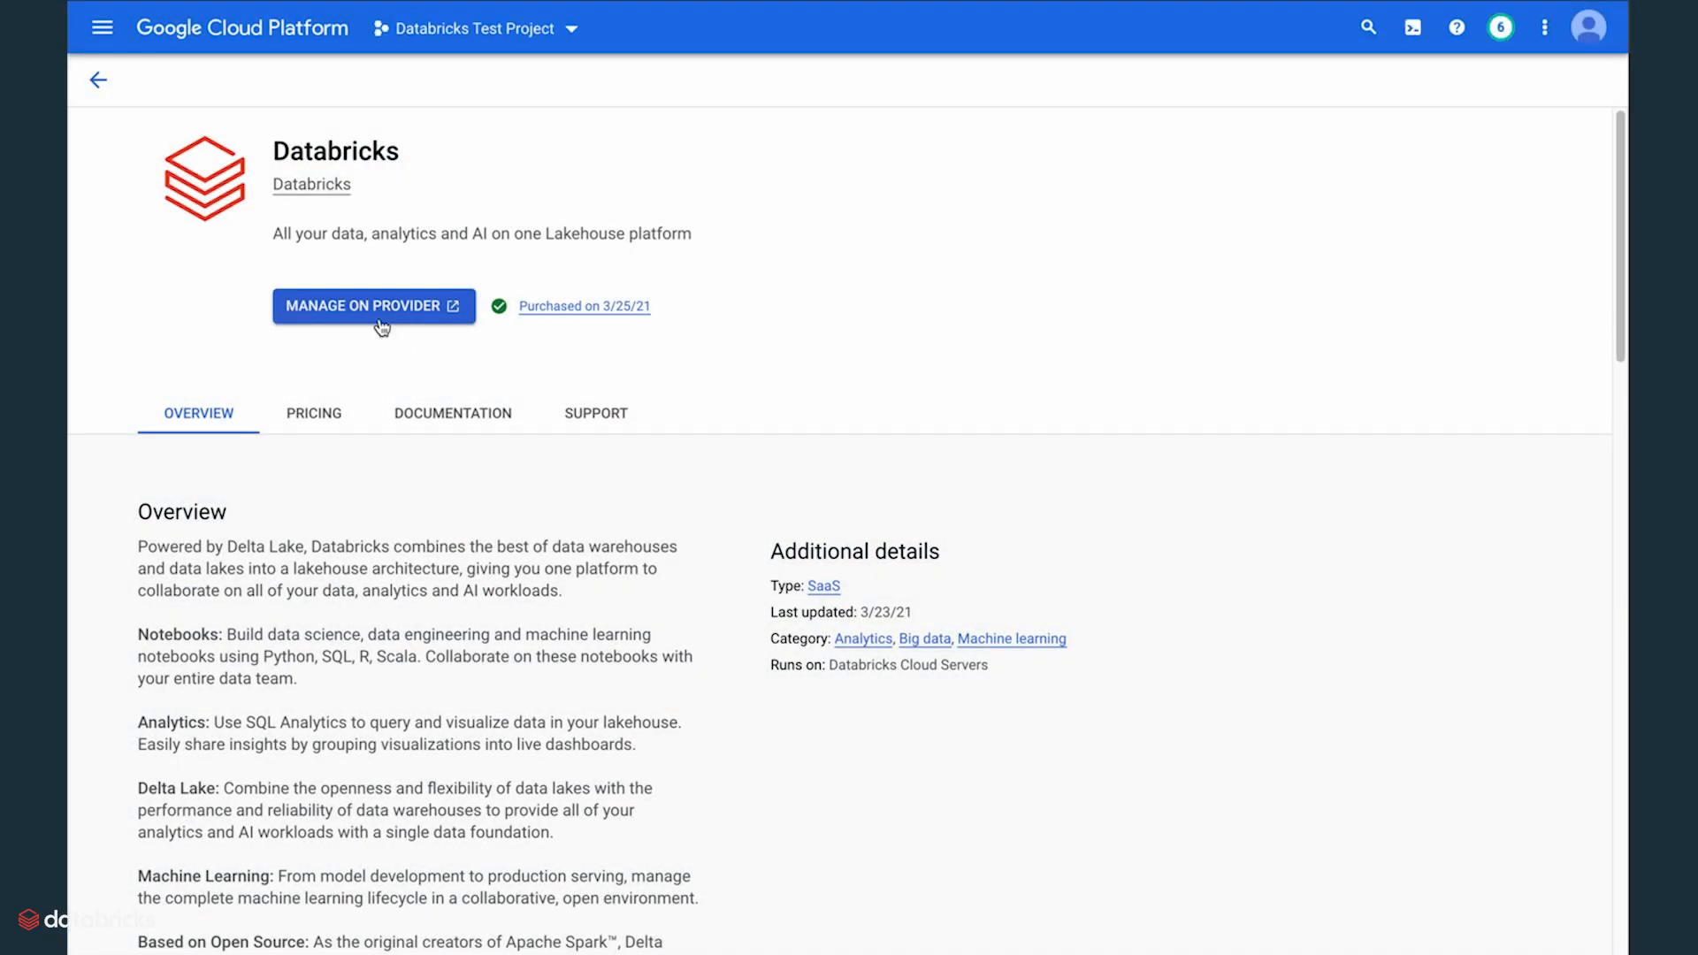
{"action": "mouse_move", "coordinate": [562, 320]}
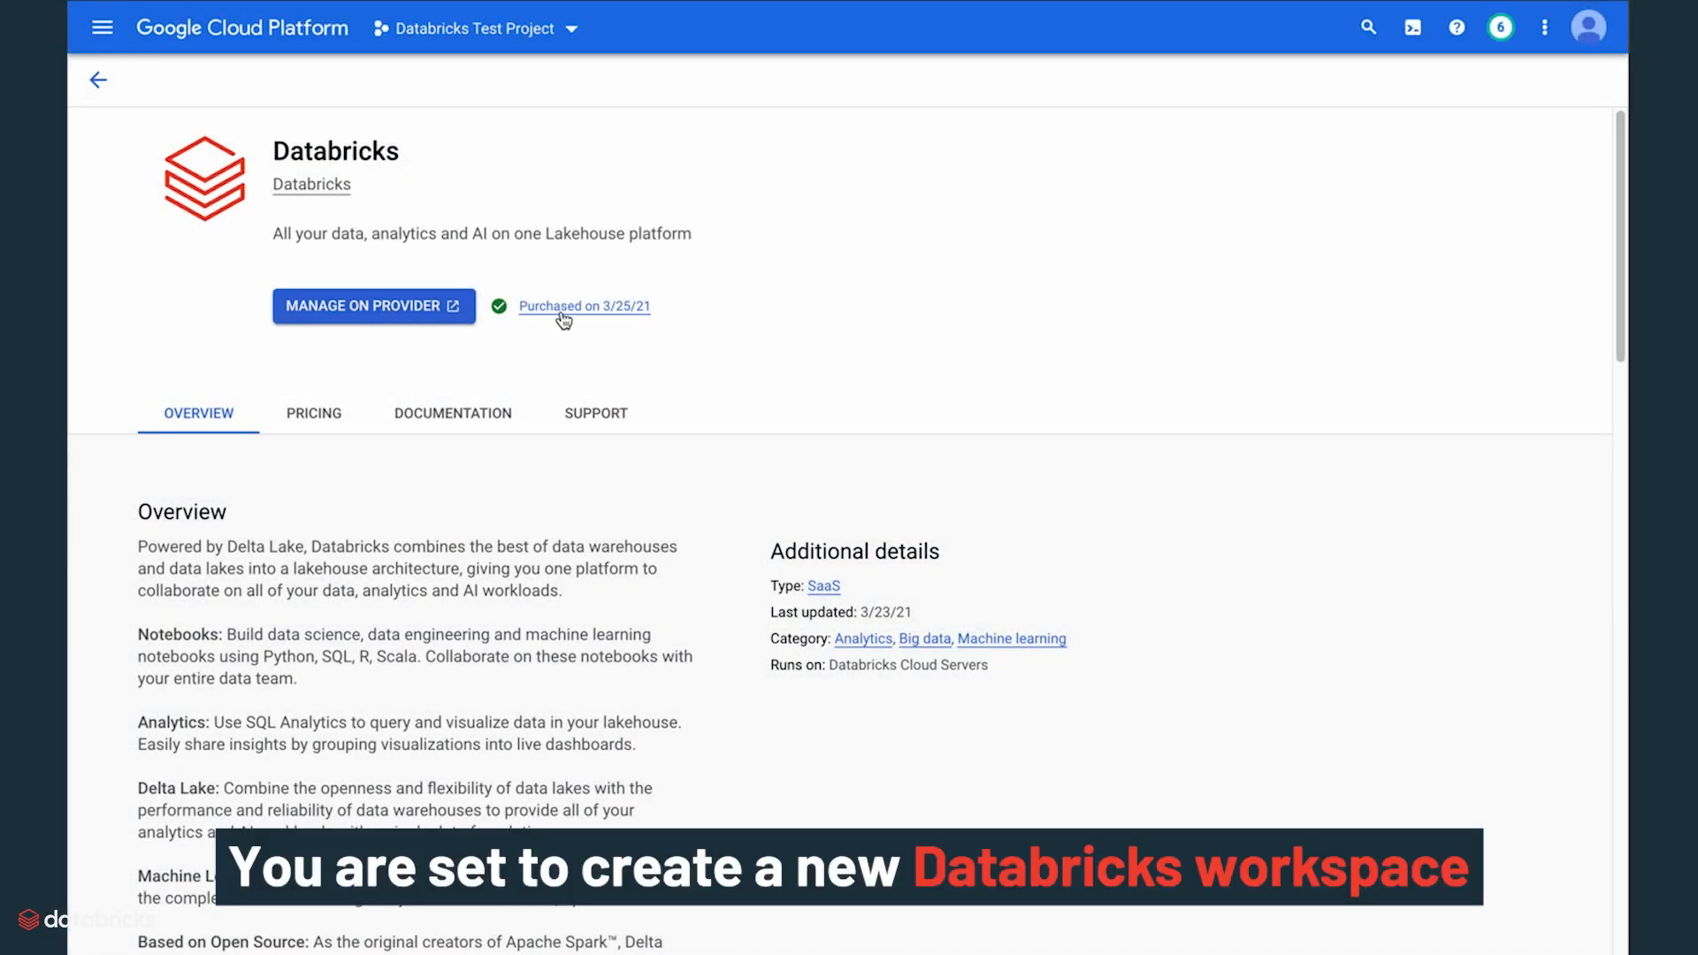
{"action": "mouse_move", "coordinate": [366, 311]}
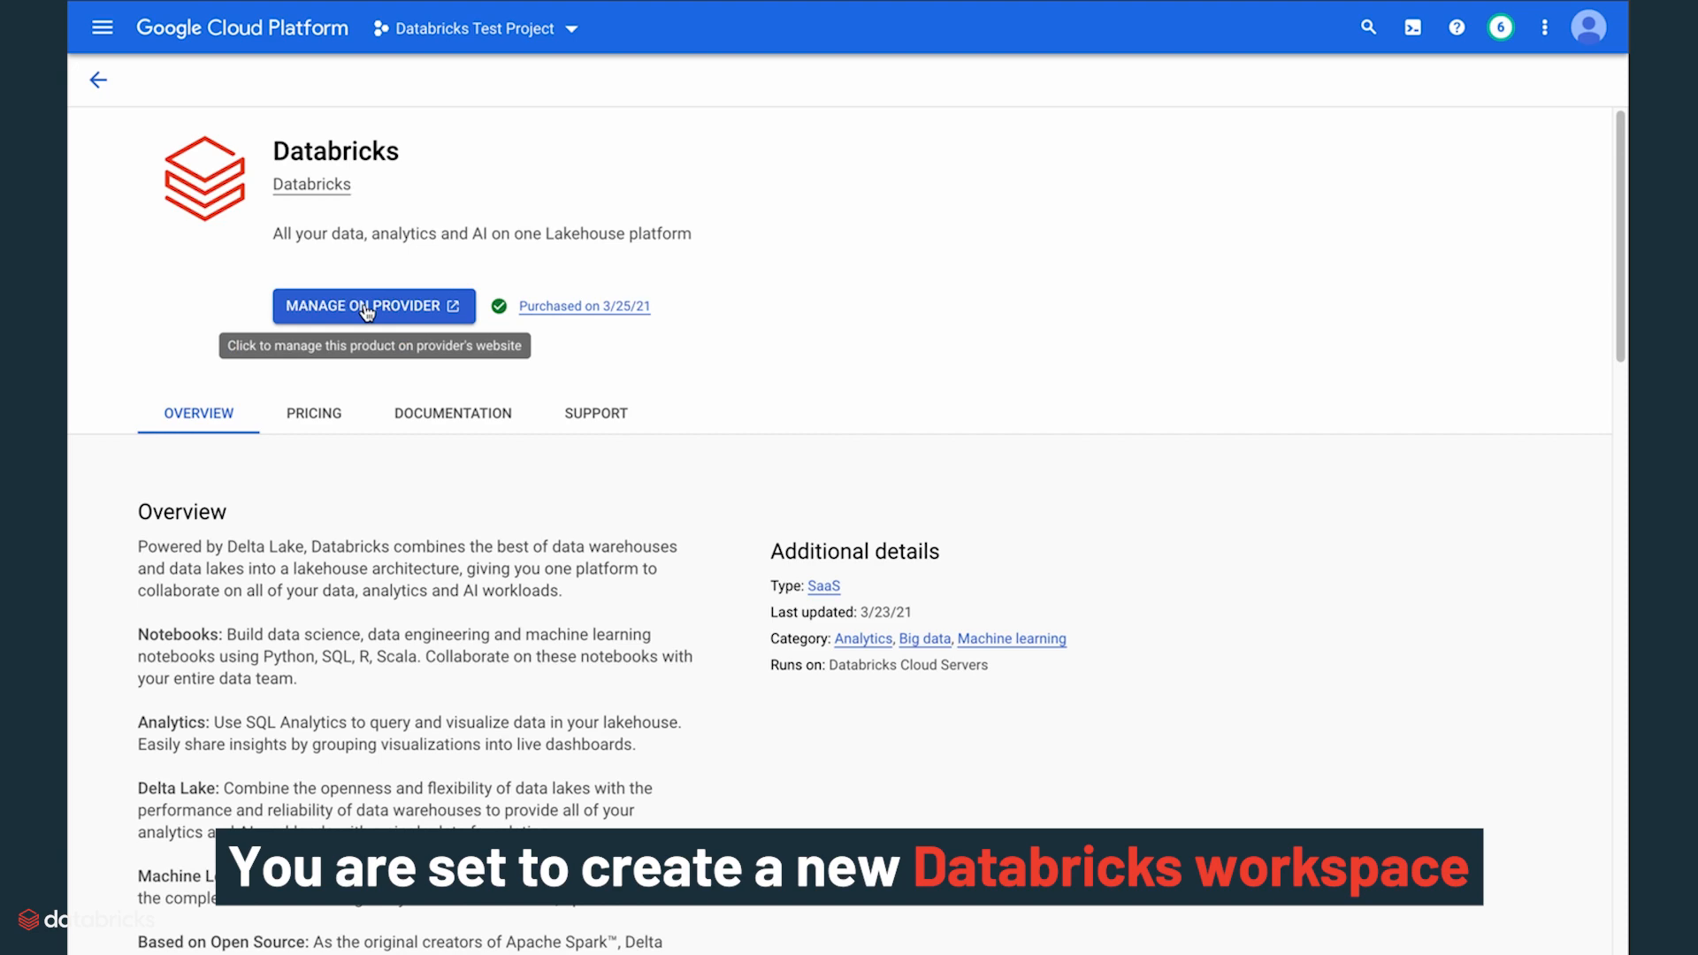
- Sign in to the Account Console again, check the Users list, and return to the empty Workspaces list
{"action": "left_click", "coordinate": [374, 306]}
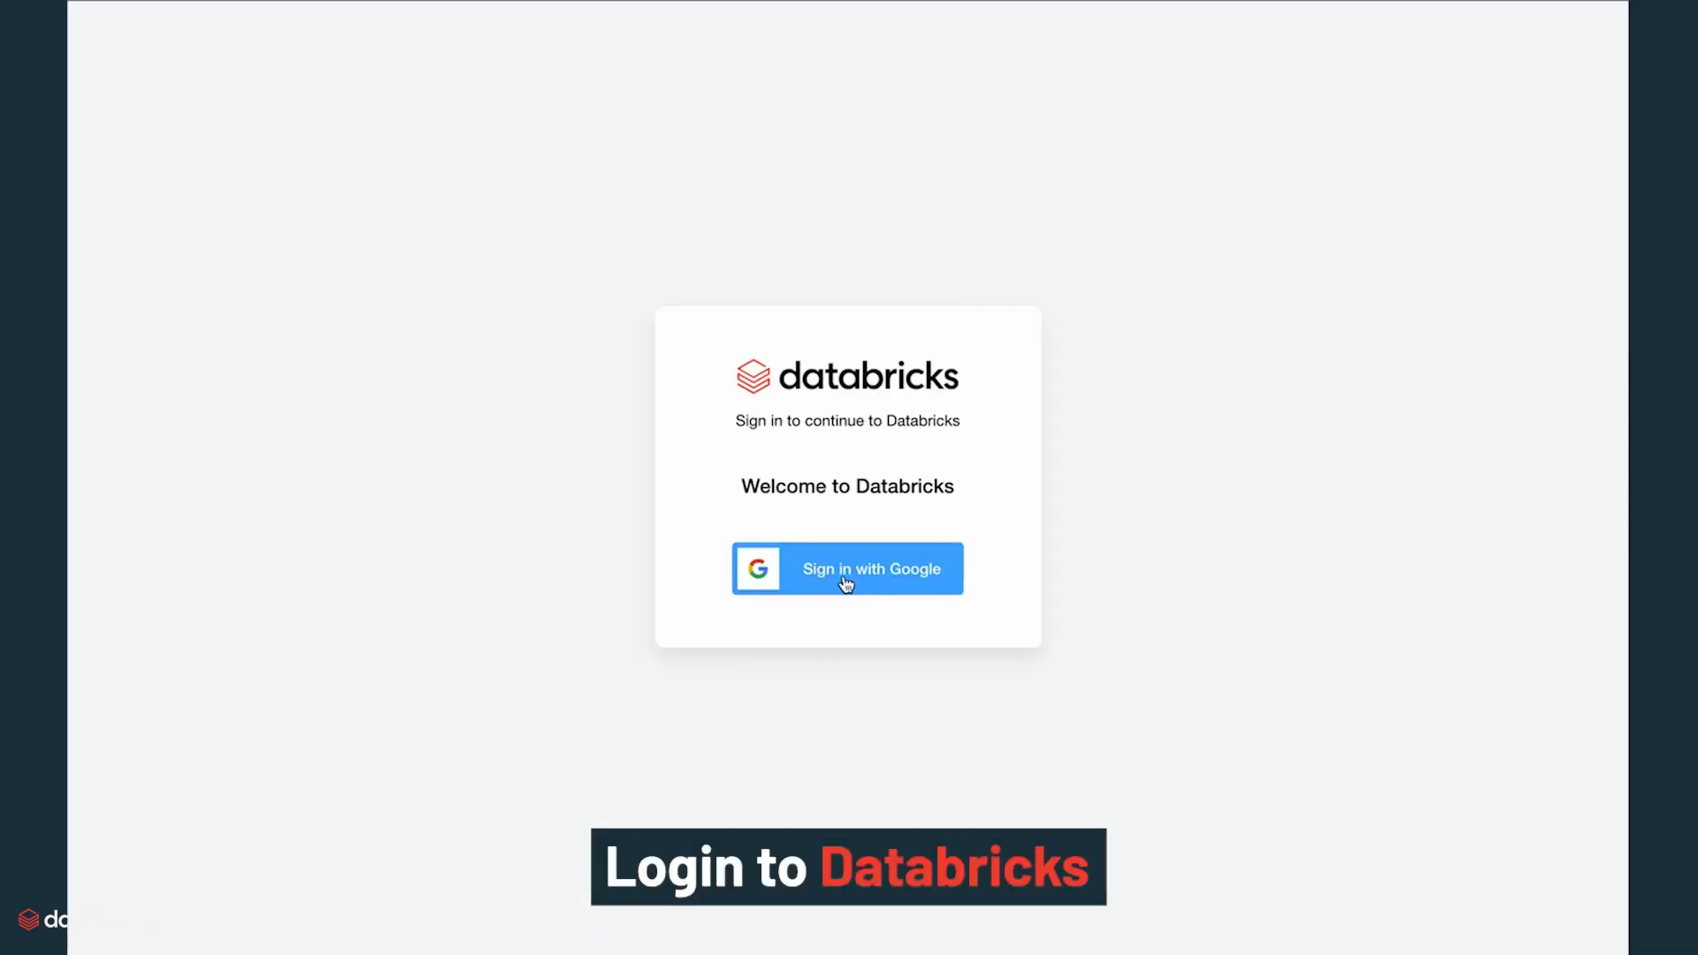
{"action": "left_click", "coordinate": [847, 568]}
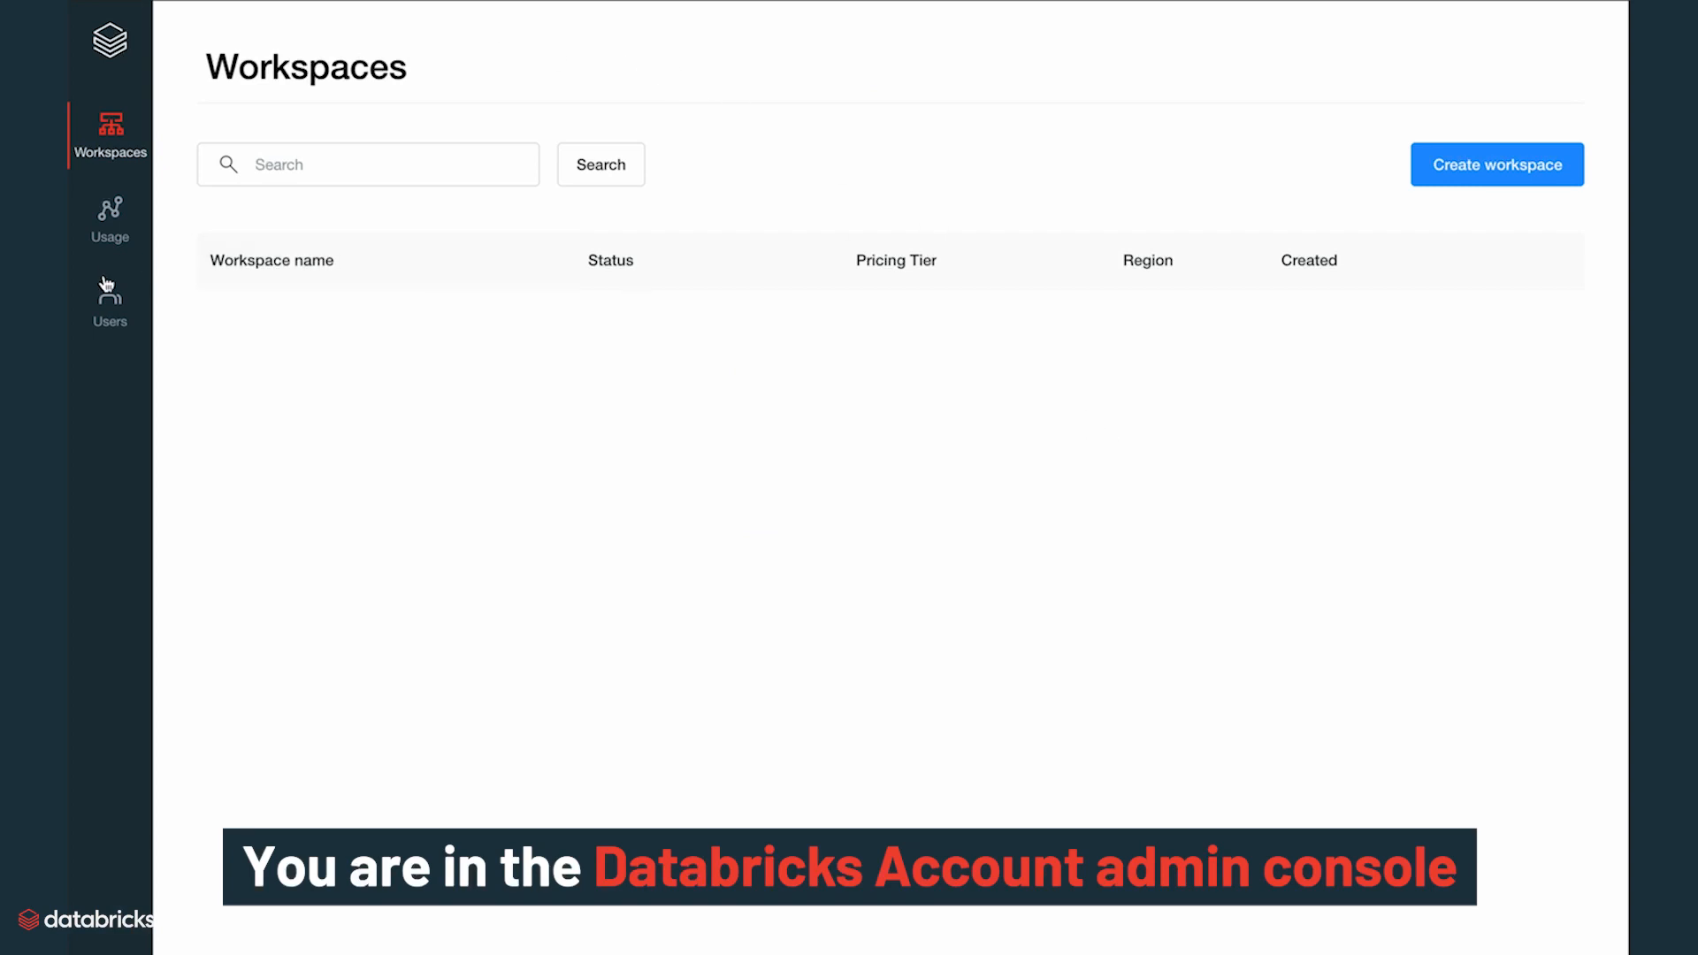
{"action": "left_click", "coordinate": [110, 300]}
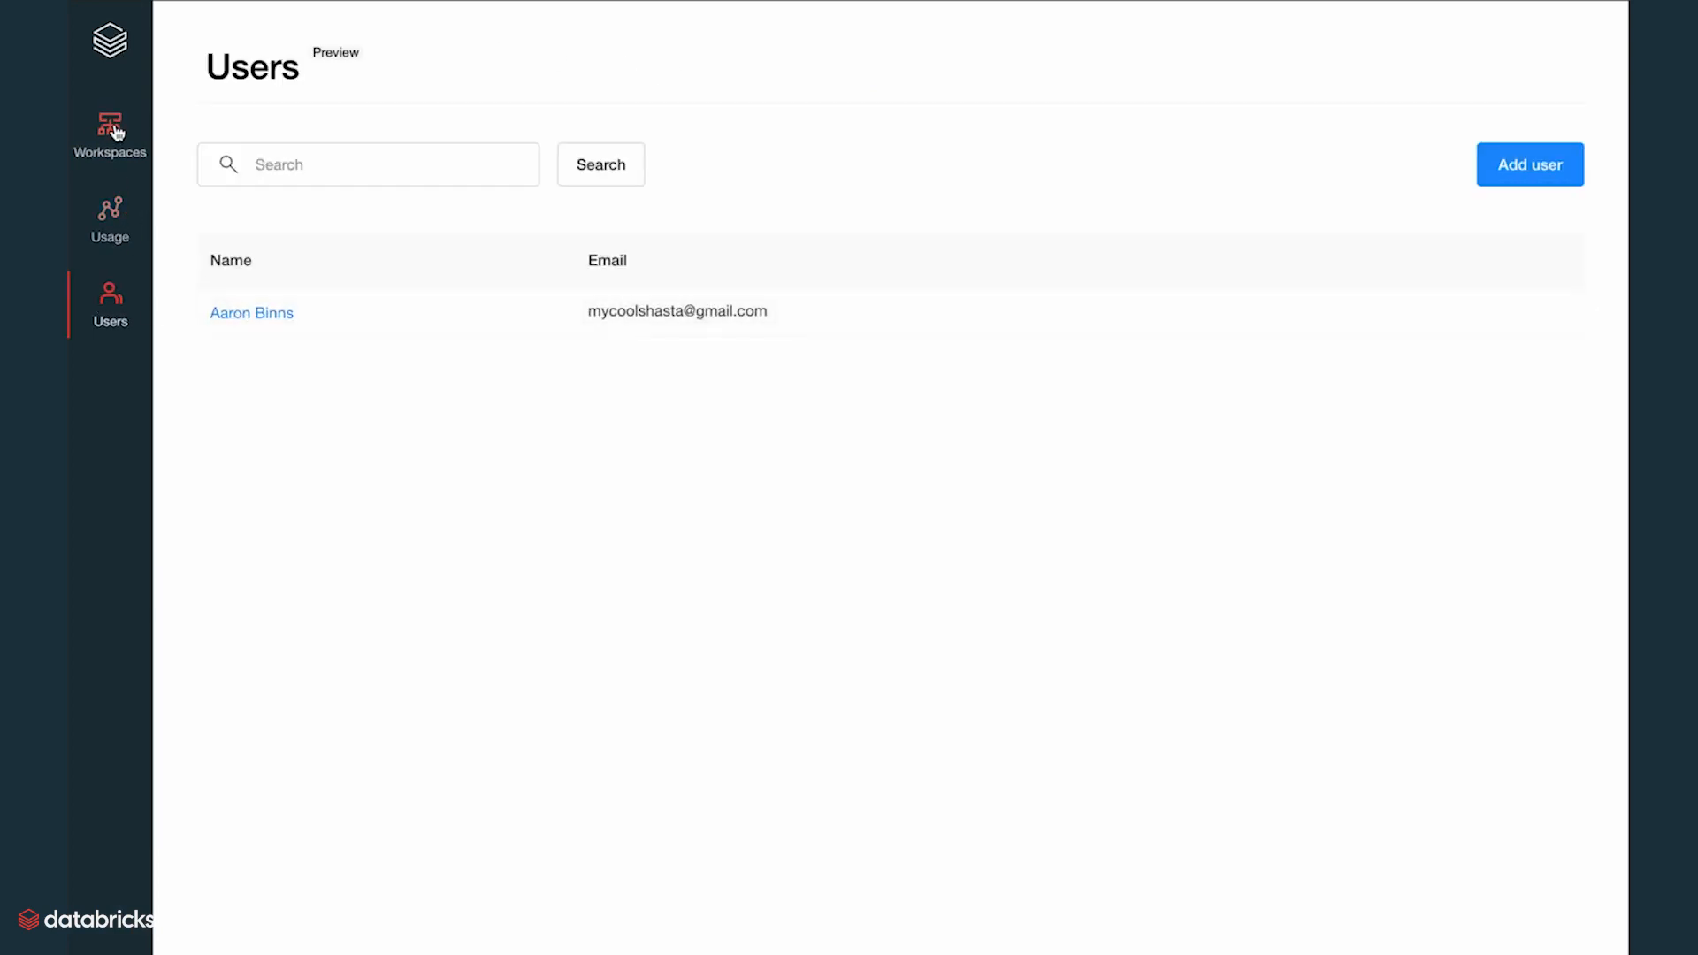
{"action": "left_click", "coordinate": [110, 127]}
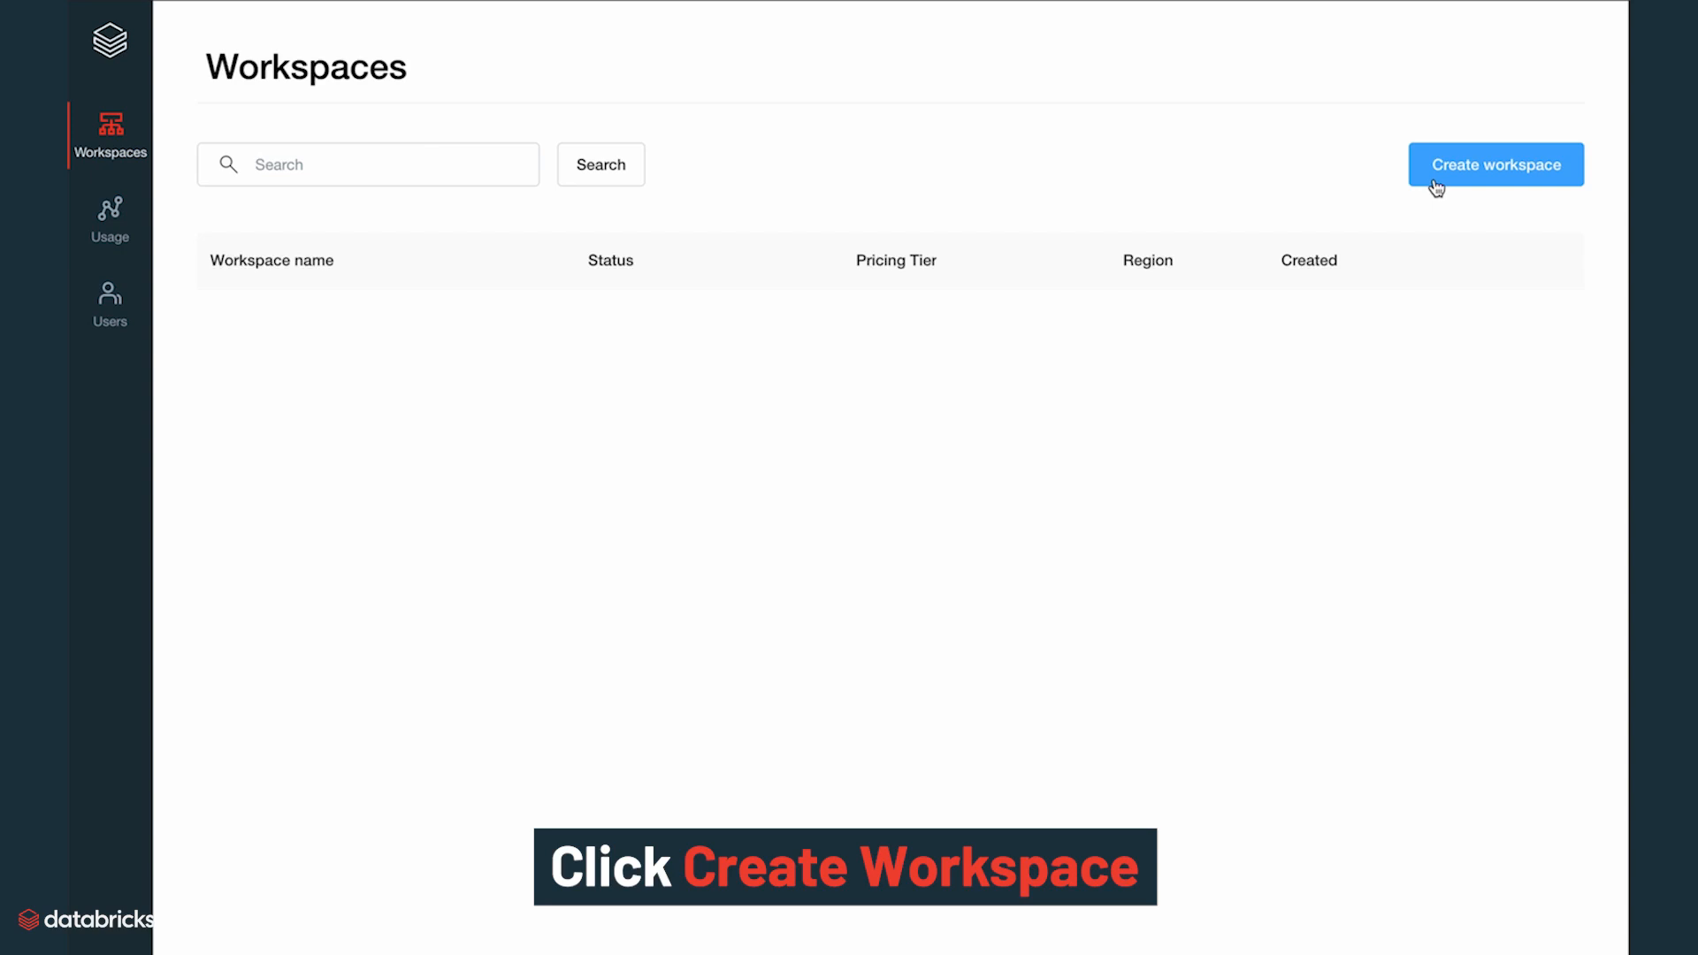
- Create workspace Databricks-1 in us-central1 for the test project, then open its running URL
{"action": "left_click", "coordinate": [1495, 164]}
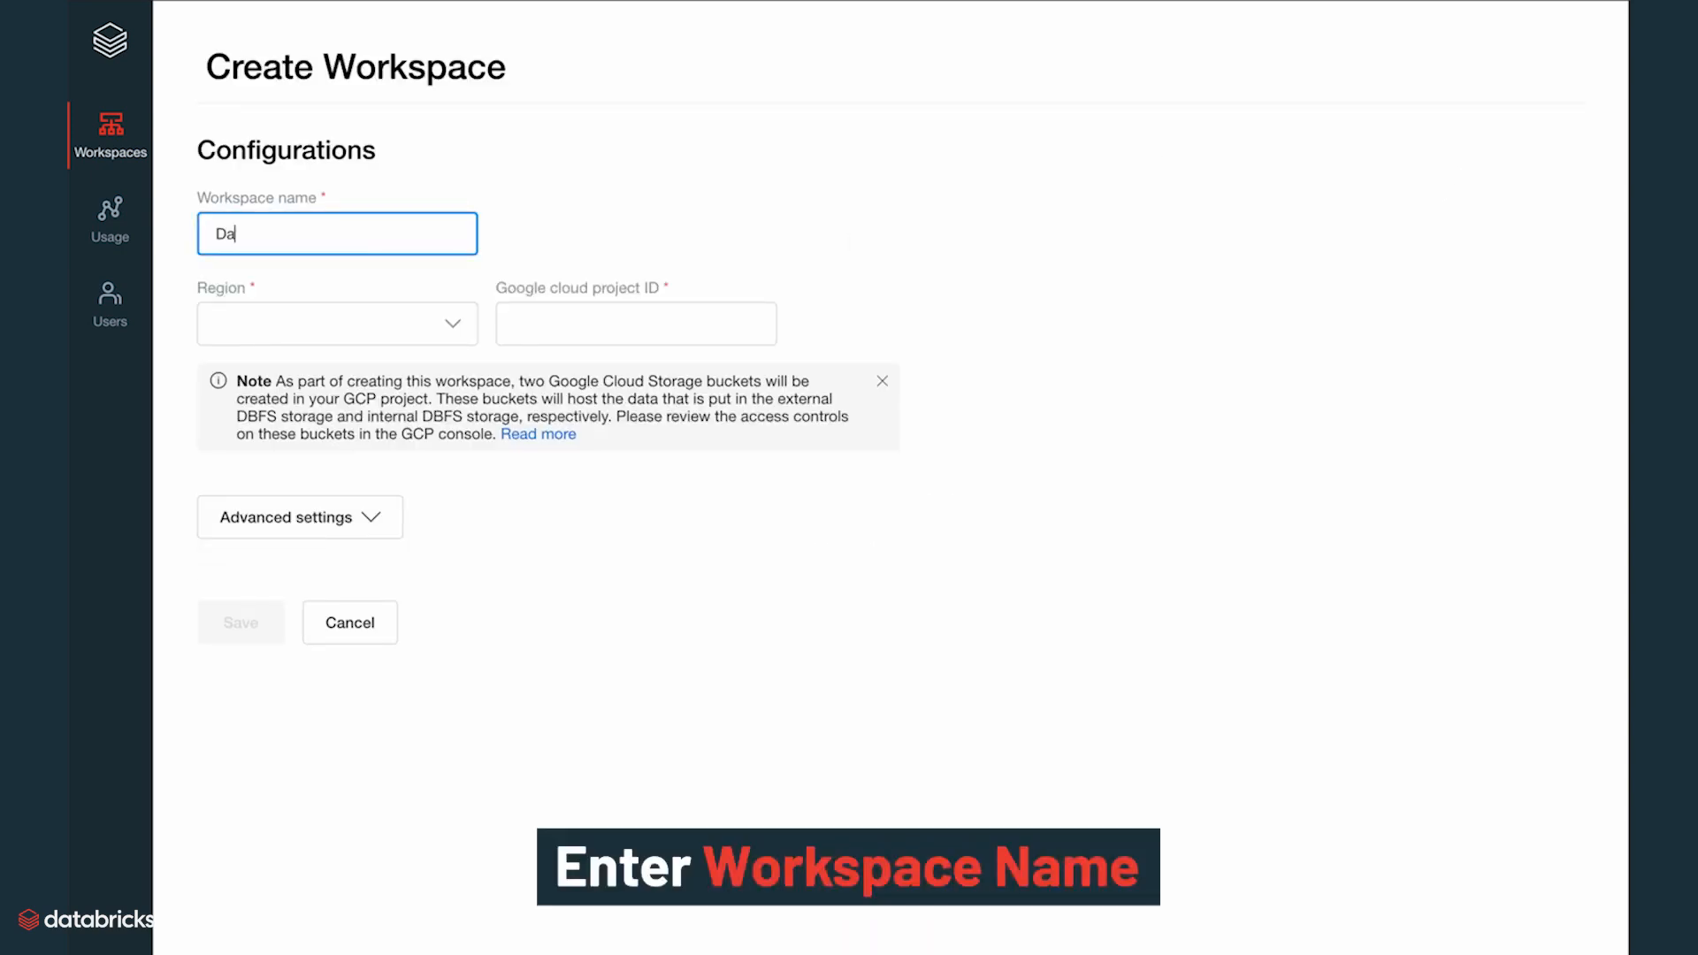
{"action": "type", "text": "Databricks T"}
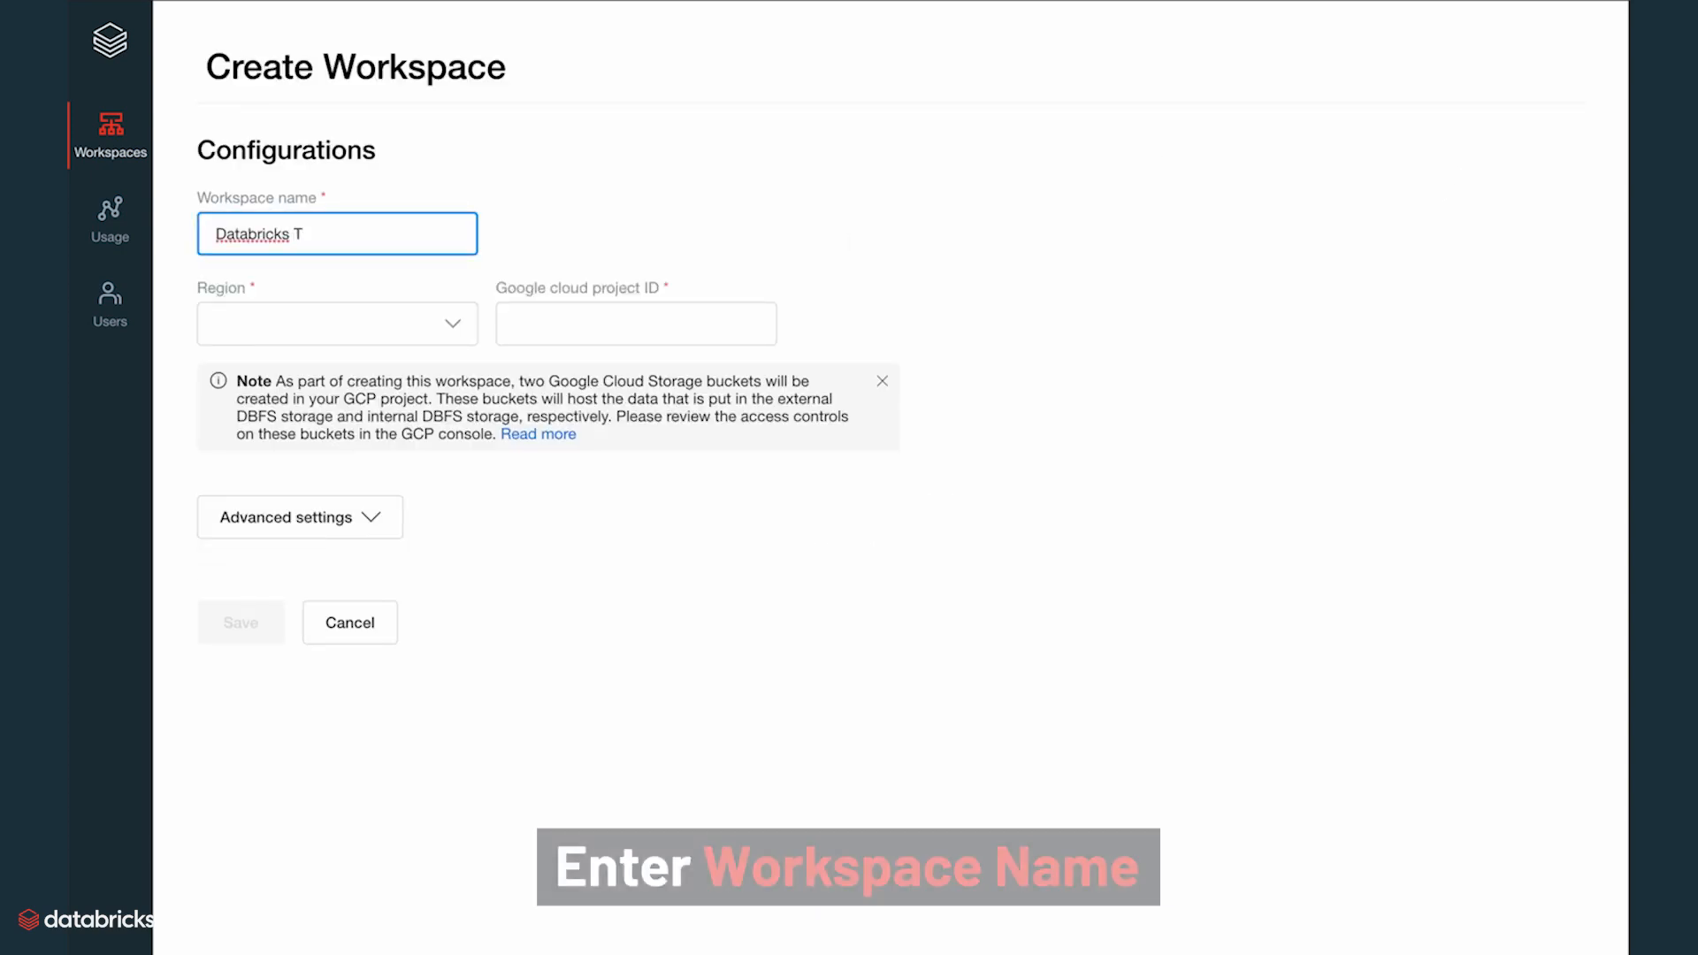
{"action": "left_click", "coordinate": [635, 324]}
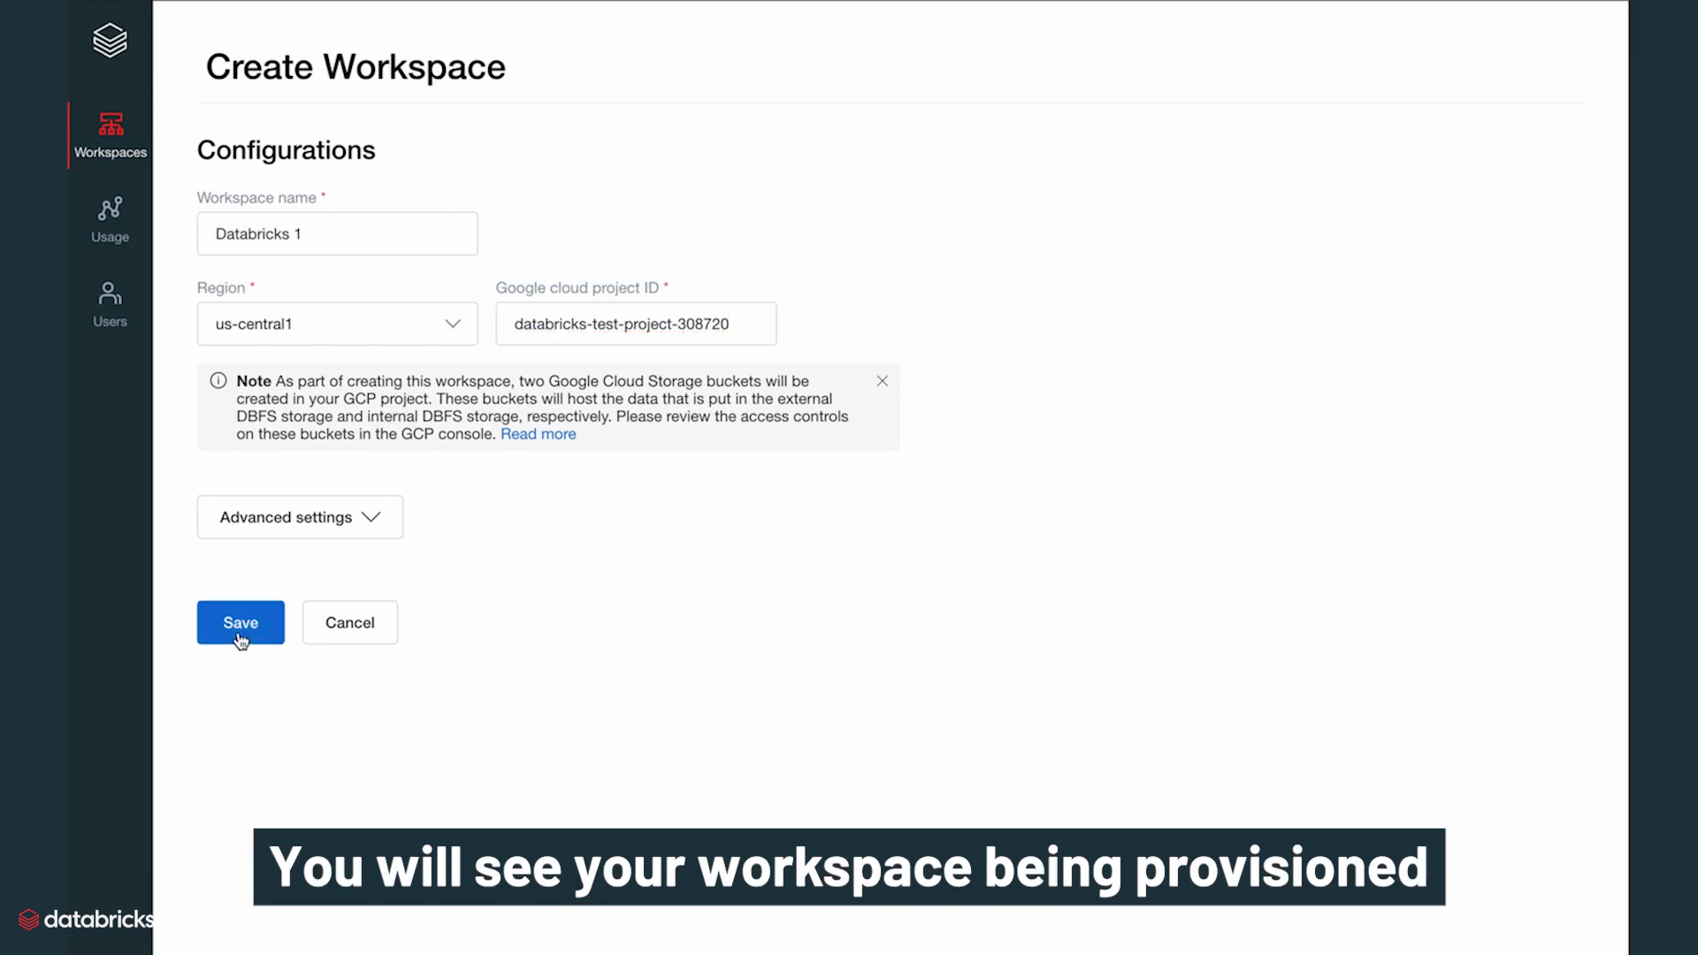
{"action": "left_click", "coordinate": [239, 623]}
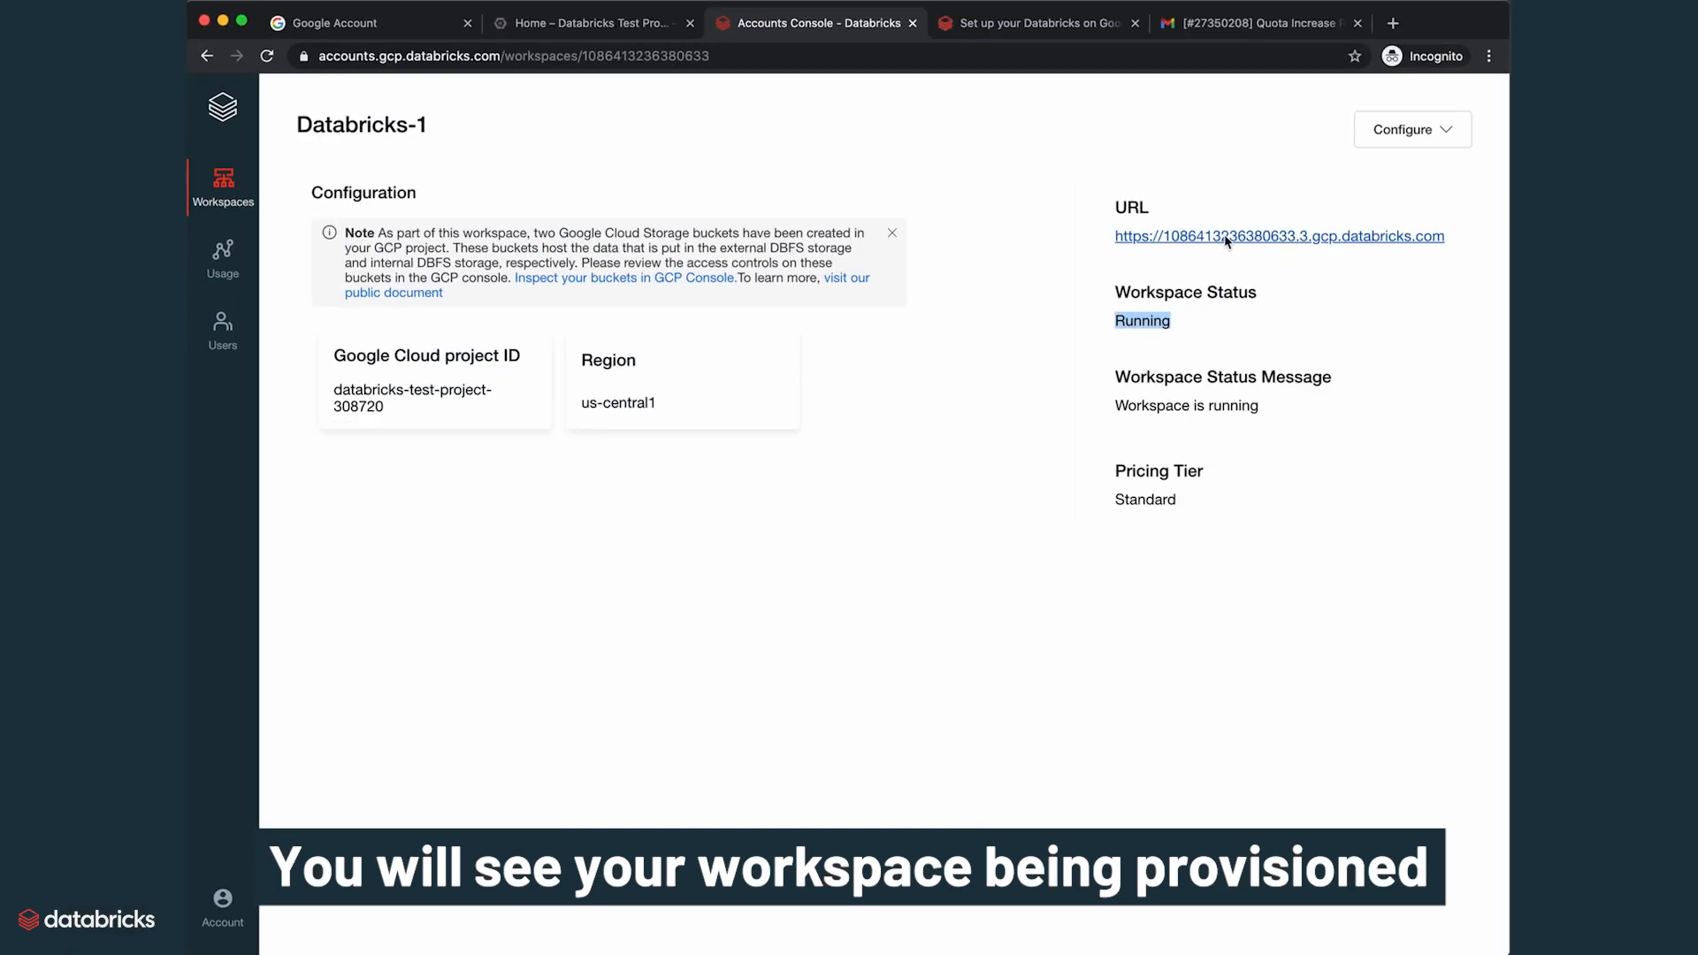
{"action": "left_click", "coordinate": [1277, 236]}
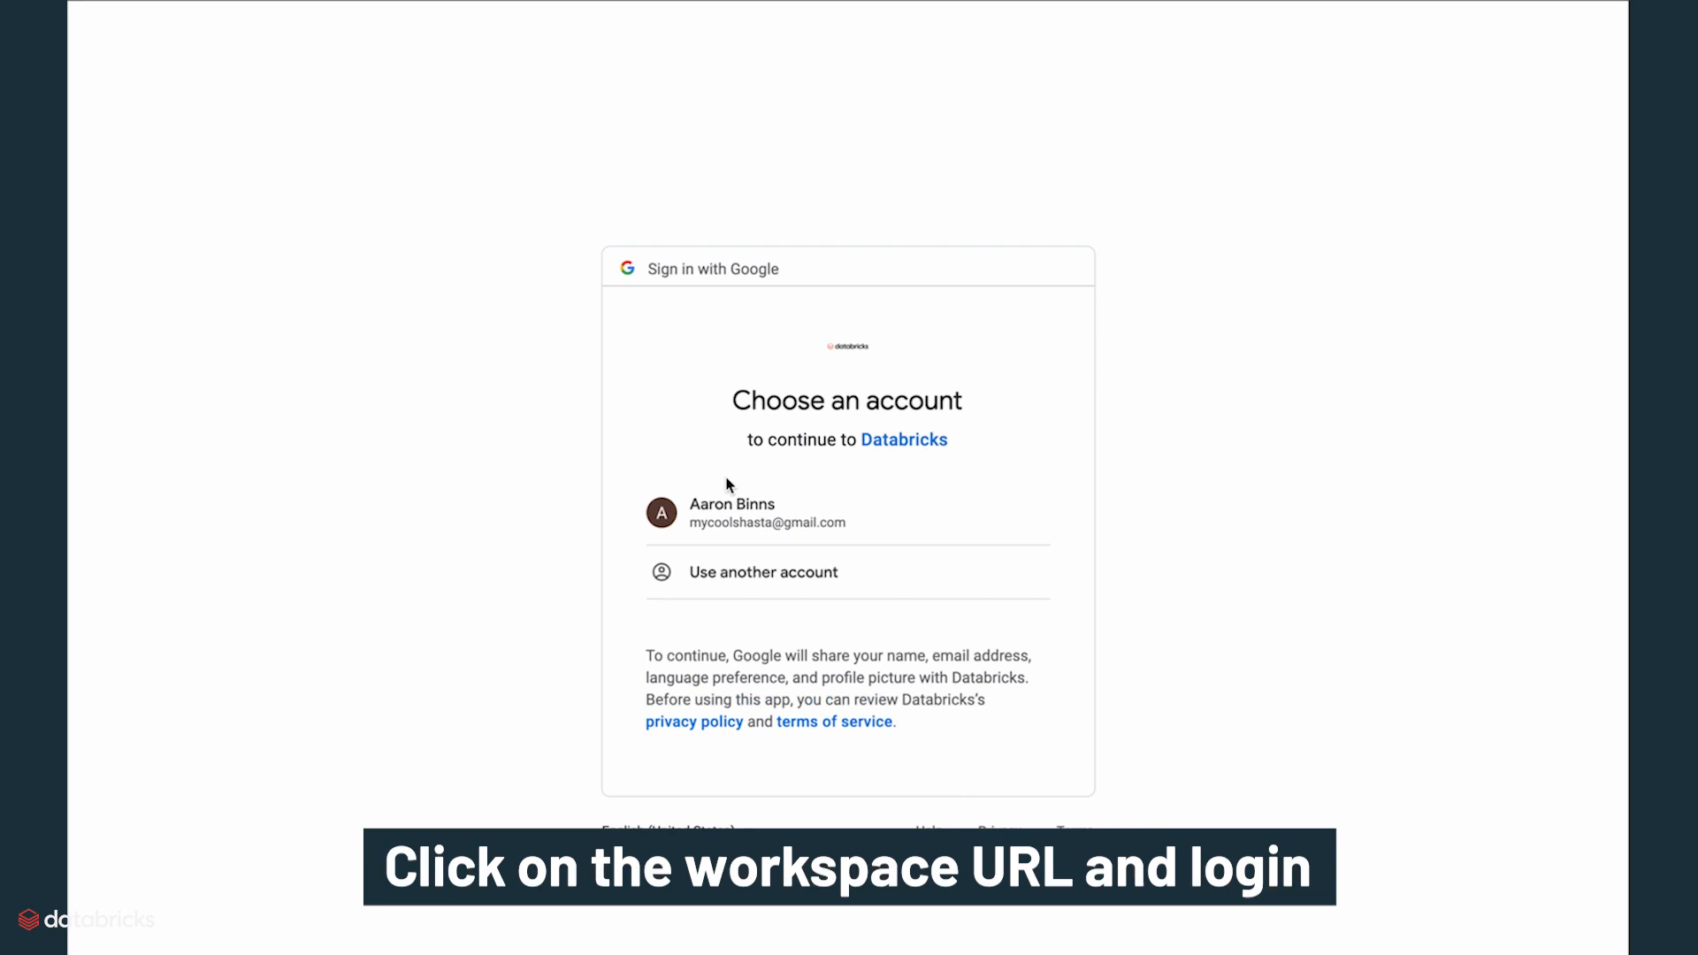
- Continue signing in with the listed Google account to reach the workspace welcome page
{"action": "left_click", "coordinate": [766, 513]}
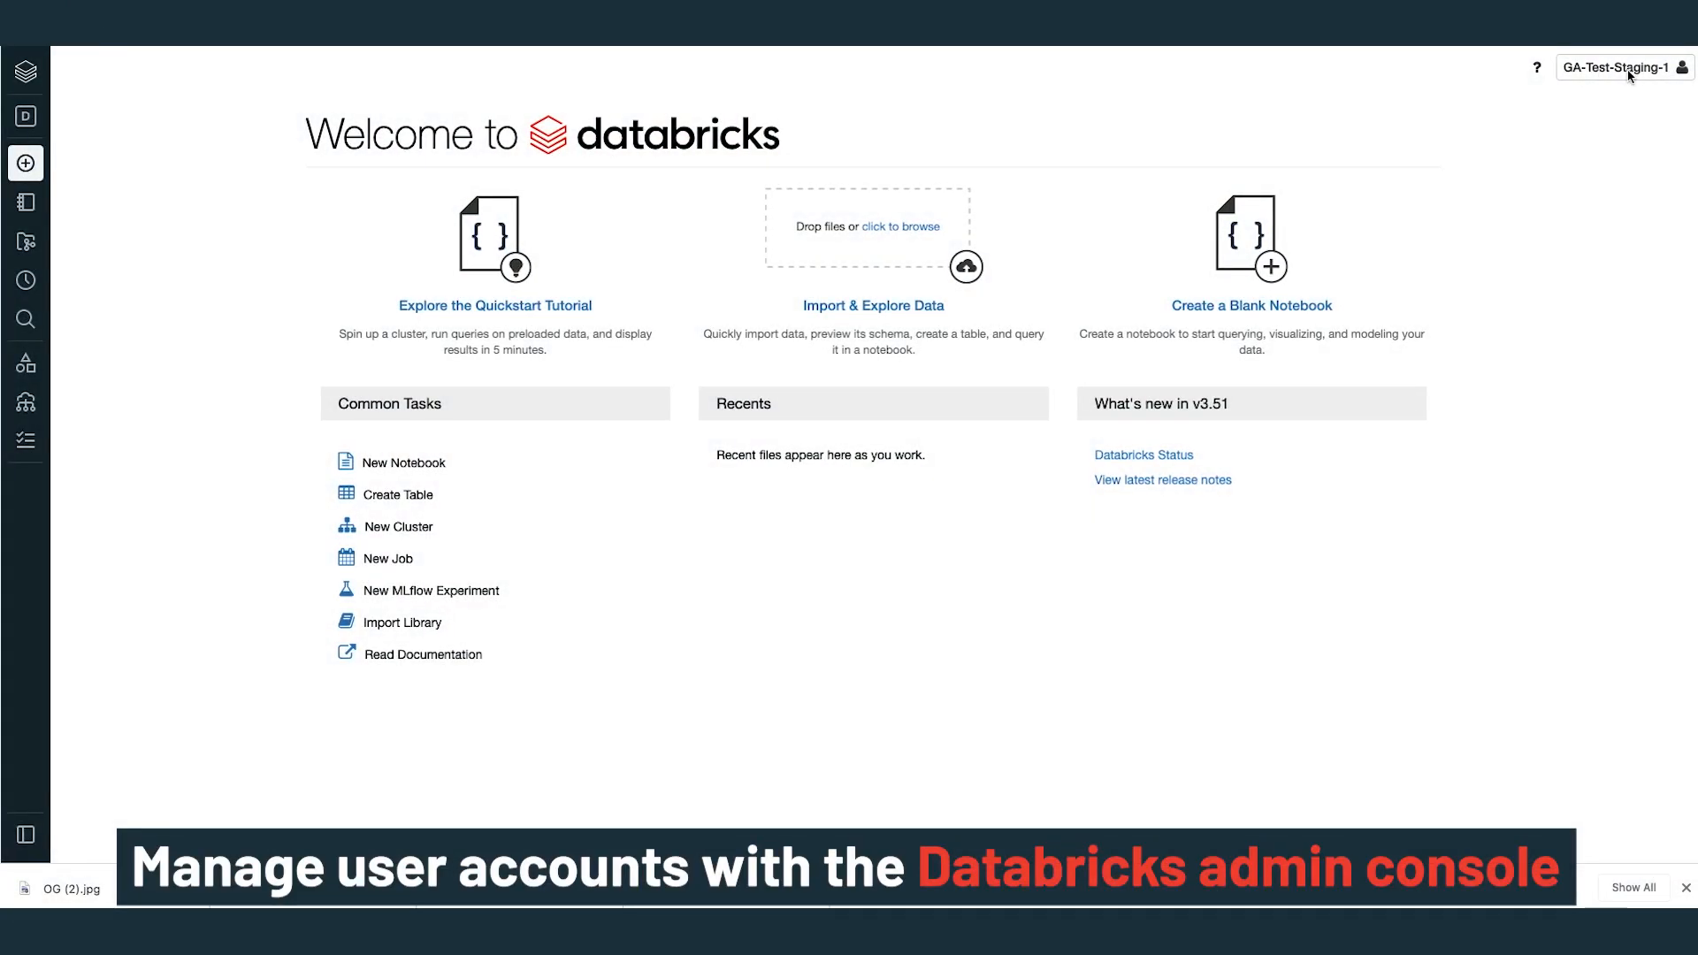
- Go from the account menu to the Admin Console listing workspace users
{"action": "left_click", "coordinate": [1622, 67]}
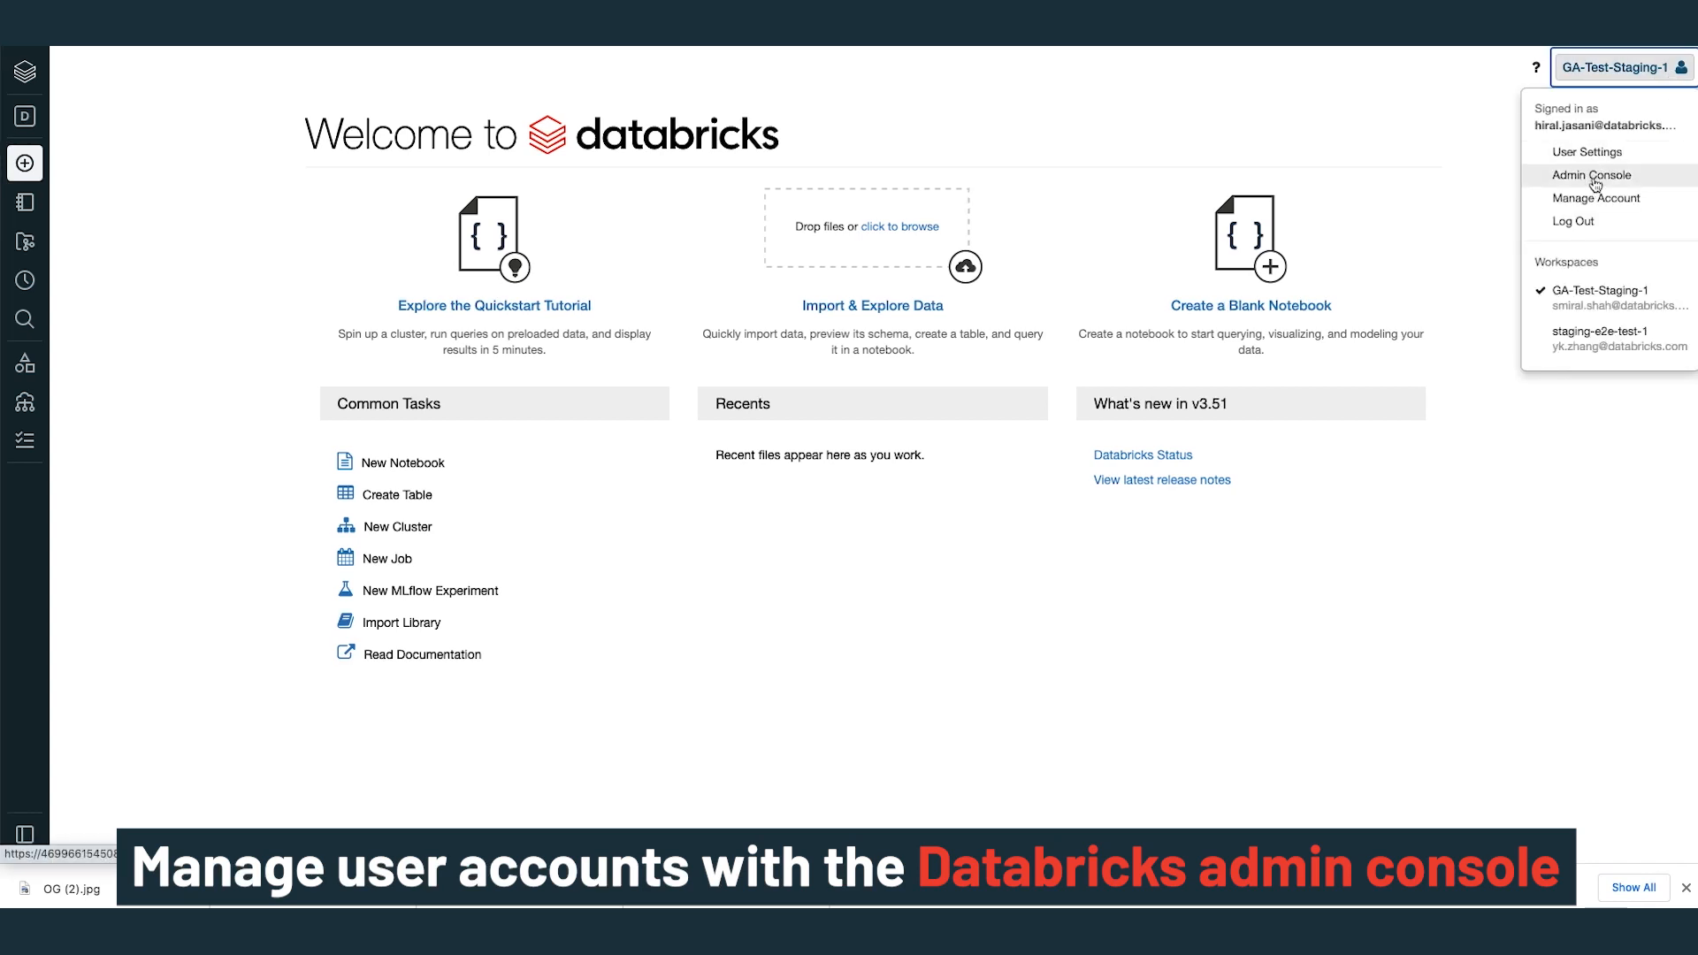
{"action": "left_click", "coordinate": [1591, 176]}
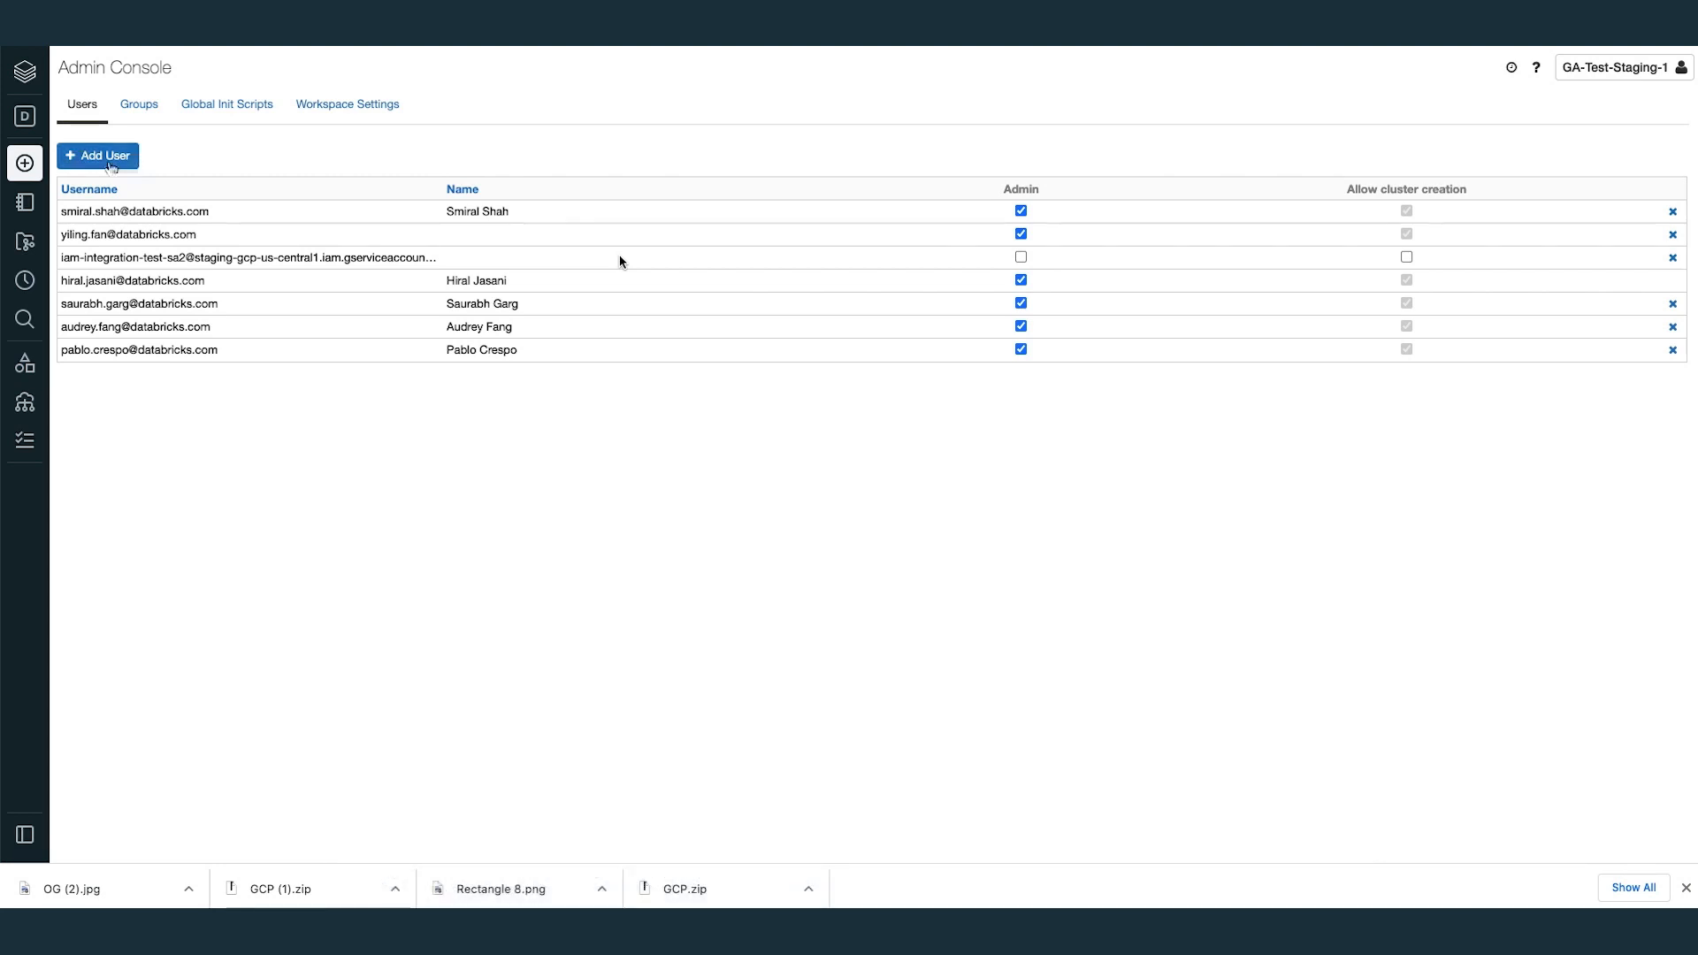
{"action": "left_click", "coordinate": [96, 155]}
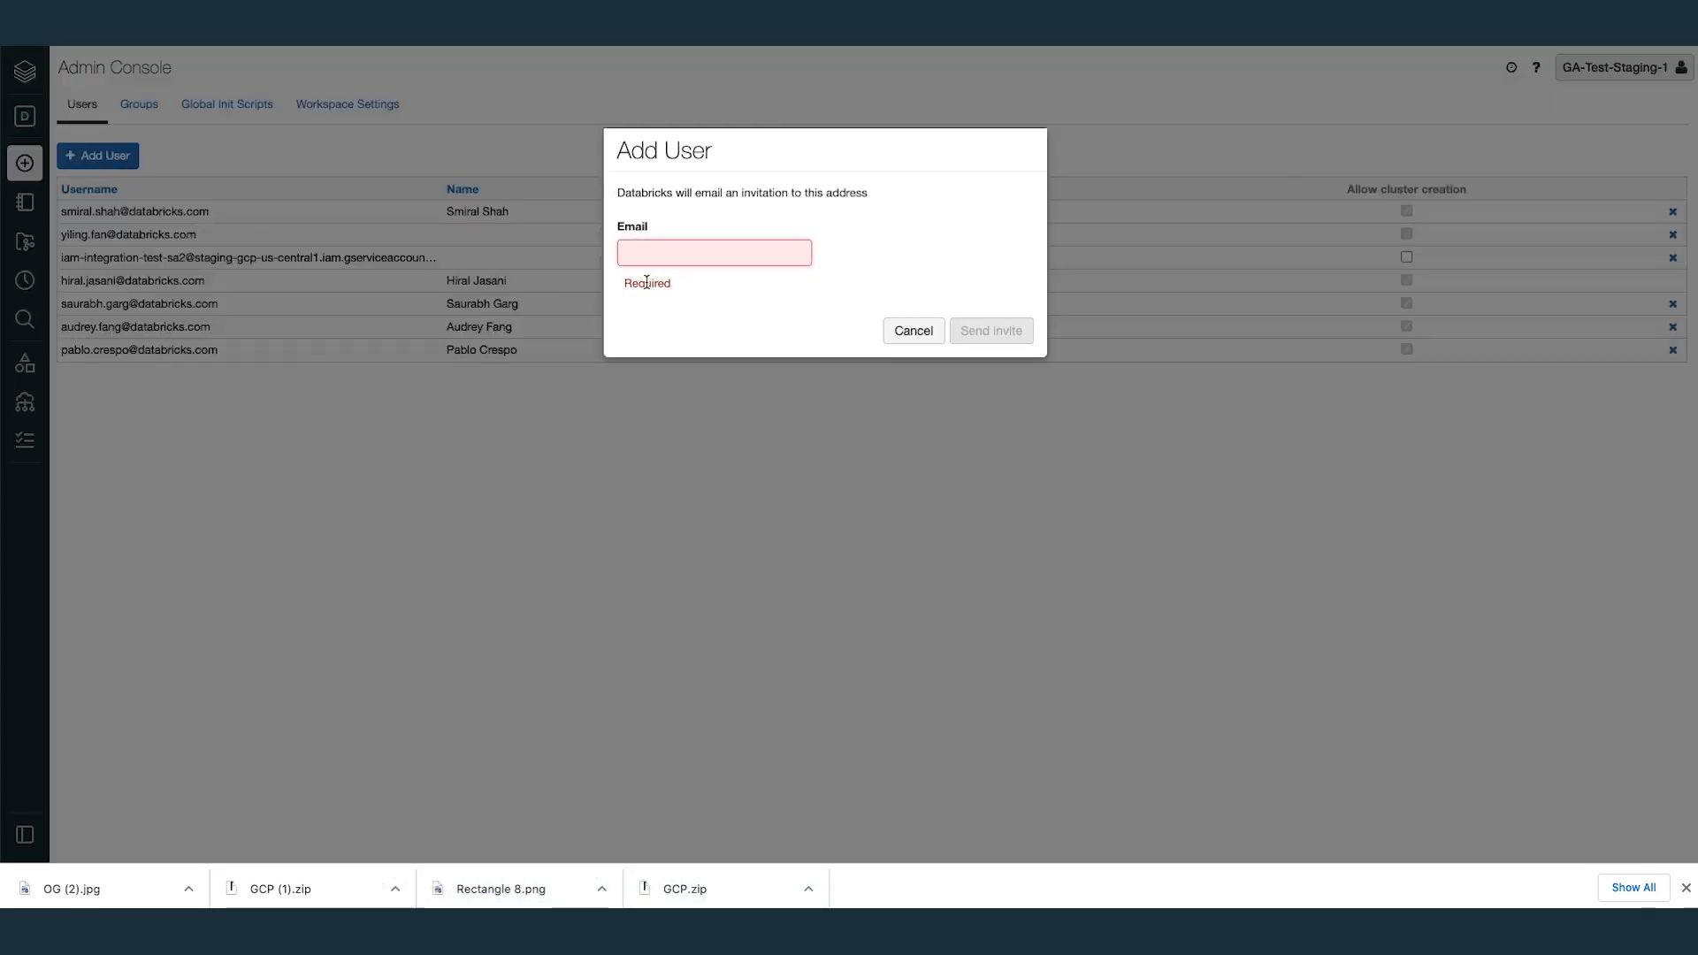
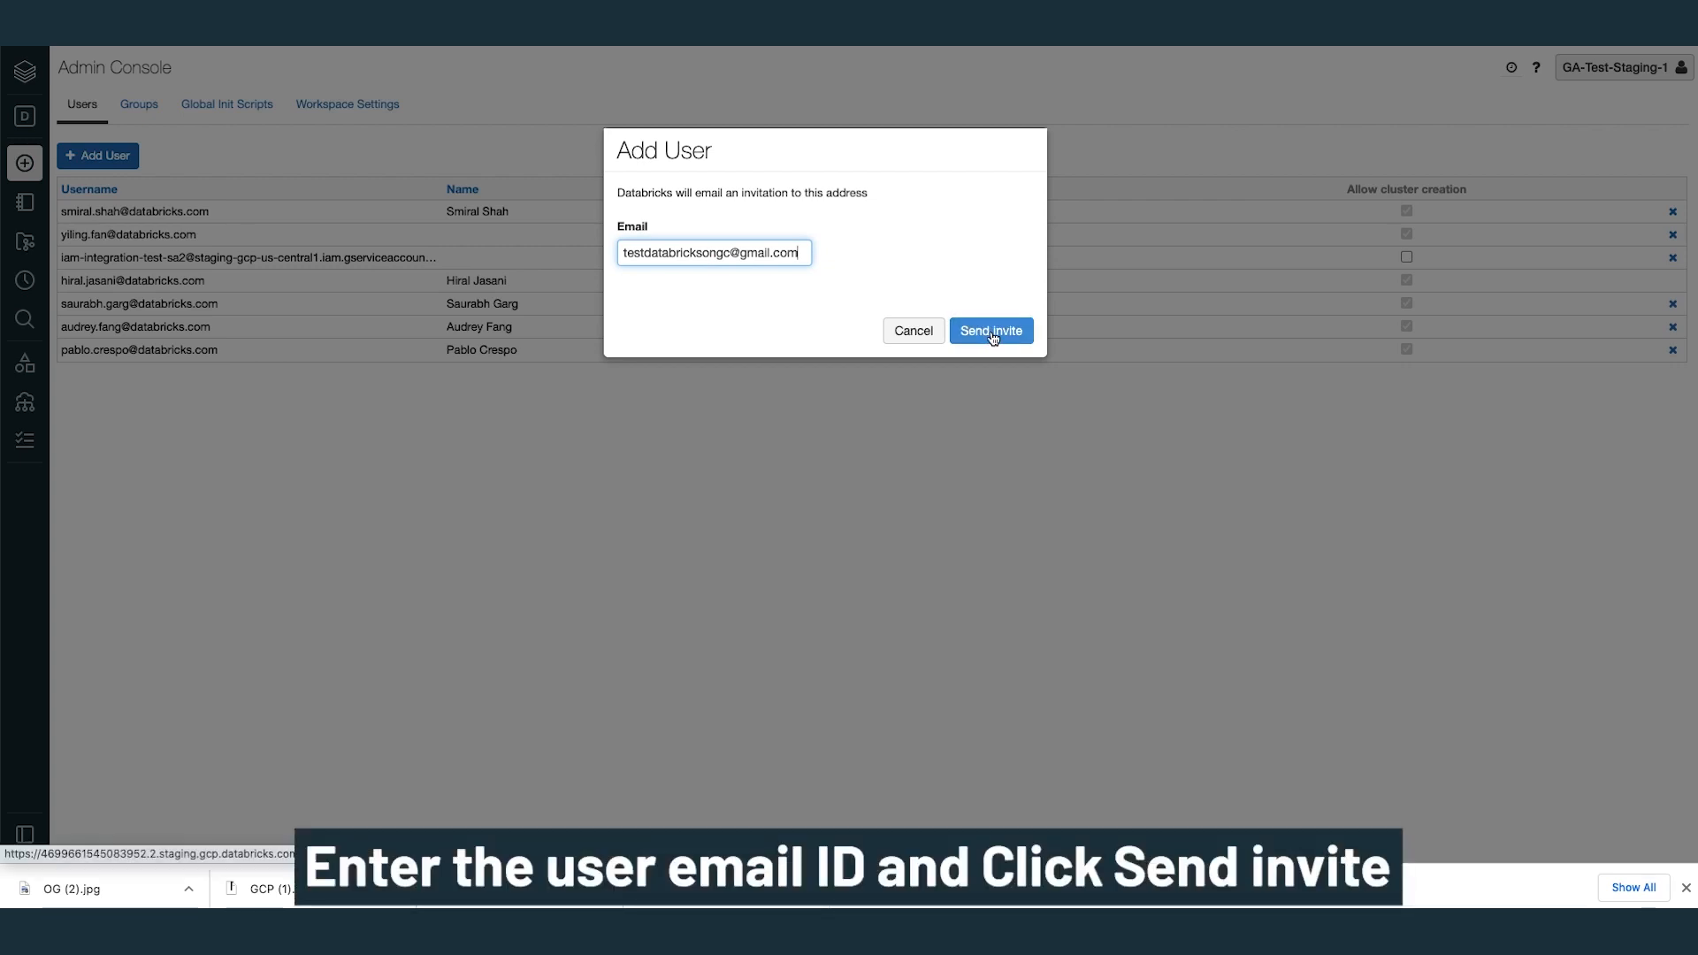
{"action": "left_click", "coordinate": [989, 331]}
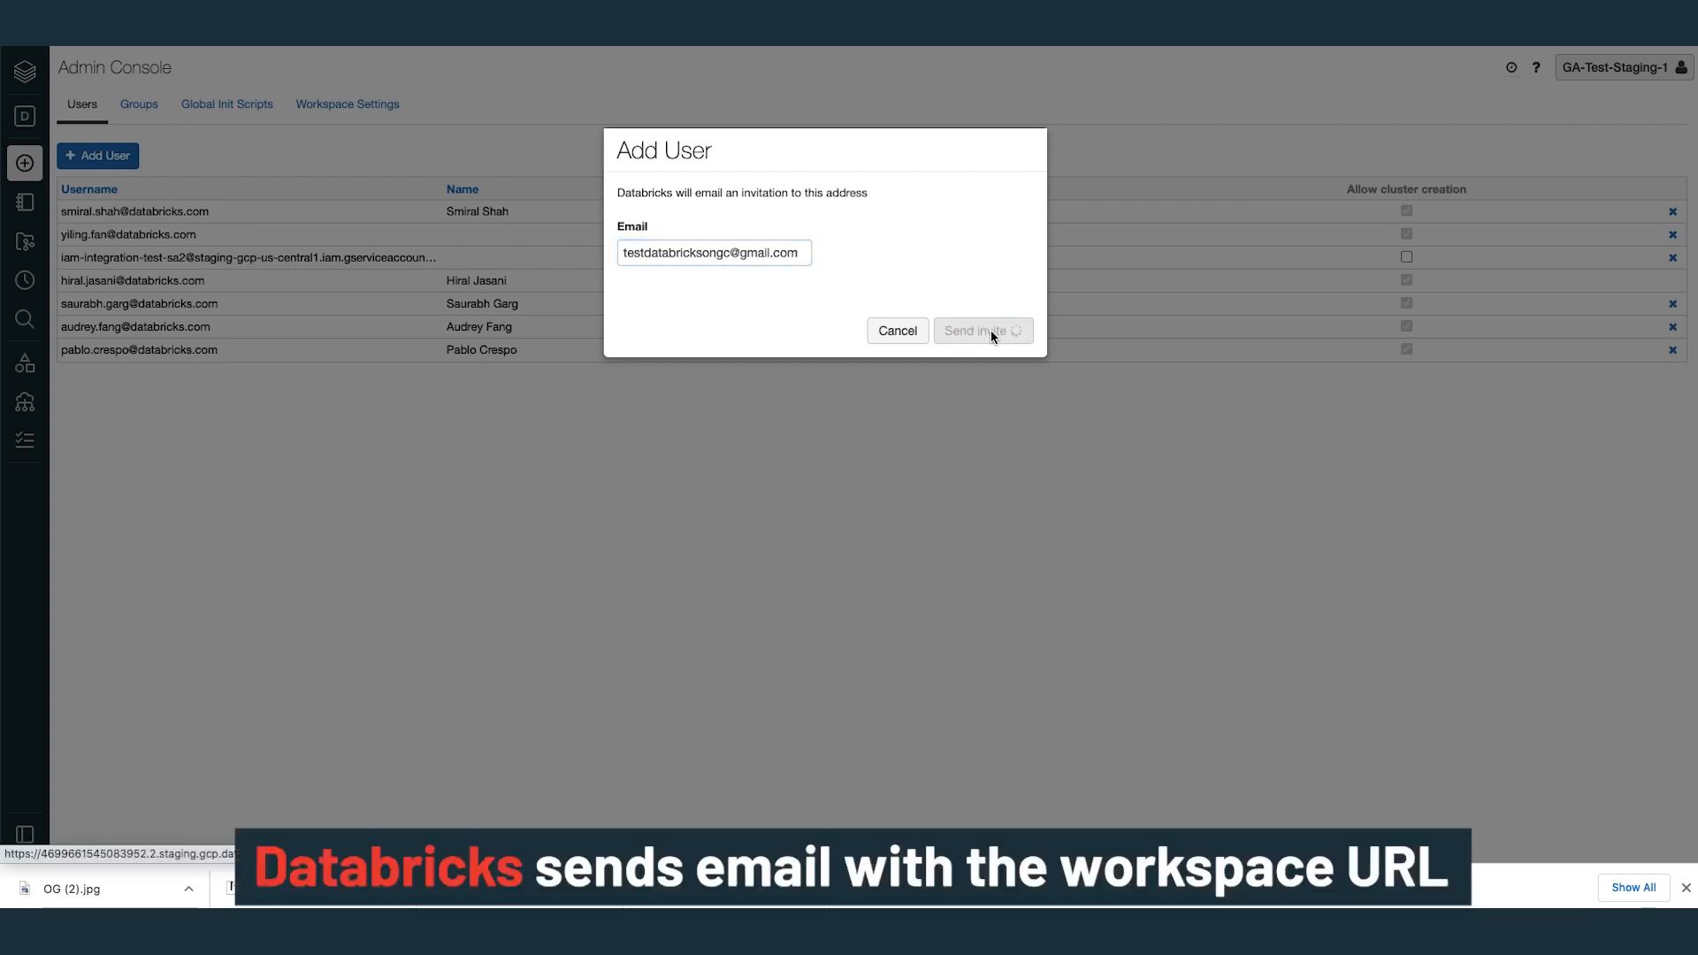
{"action": "left_click", "coordinate": [976, 330]}
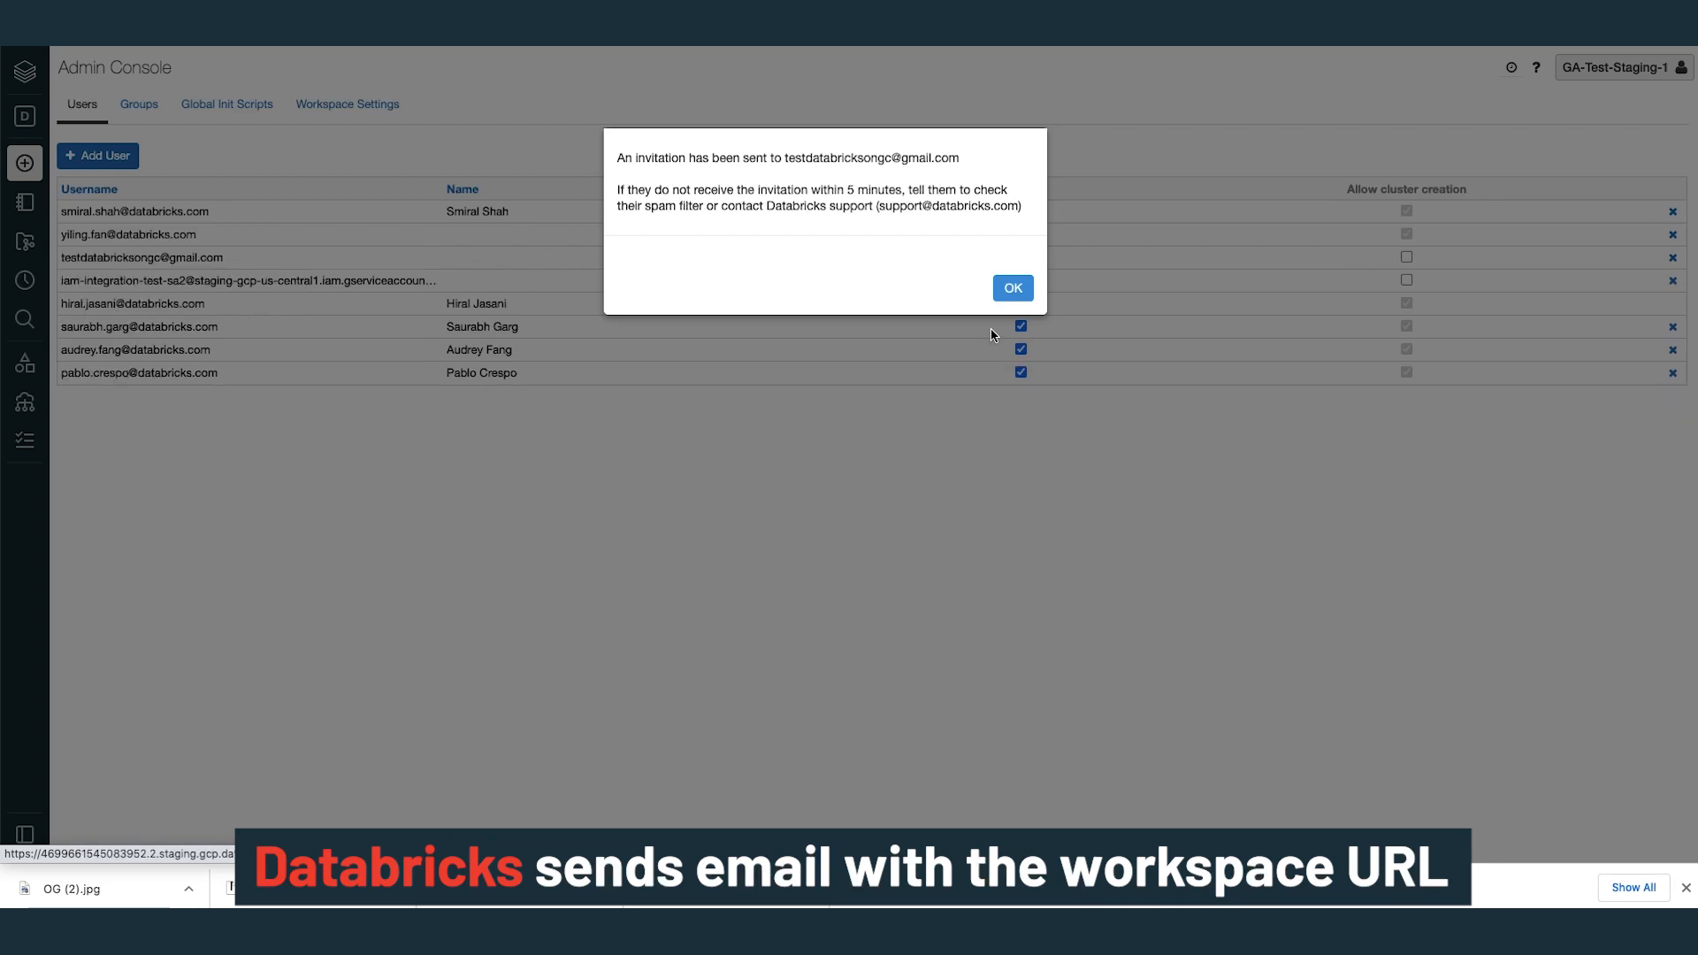
{"action": "mouse_move", "coordinate": [1012, 287]}
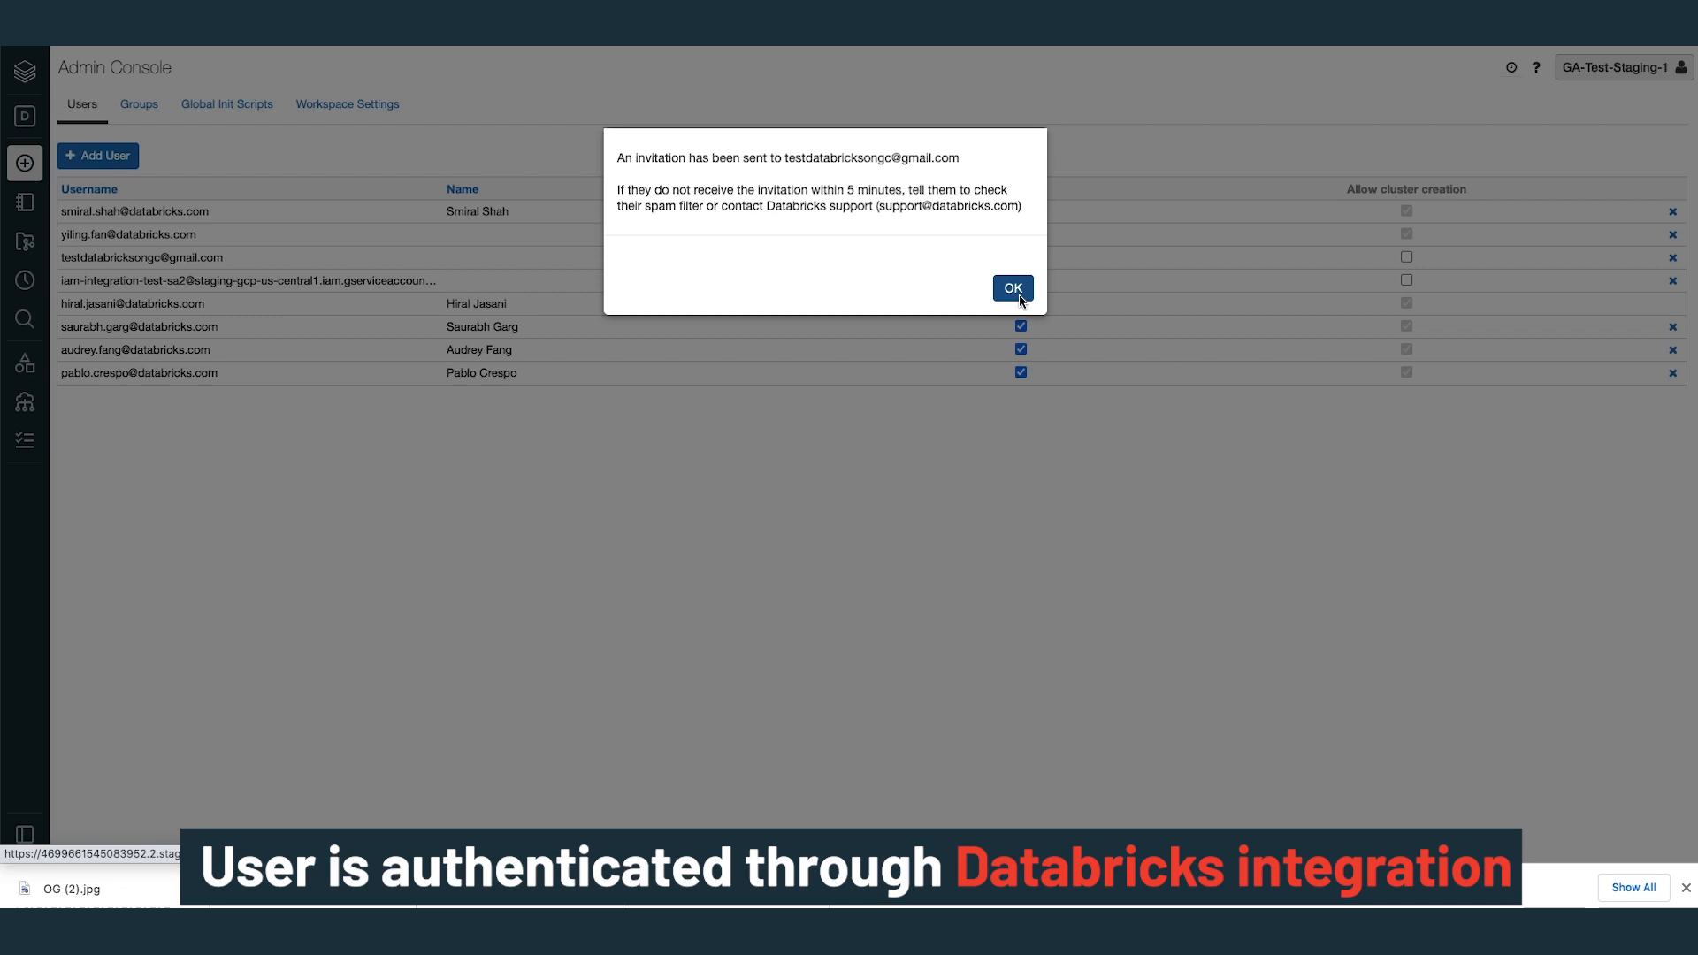
{"action": "left_click", "coordinate": [1010, 287]}
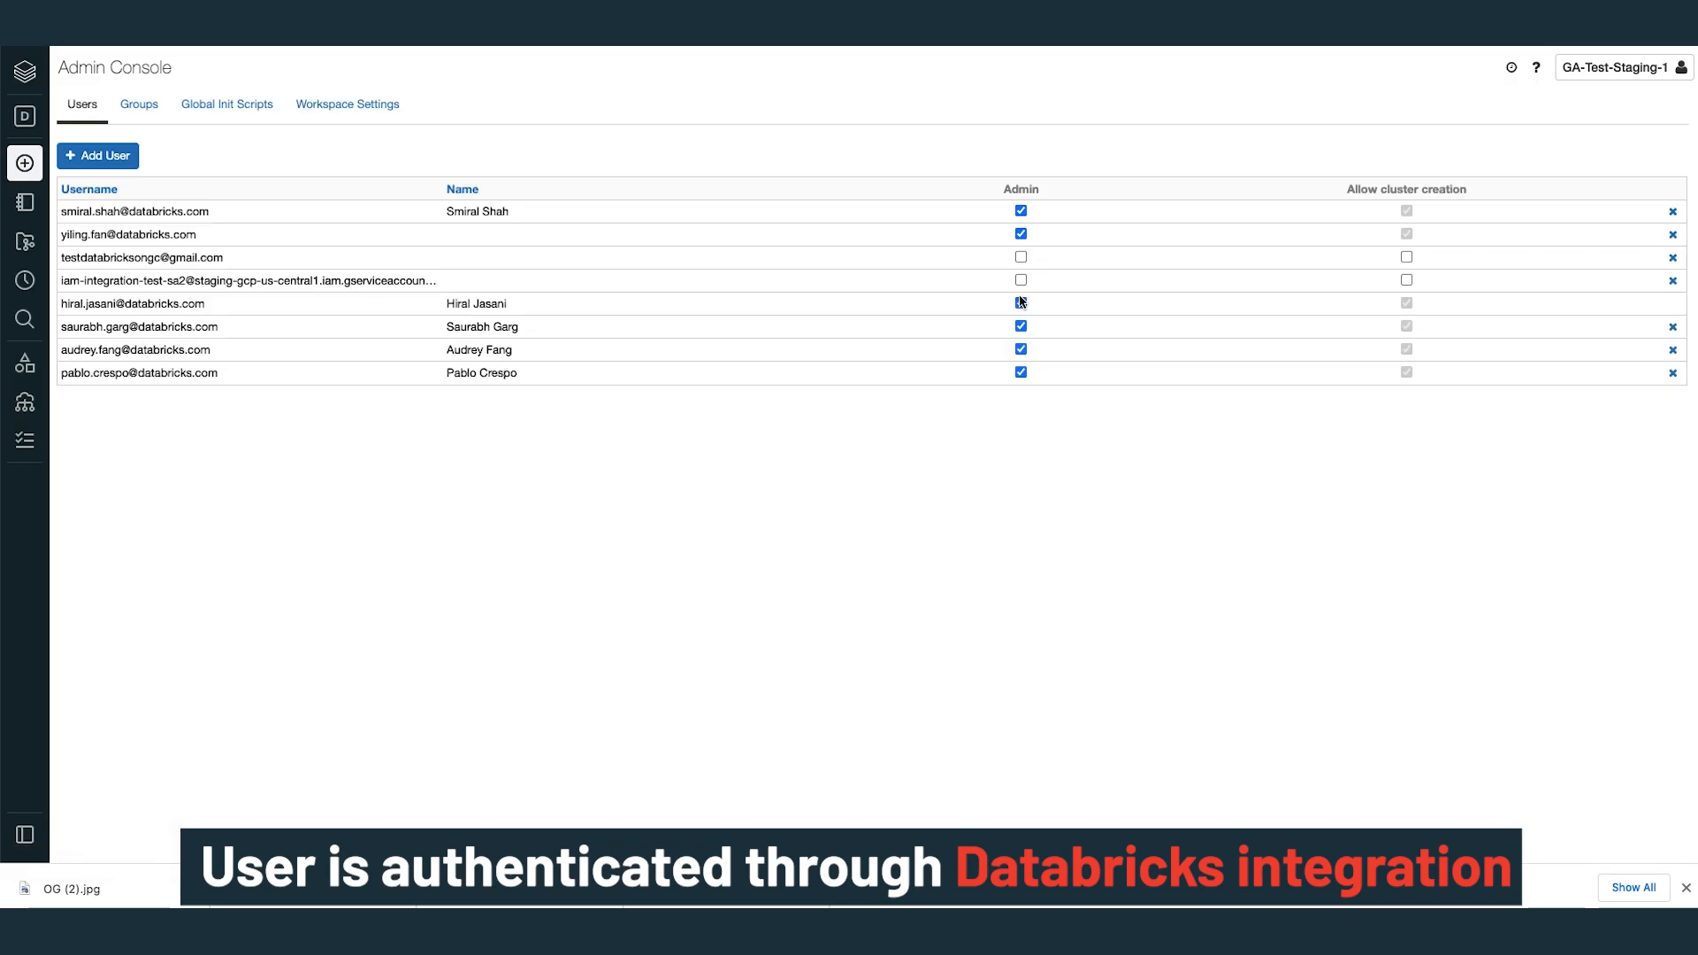
{"action": "left_click", "coordinate": [1019, 302]}
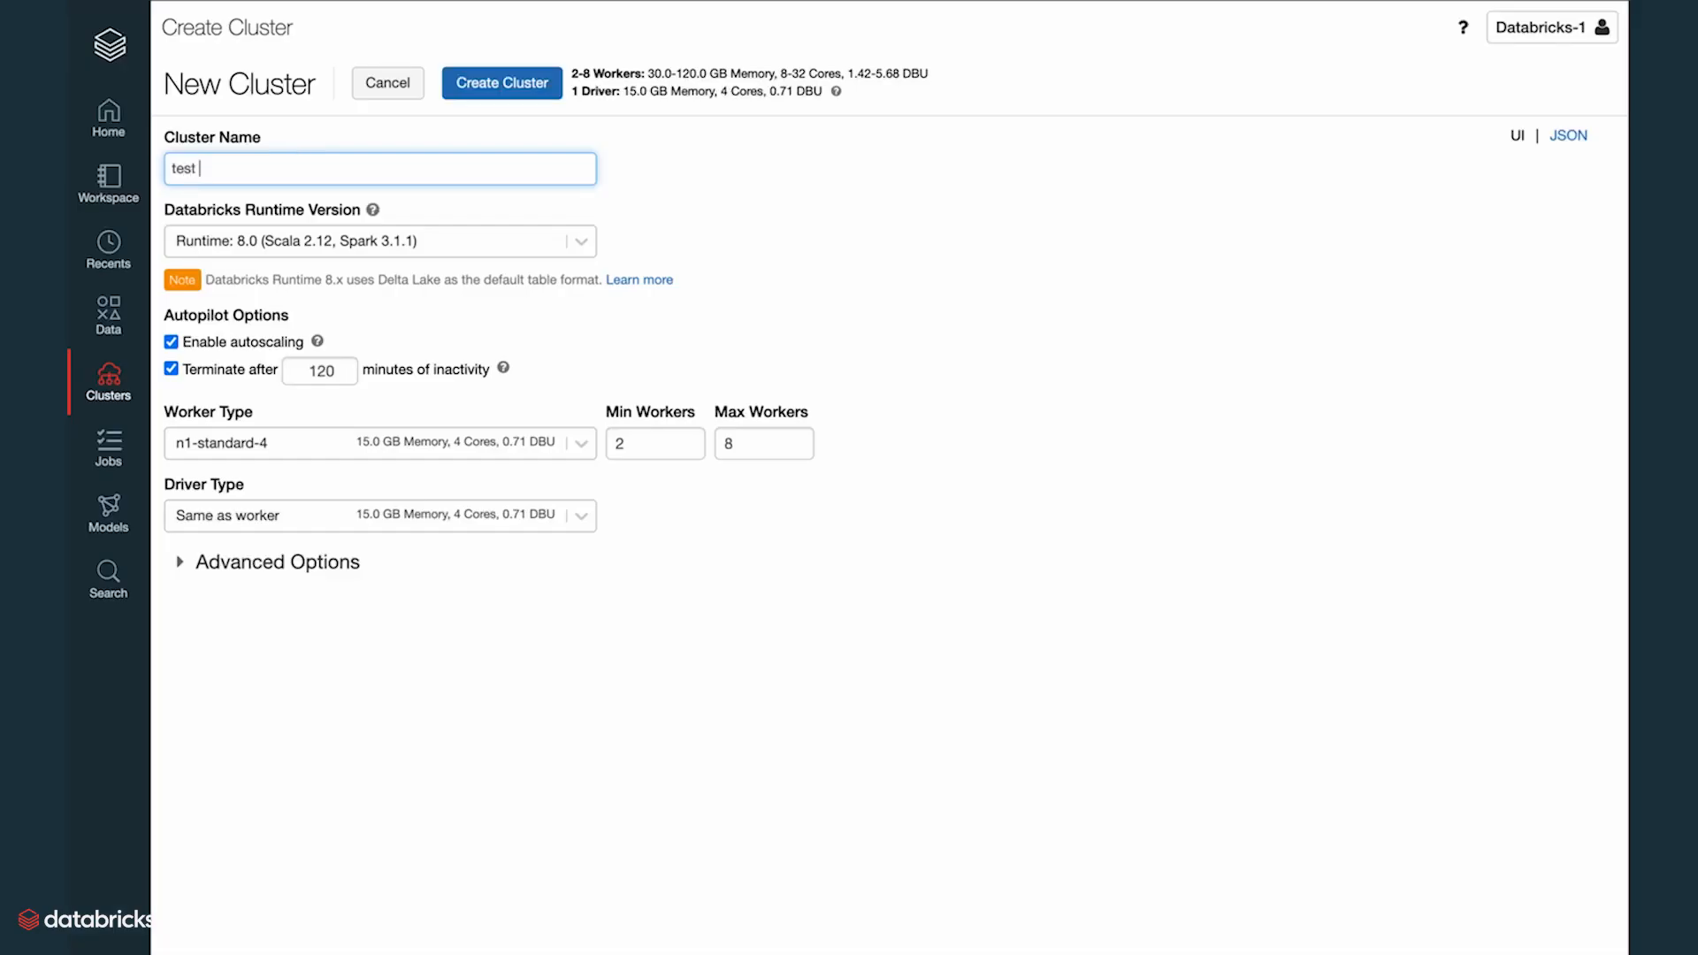
- Create the cluster named 'test 1' and check what its Pending state means
{"action": "type", "text": "1"}
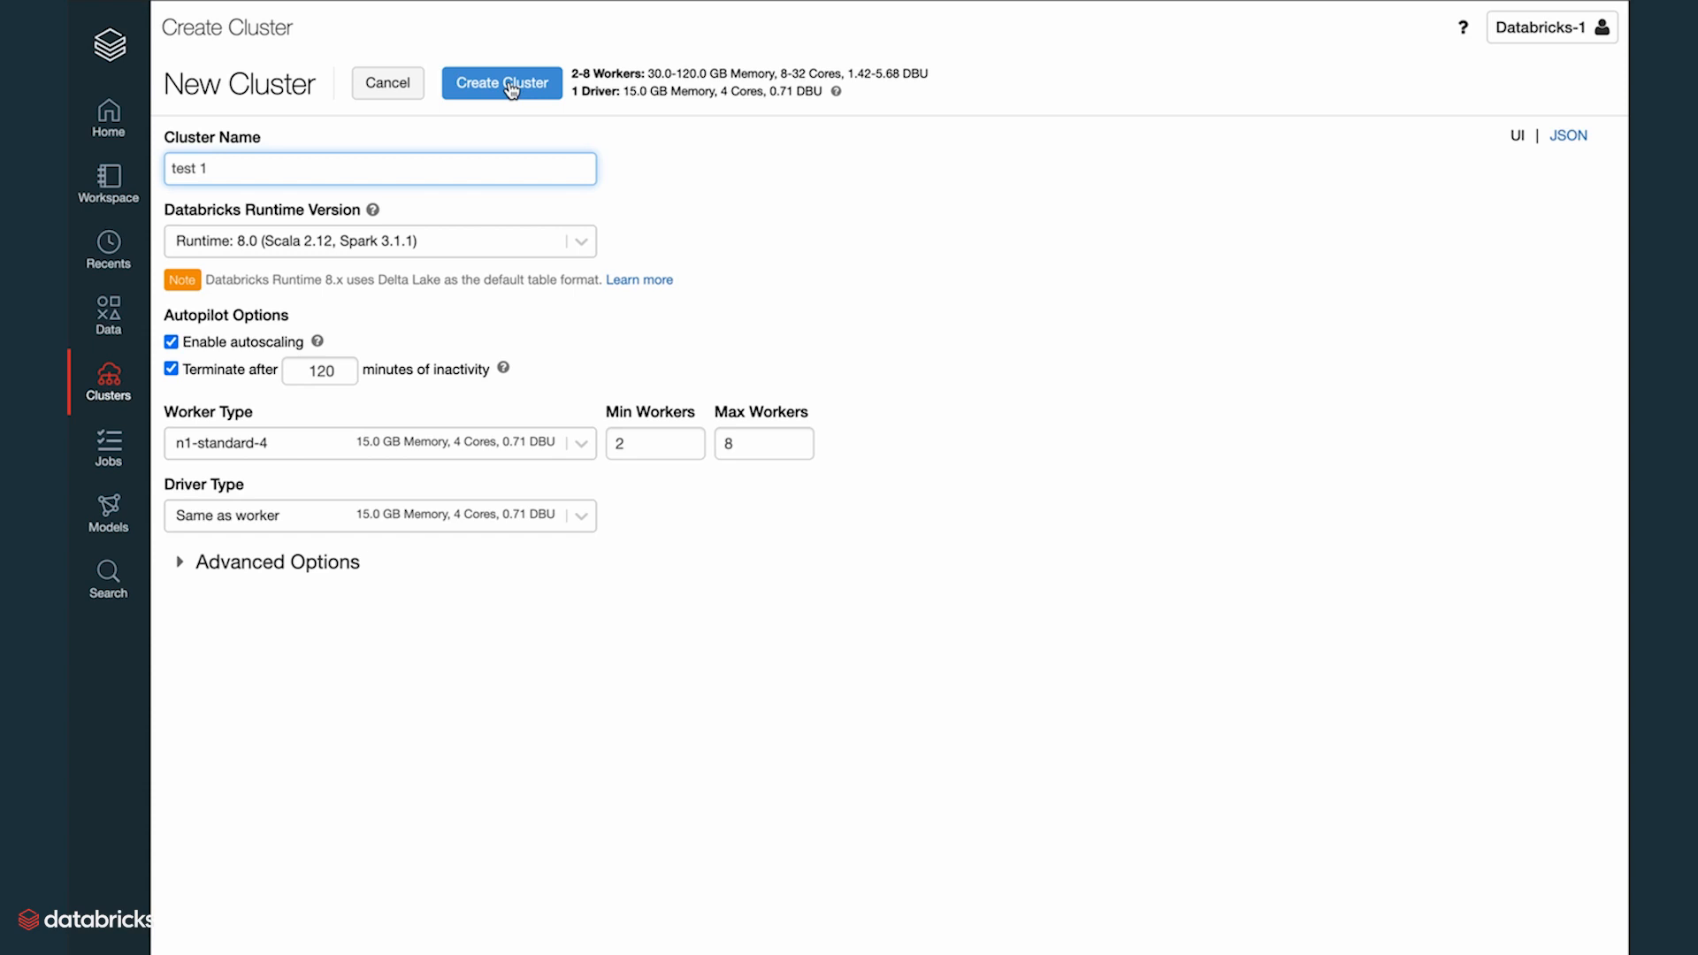
{"action": "left_click", "coordinate": [501, 83]}
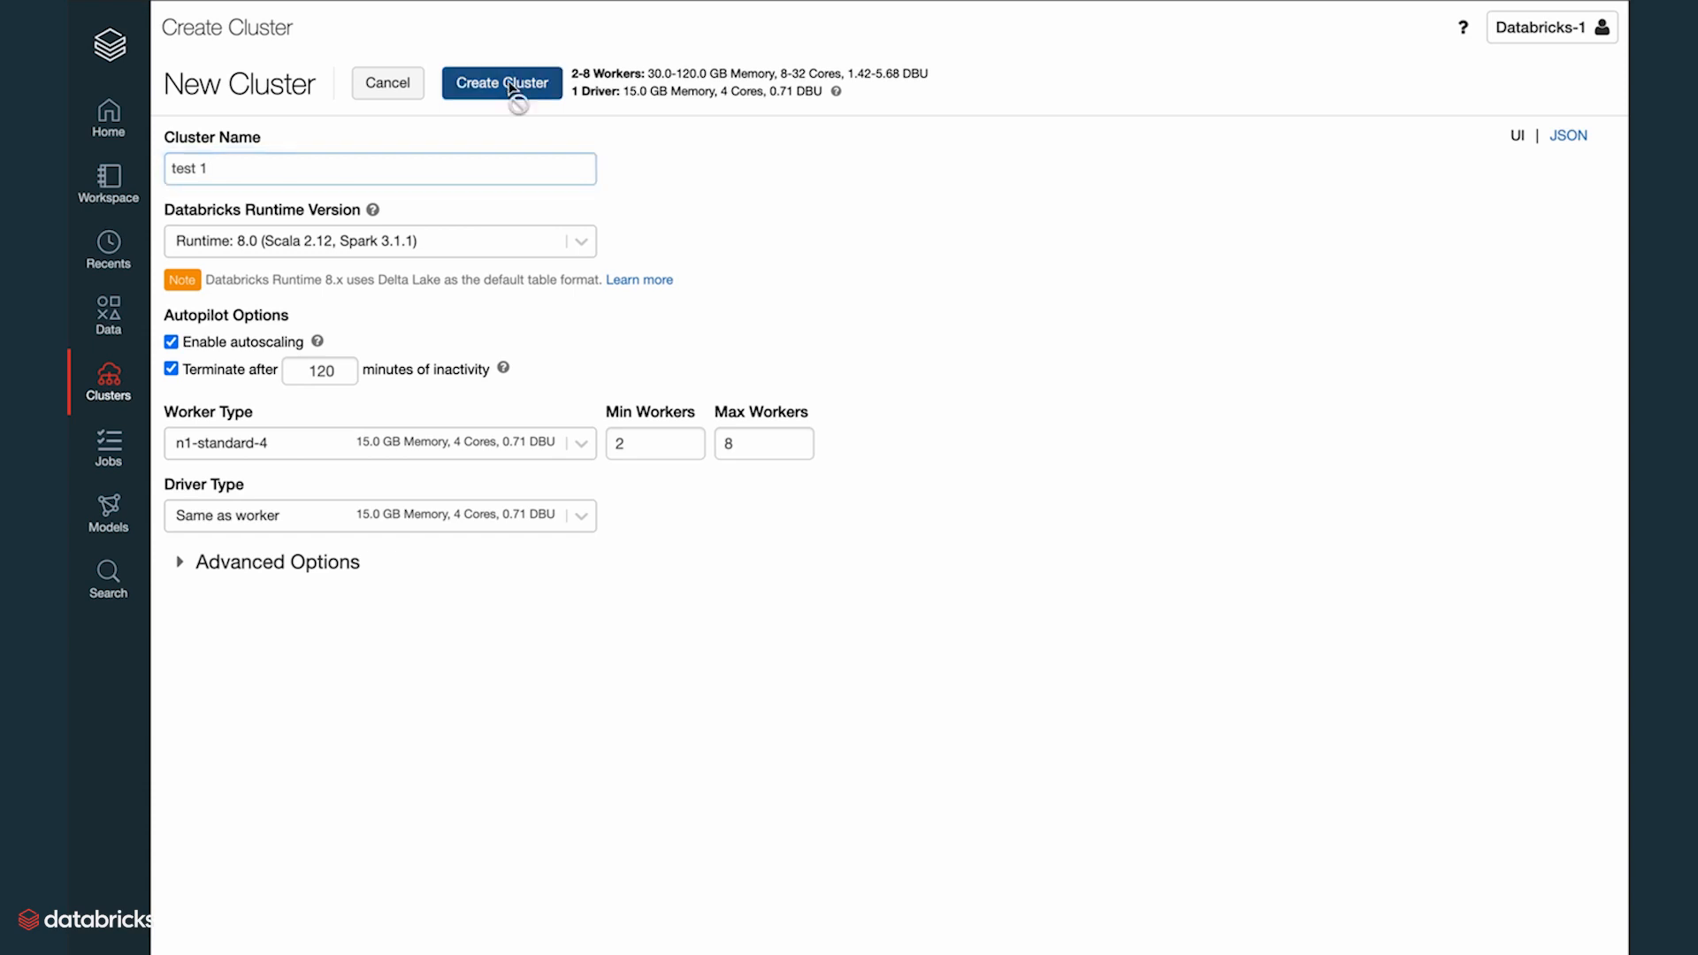
{"action": "left_click", "coordinate": [501, 83]}
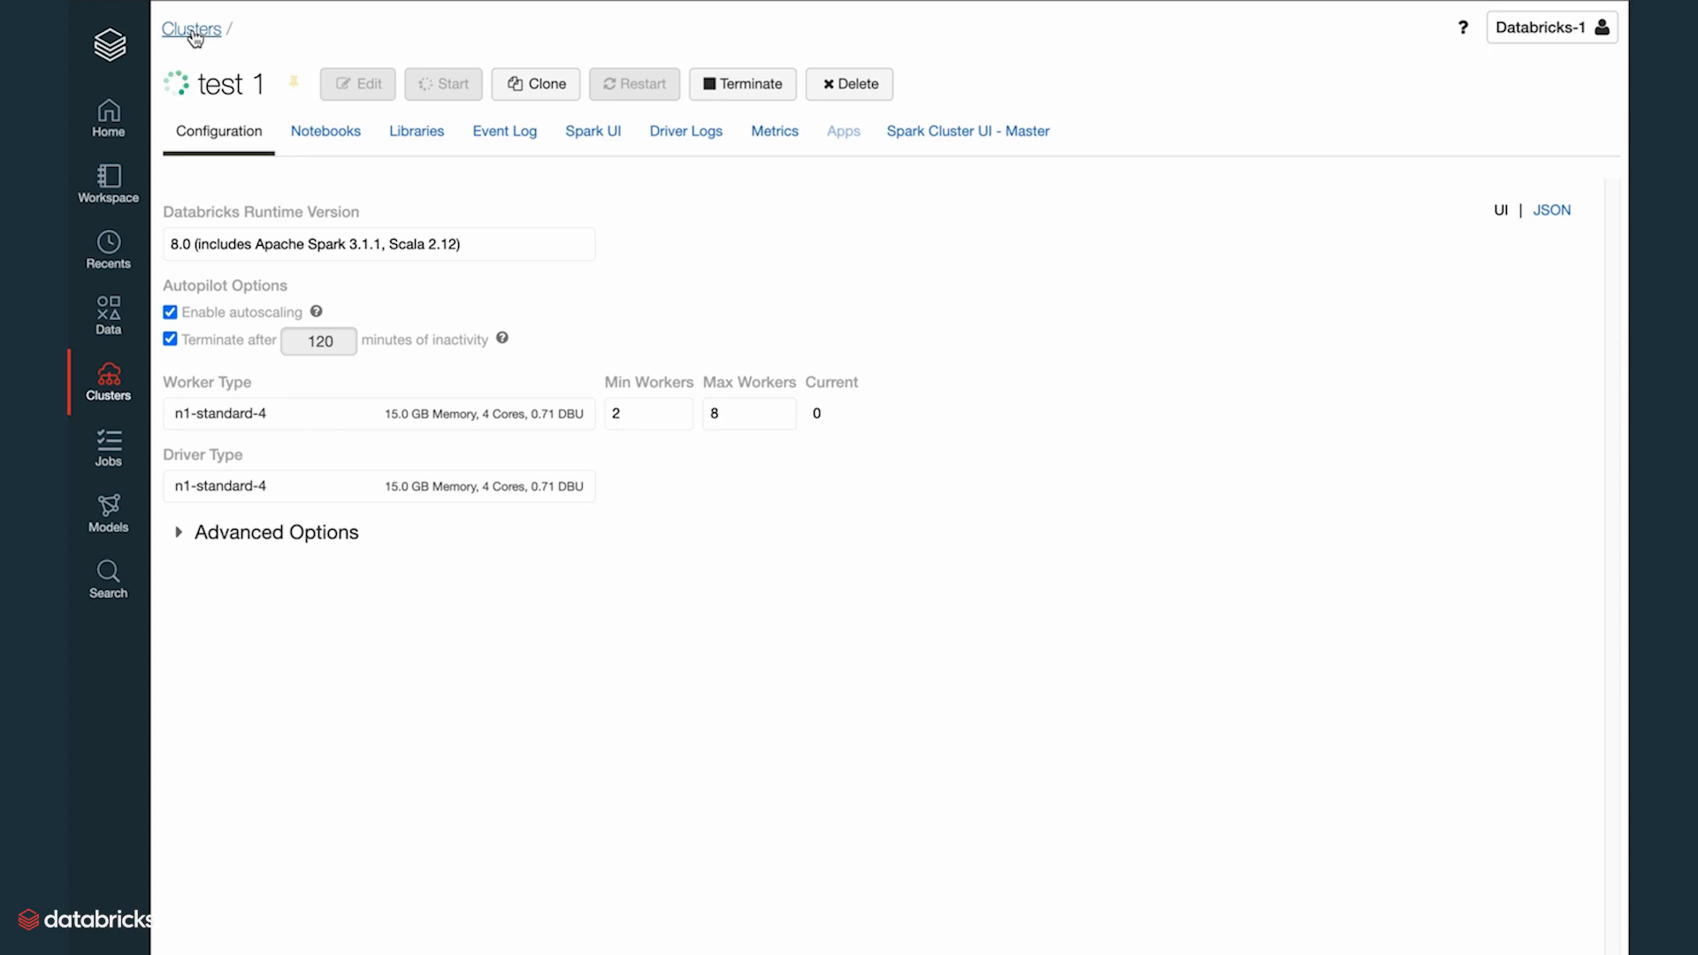
{"action": "left_click", "coordinate": [191, 28]}
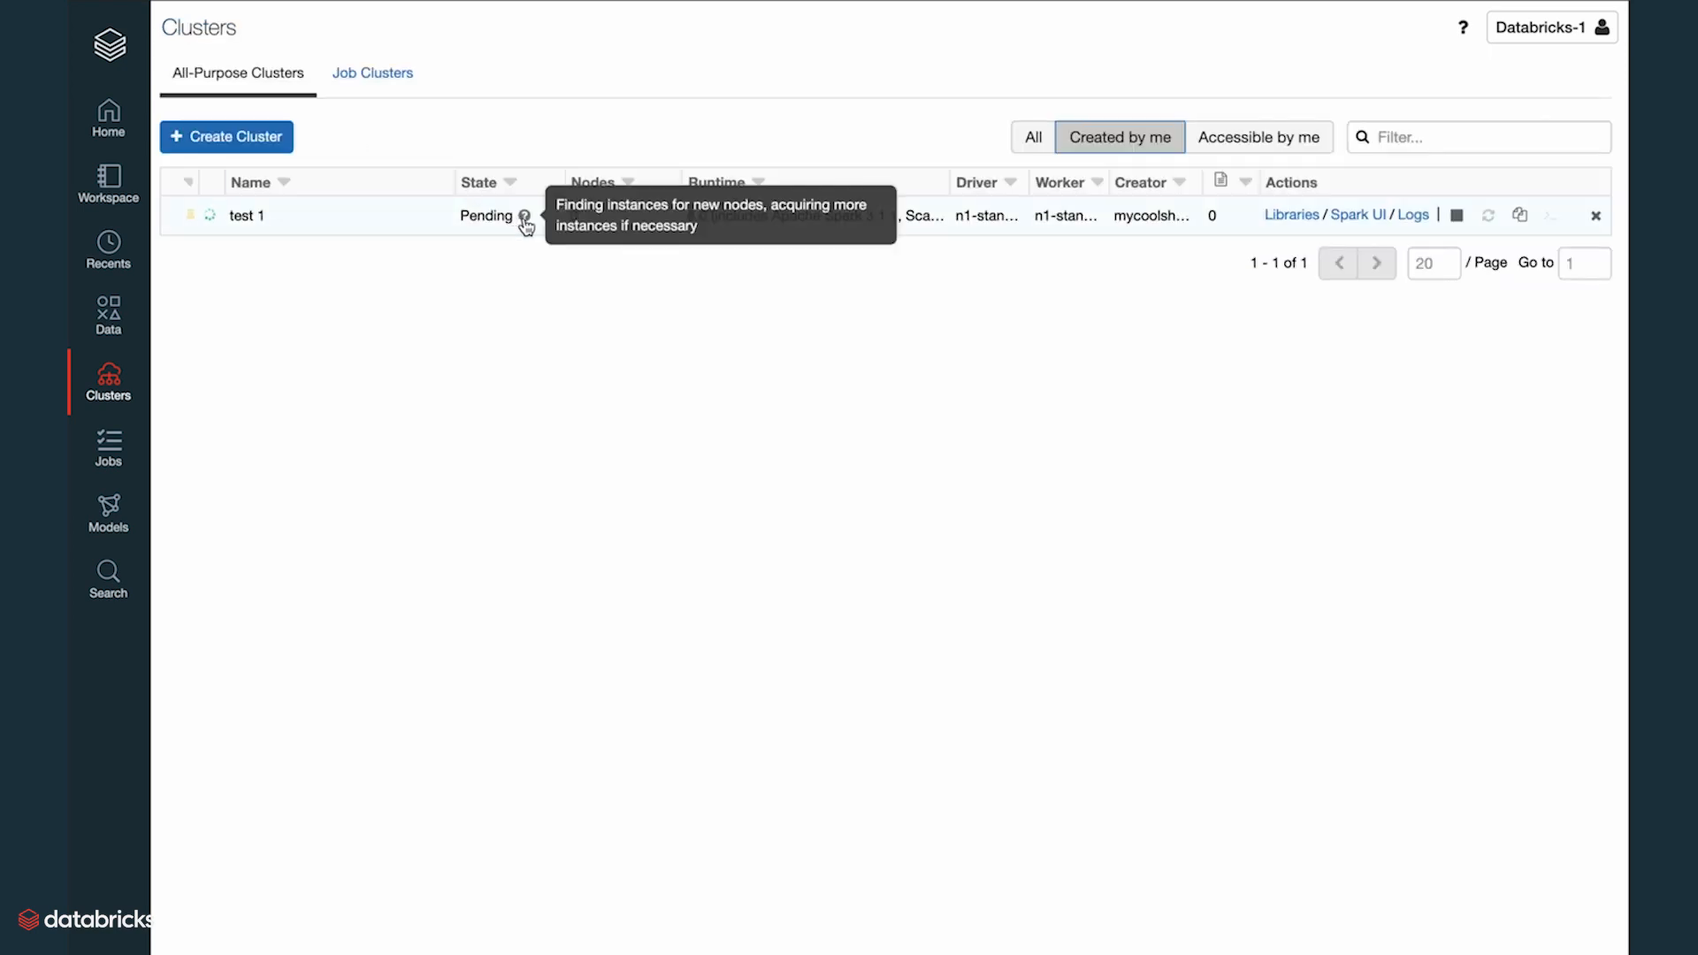
{"action": "mouse_move", "coordinate": [508, 248]}
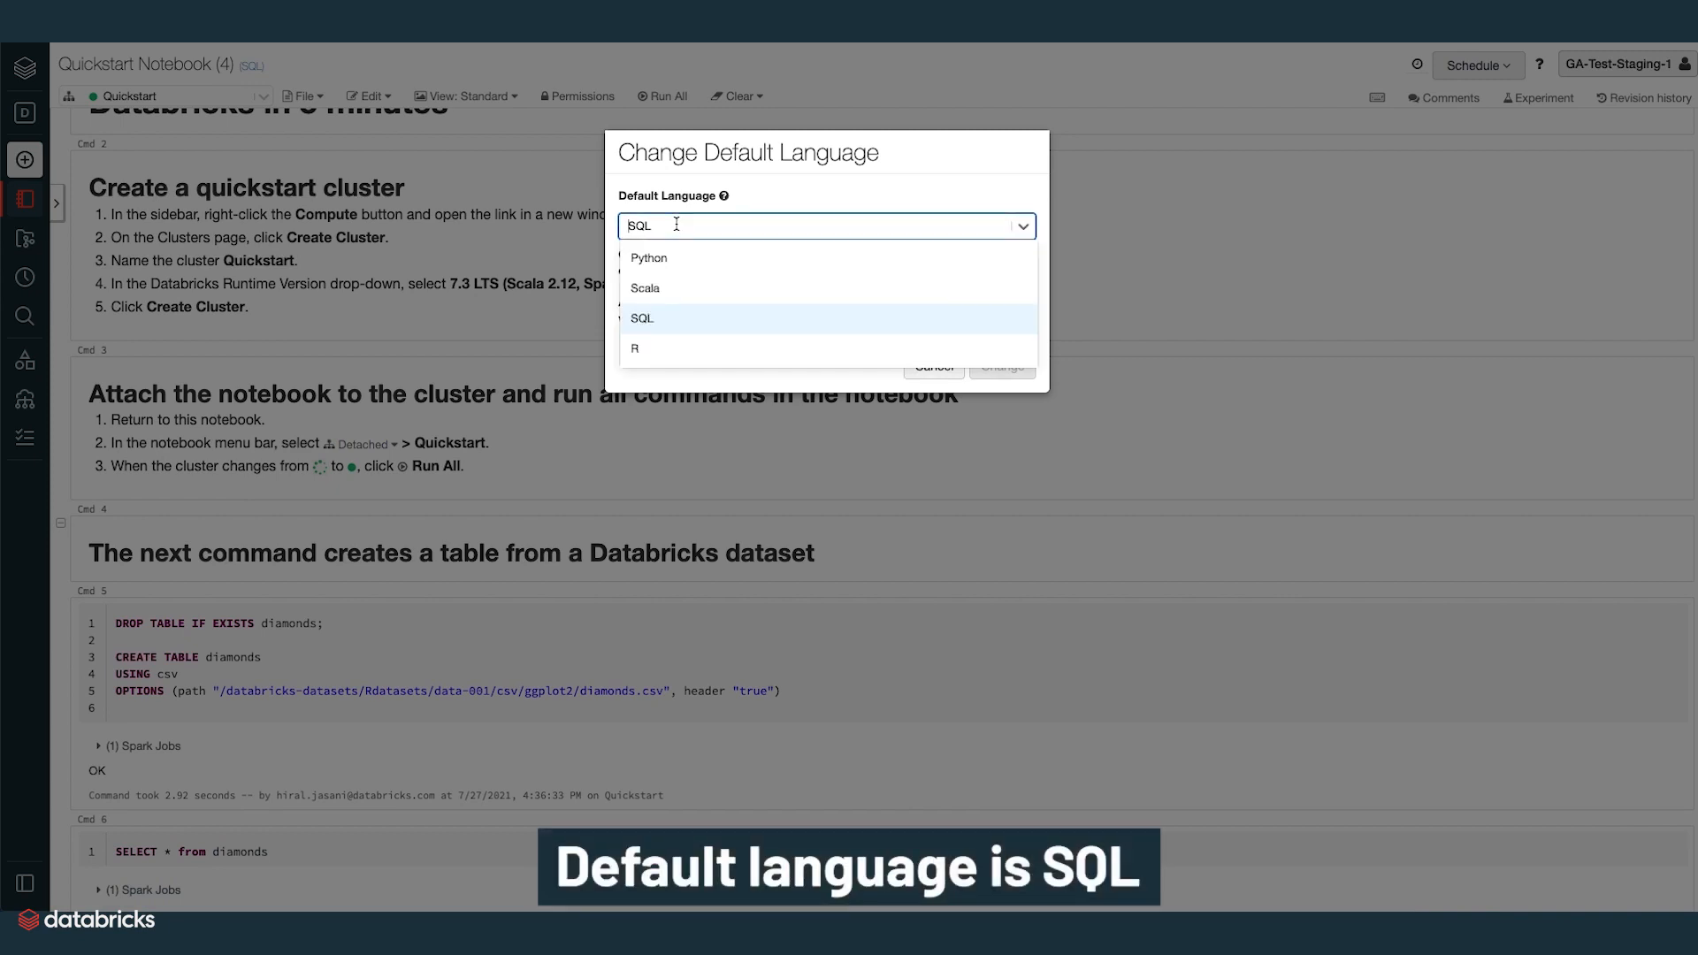
{"action": "mouse_move", "coordinate": [688, 349]}
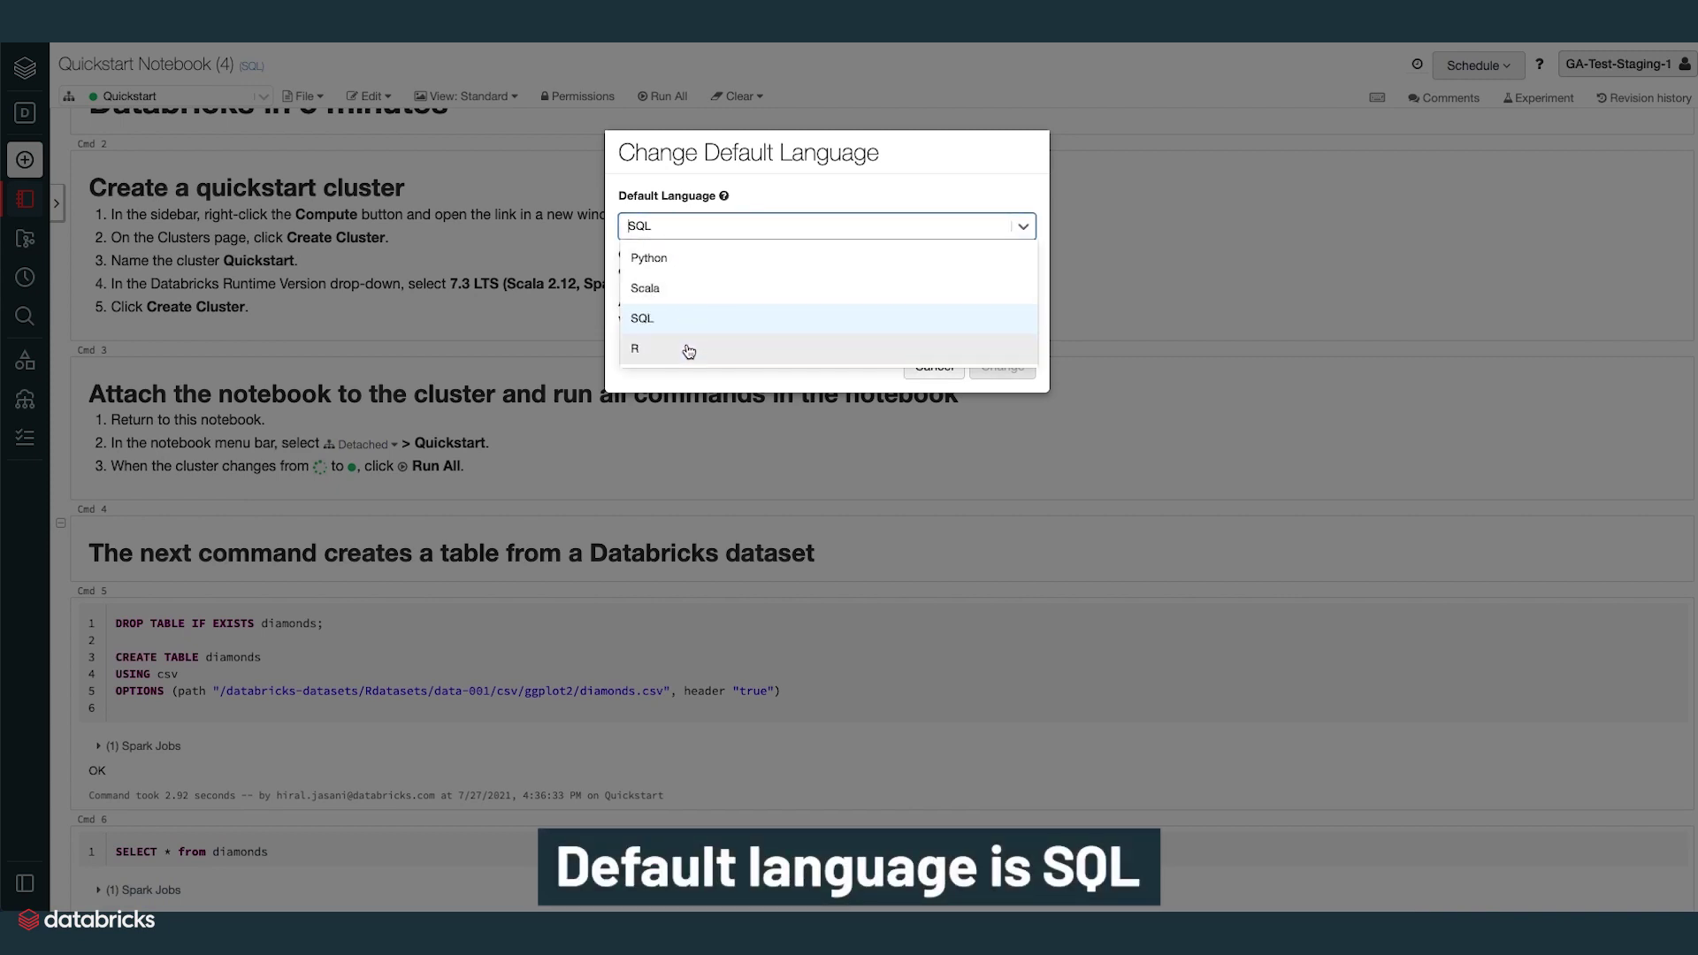
- Keep SQL as the Quickstart notebook's default language and close the dialog unchanged
{"action": "left_click", "coordinate": [640, 316]}
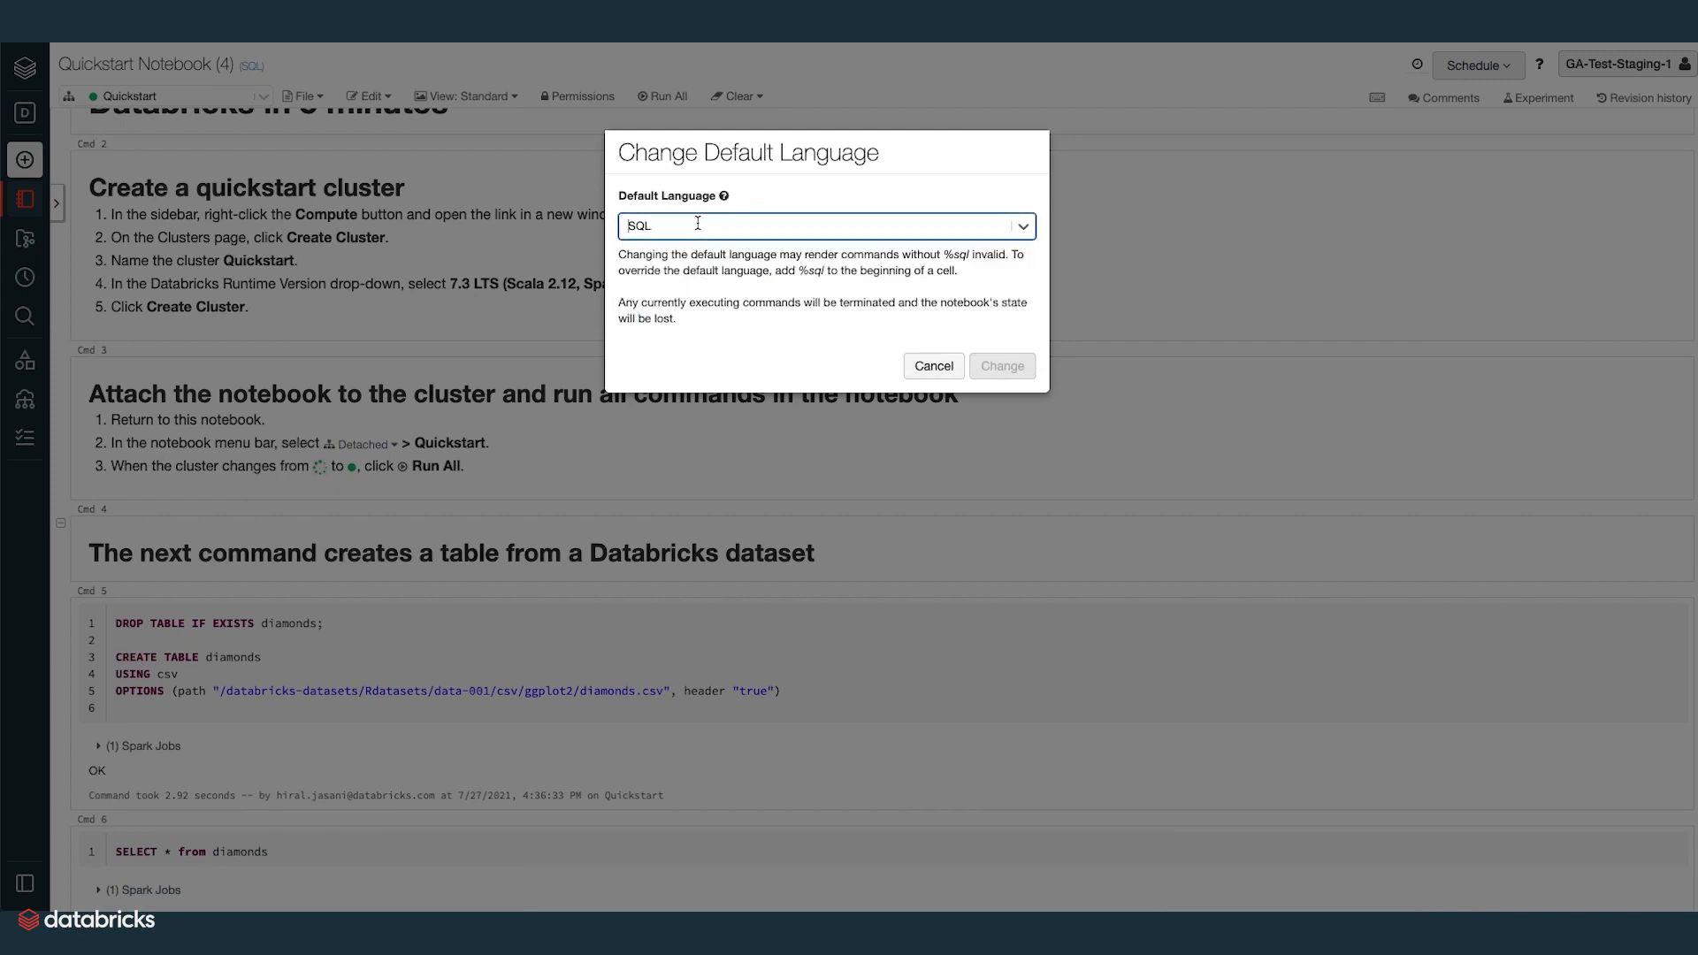
{"action": "left_click", "coordinate": [932, 367]}
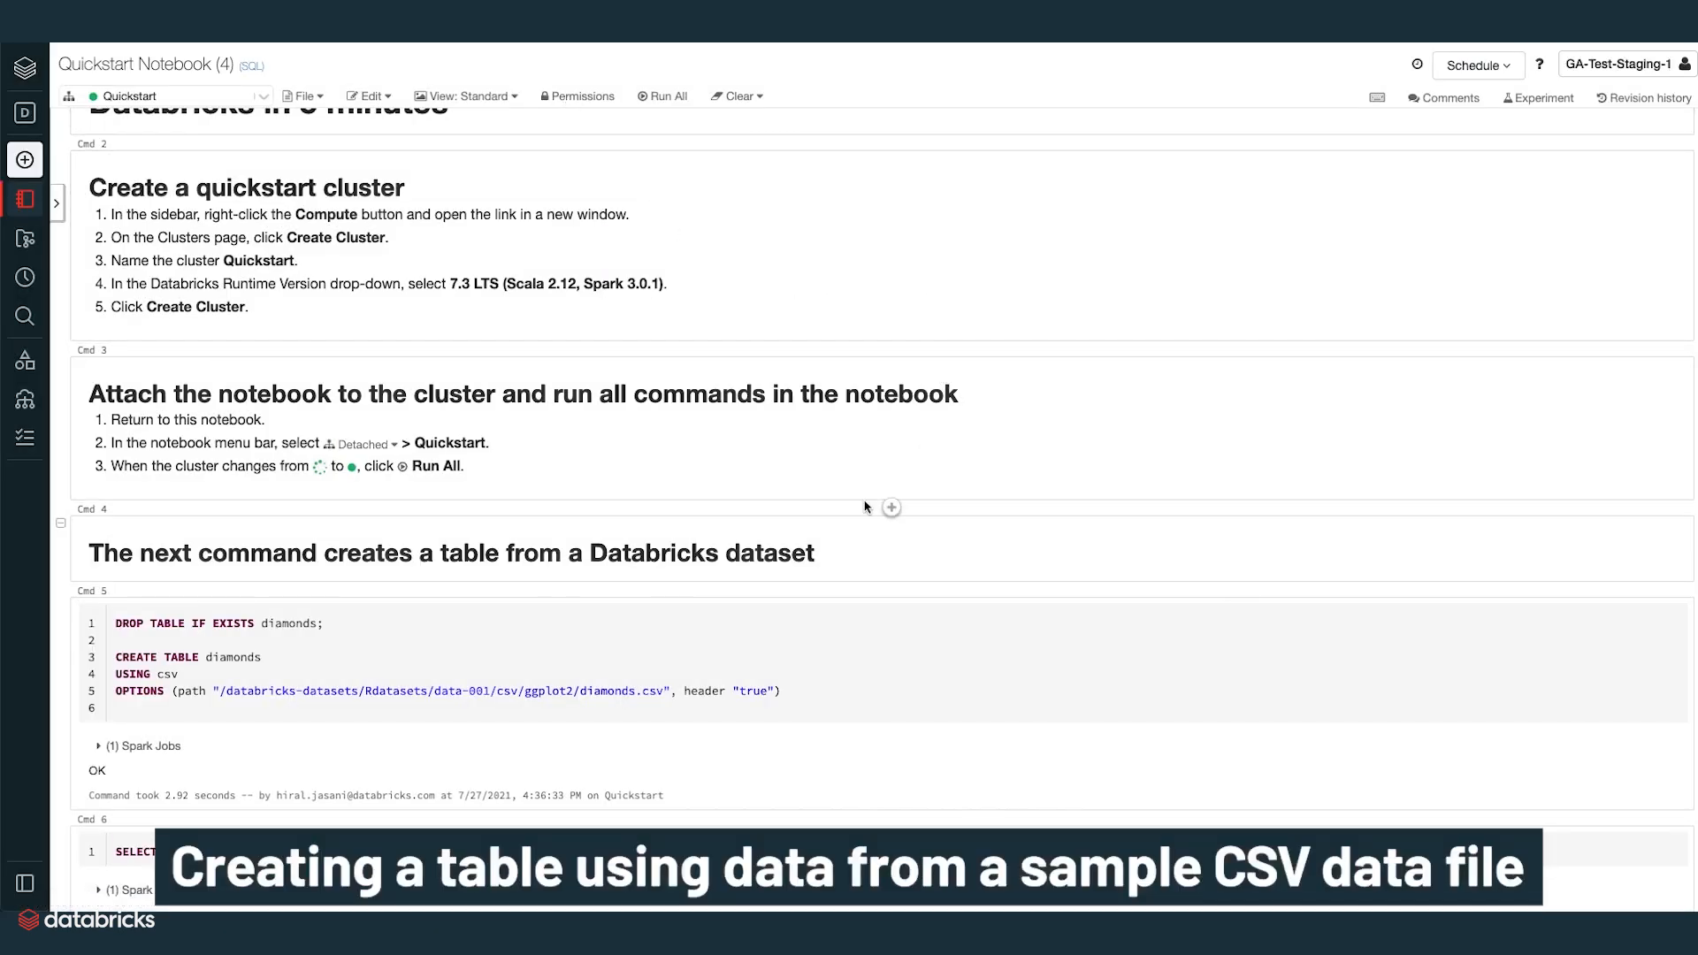
- Run Cmd 5 to create the diamonds table from the sample CSV, then Cmd 6 listing its rows
{"action": "scroll", "scroll_direction": "down", "scroll_amount": 3}
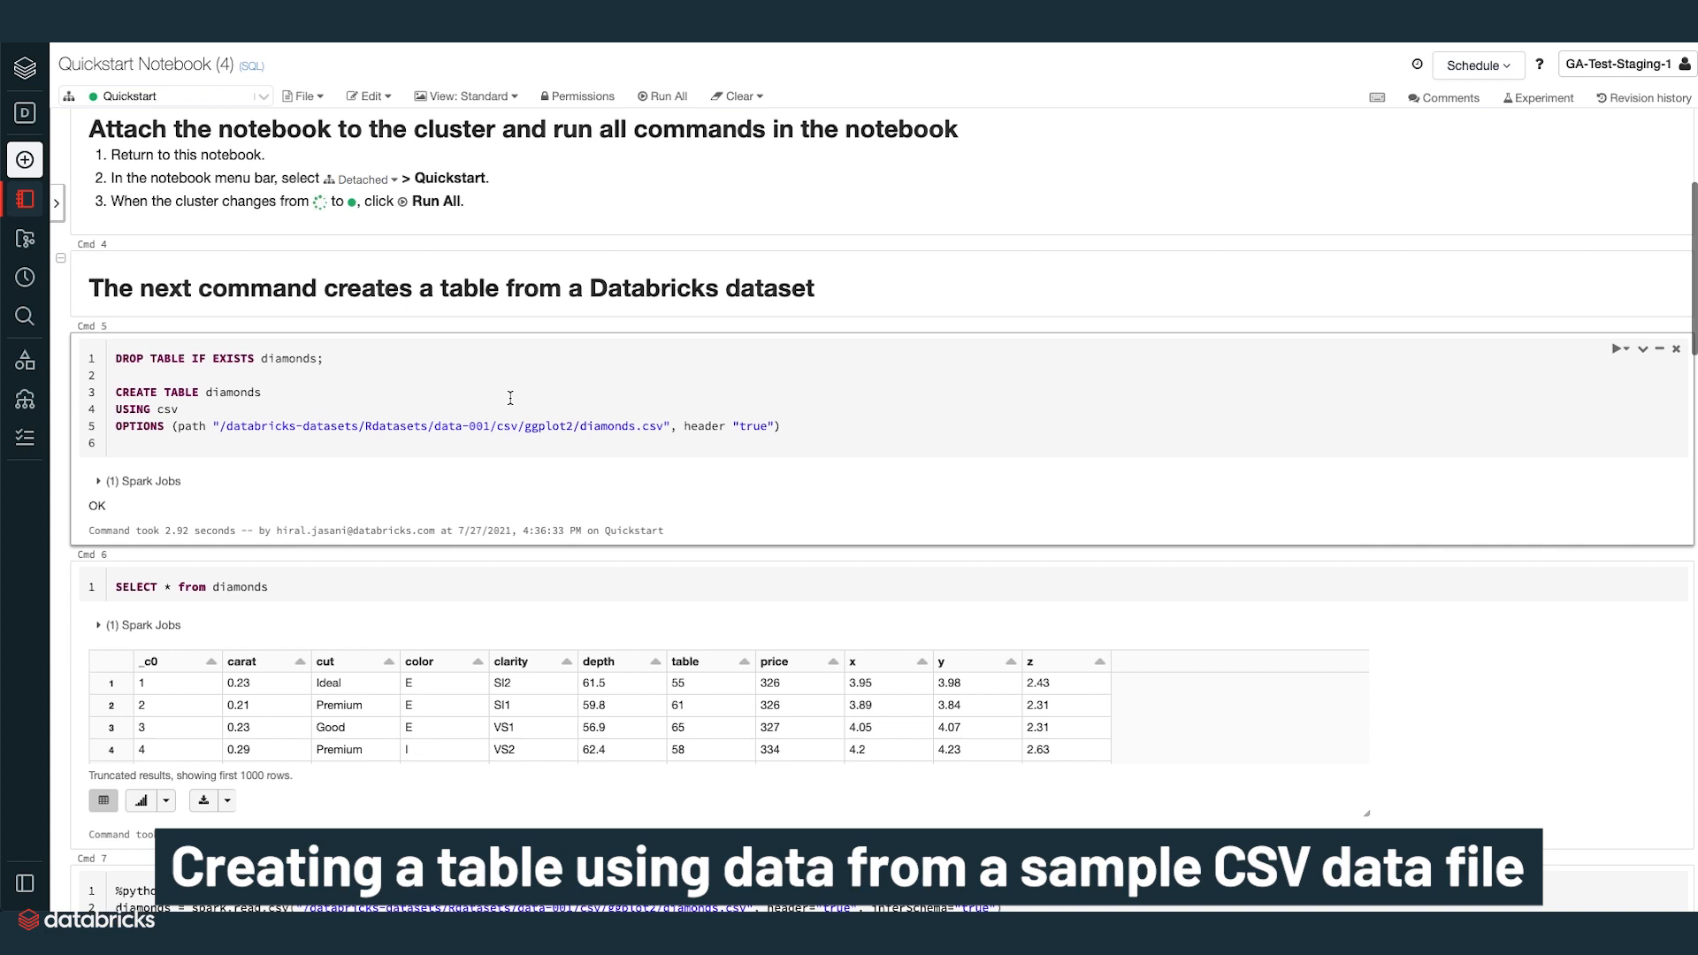
{"action": "left_click", "coordinate": [1622, 349]}
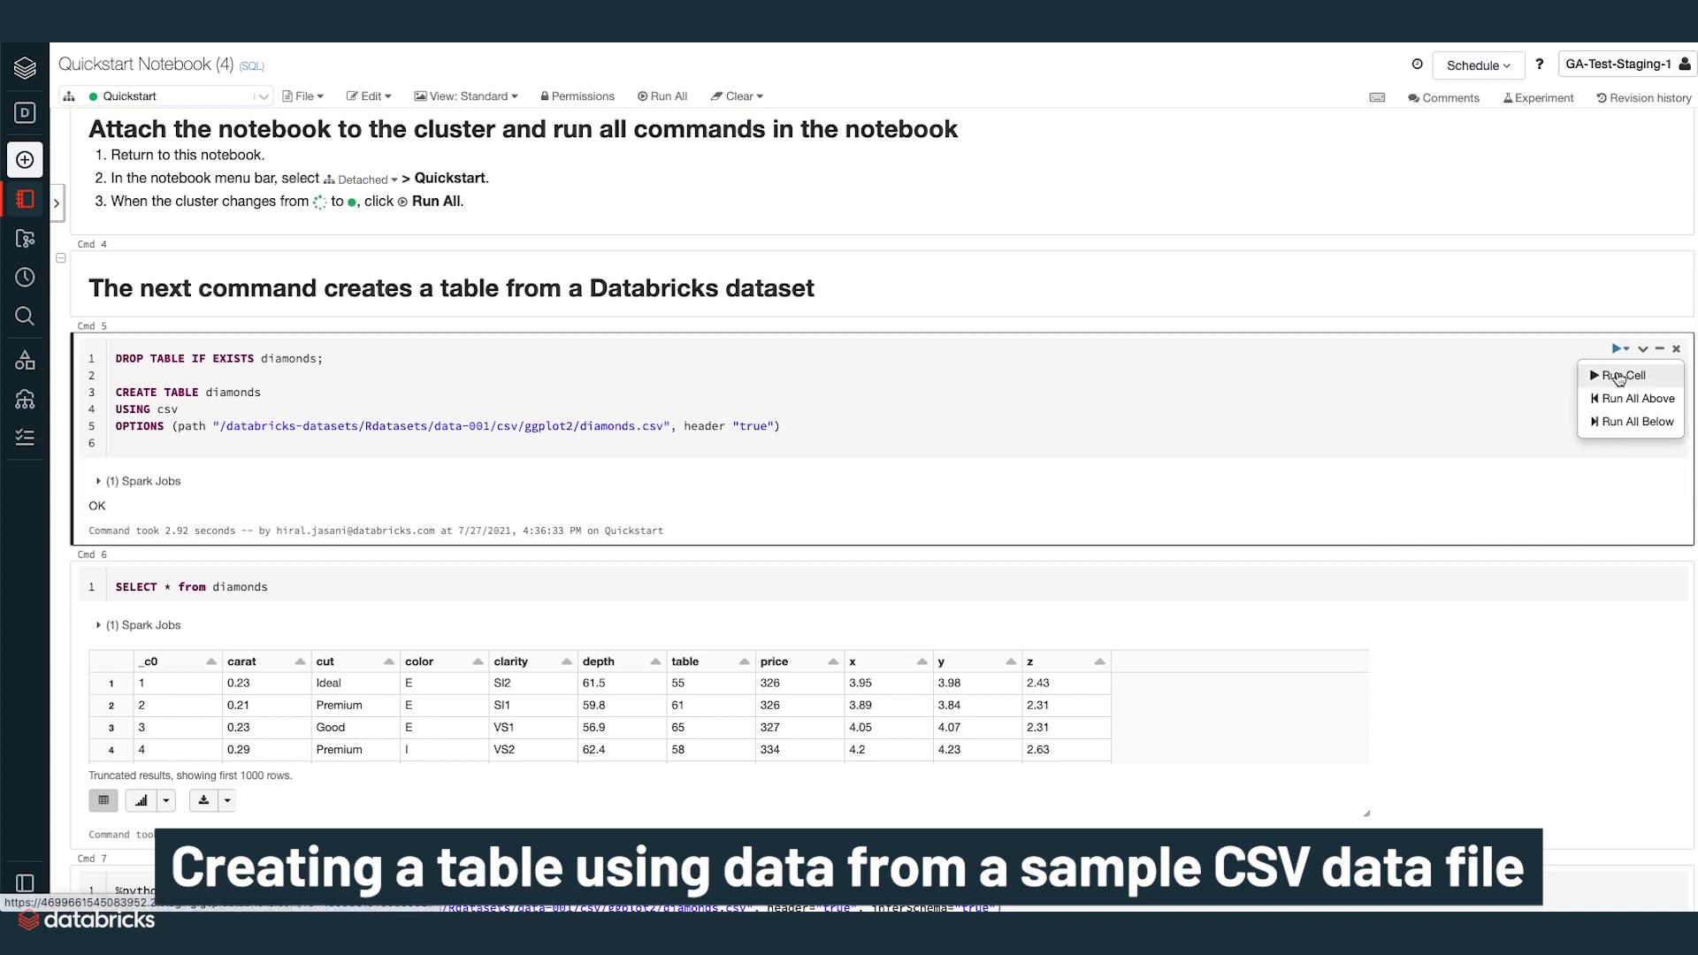
{"action": "left_click", "coordinate": [1626, 375]}
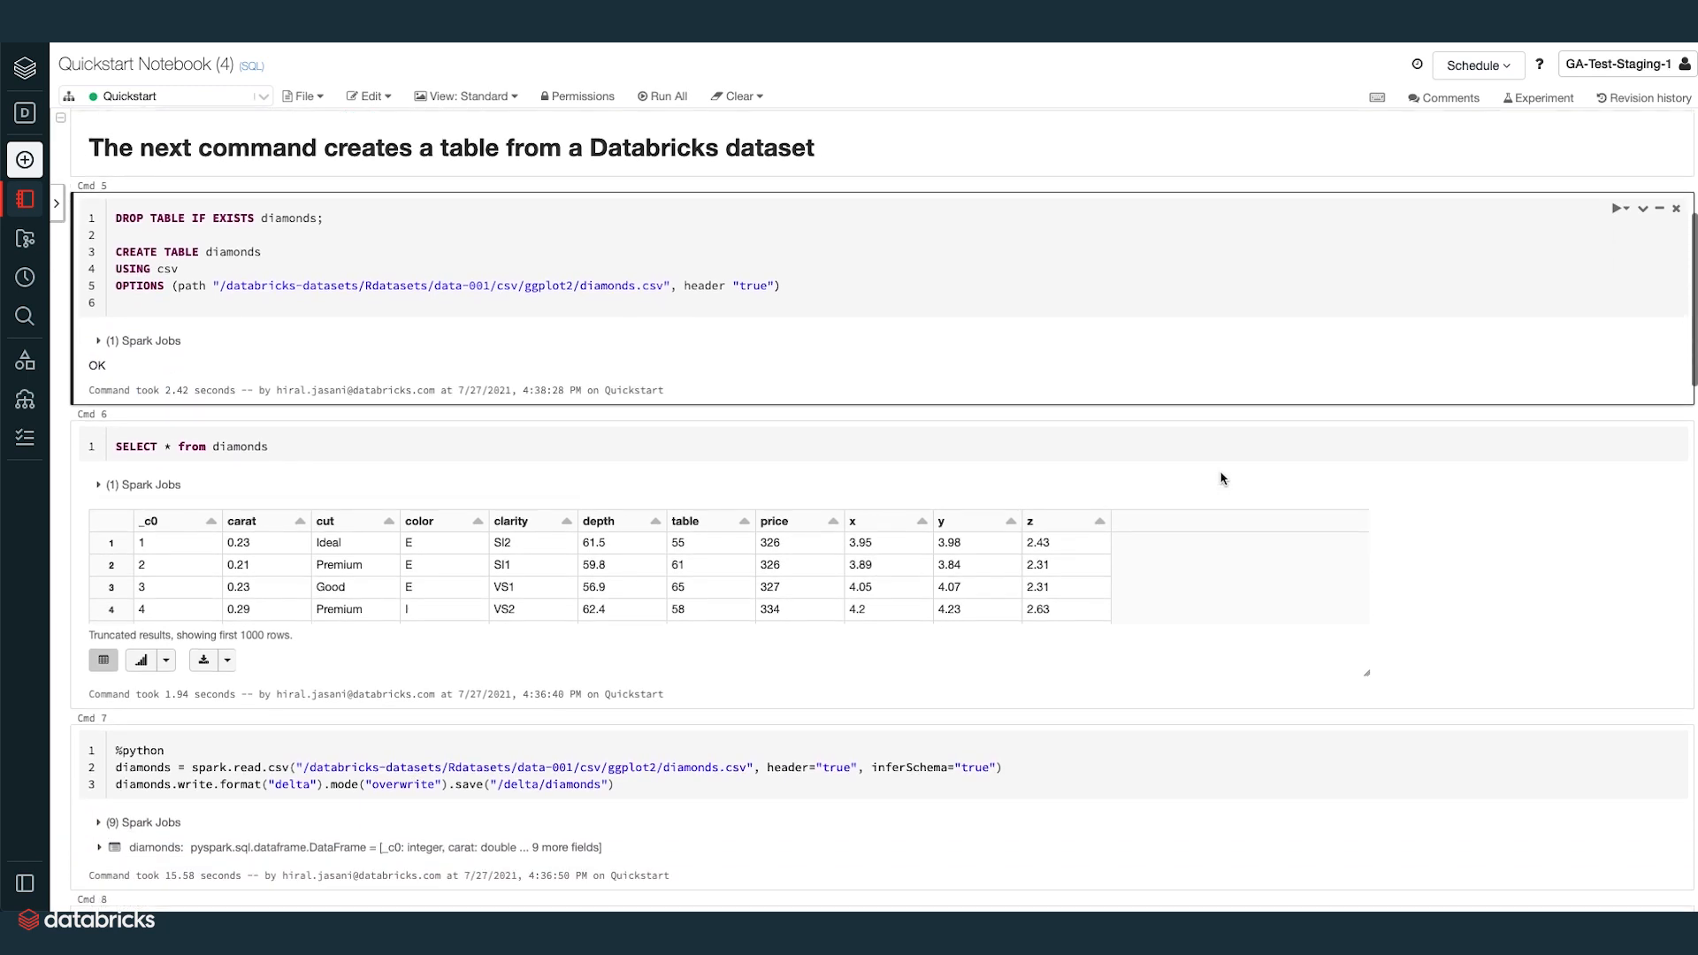
{"action": "left_click", "coordinate": [1604, 333]}
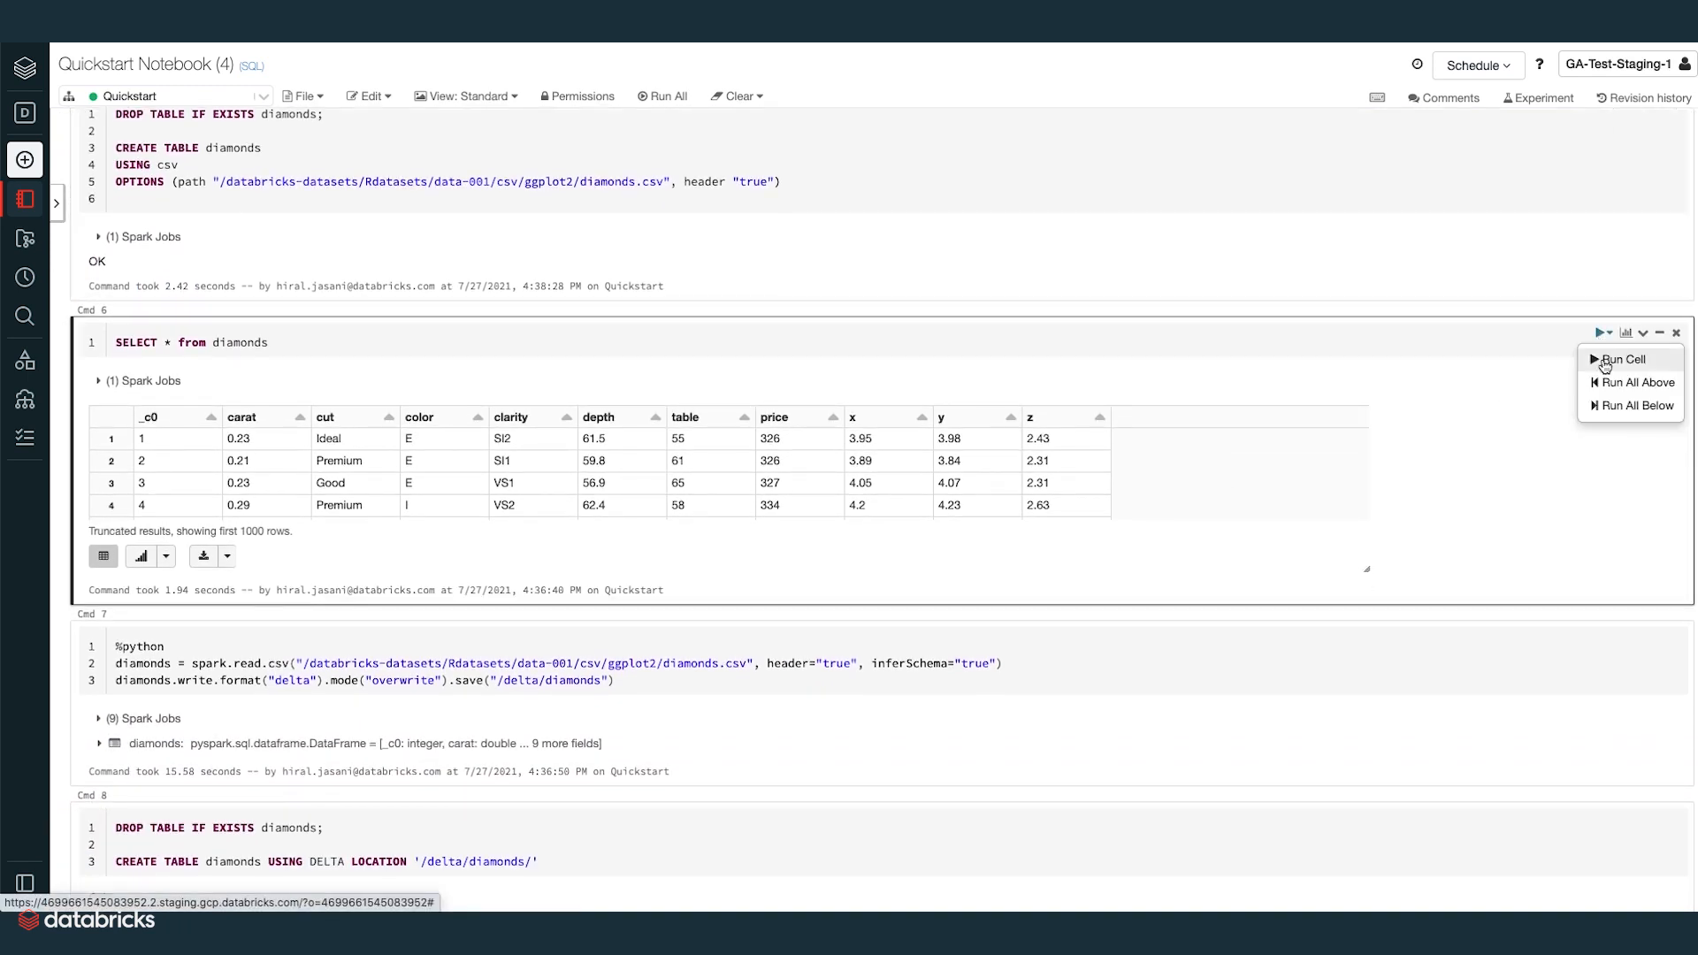
{"action": "left_click", "coordinate": [1628, 359]}
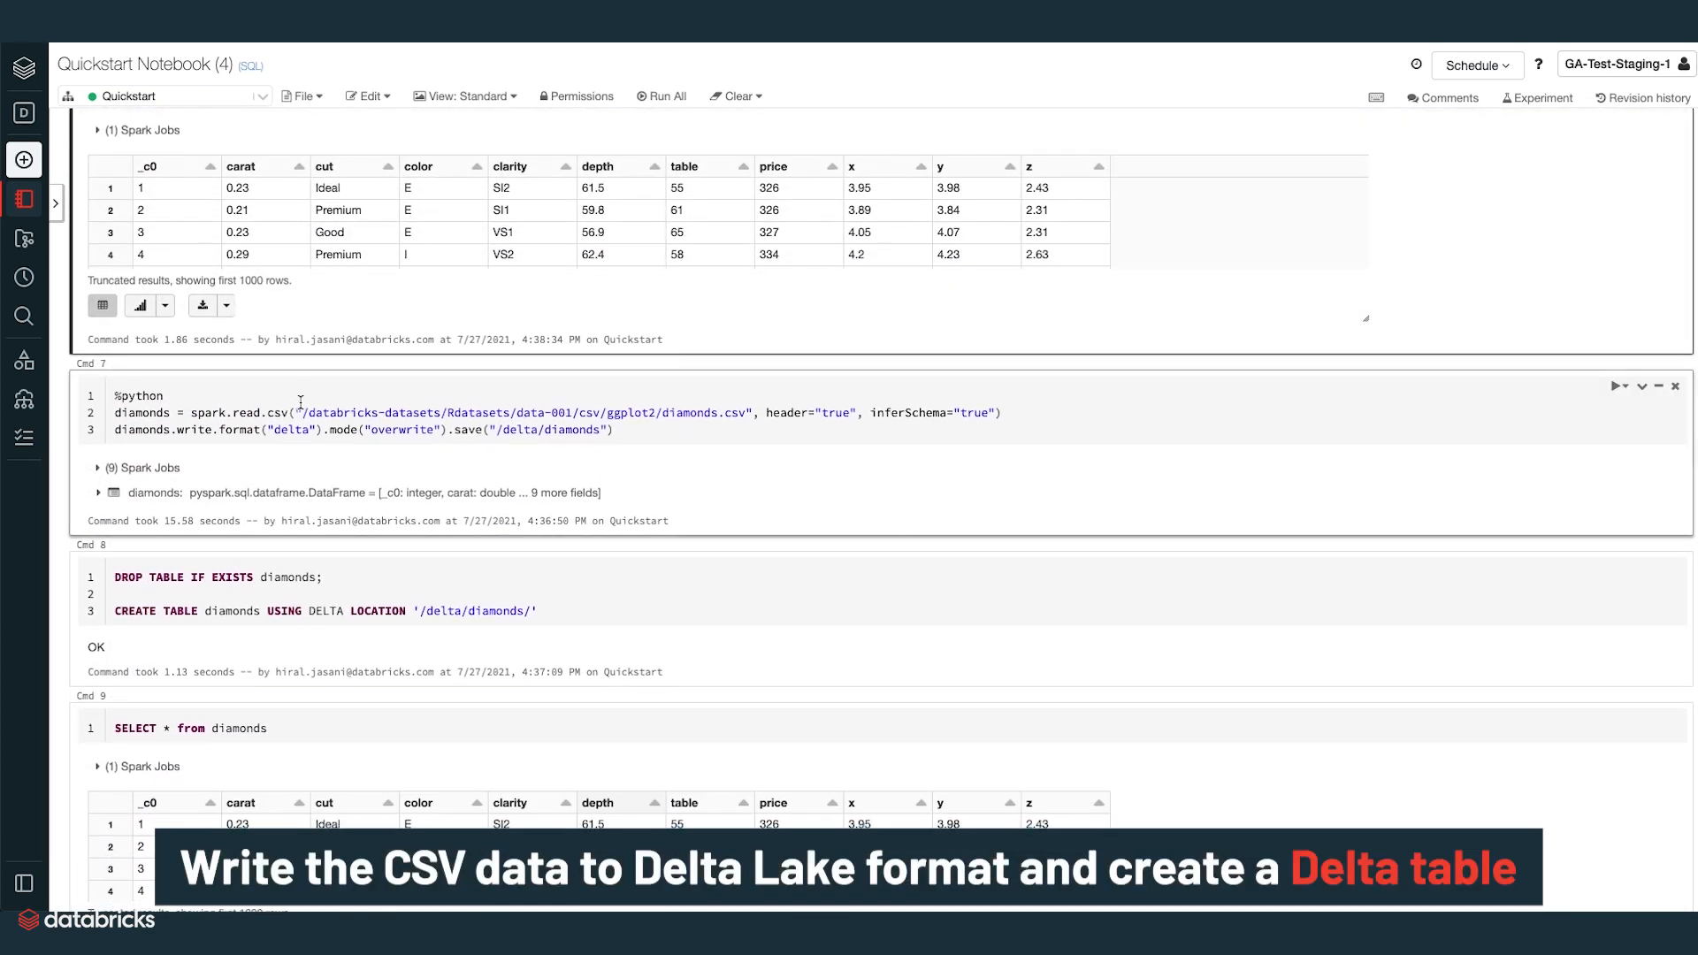
- Run Cmd 7's %python cell writing the diamonds data in Delta format
{"action": "double_click", "coordinate": [138, 395]}
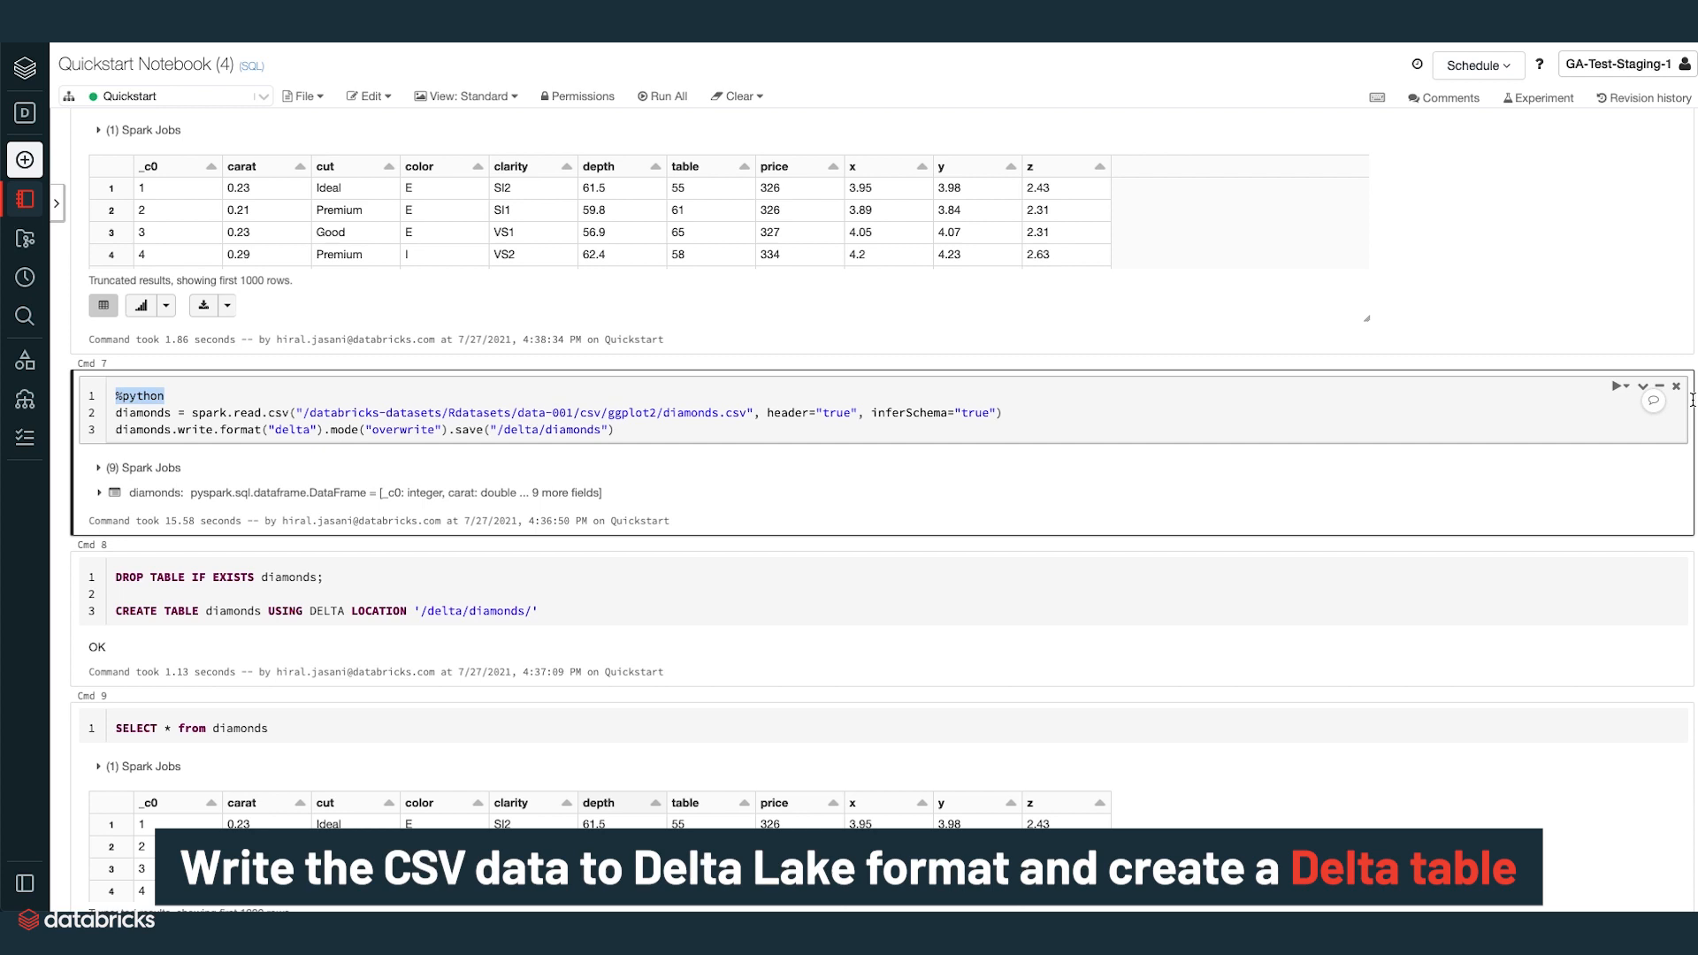
{"action": "left_click", "coordinate": [1615, 386]}
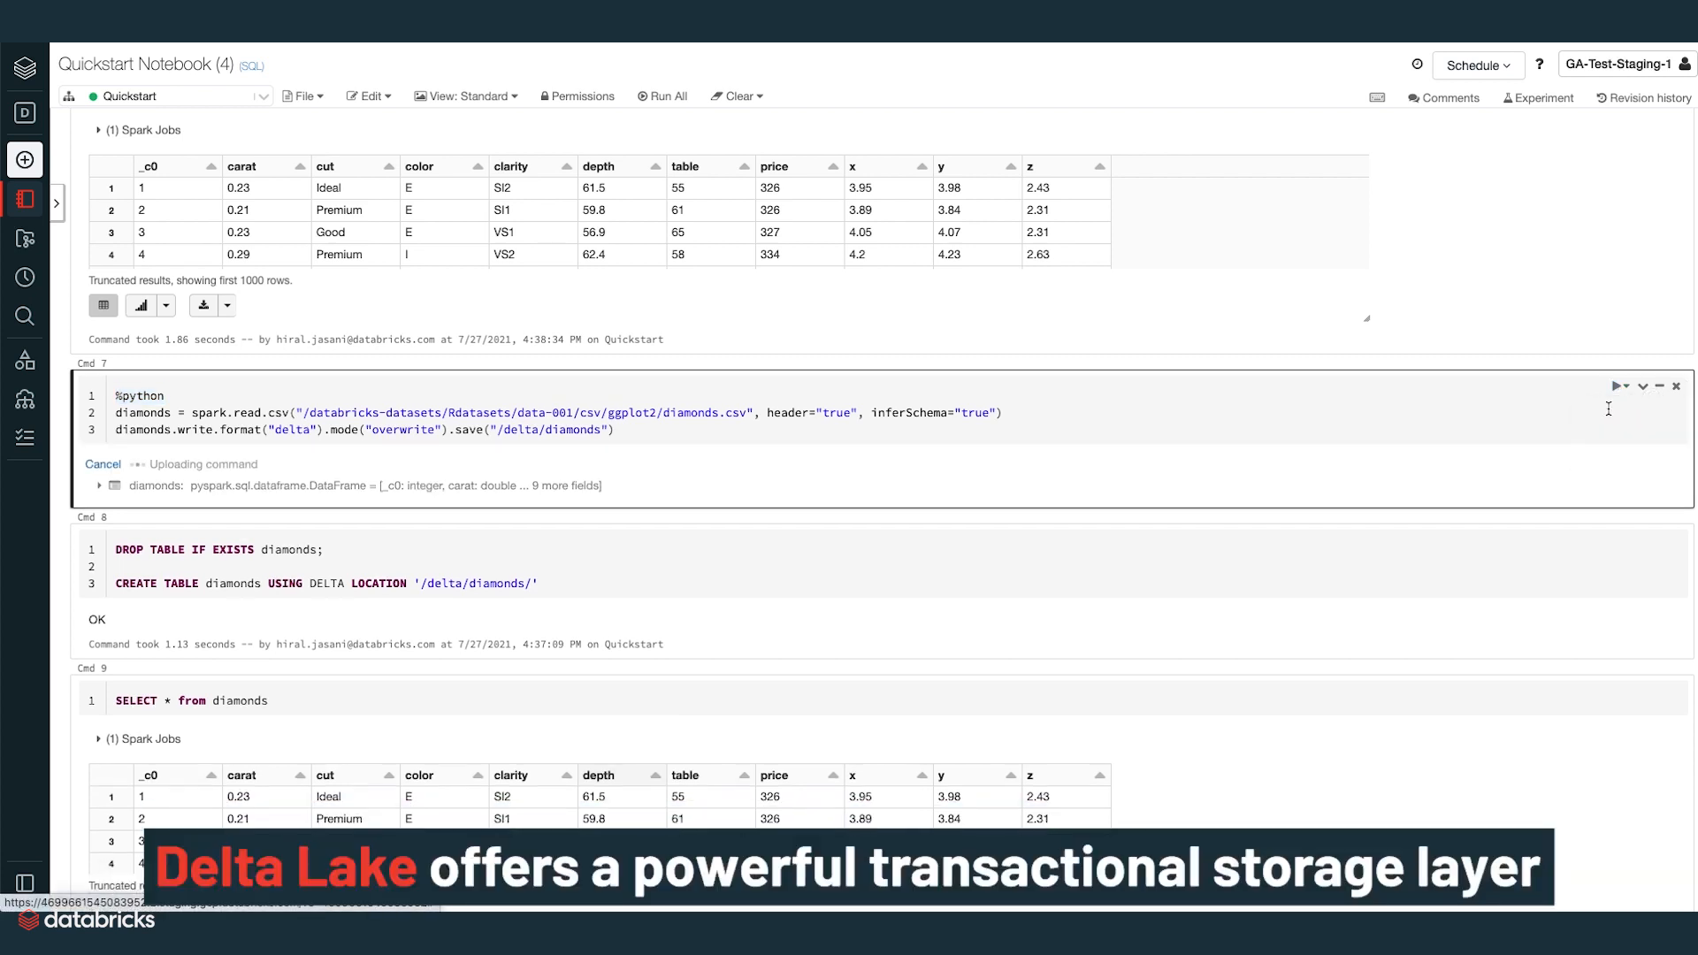
{"action": "left_click", "coordinate": [667, 95]}
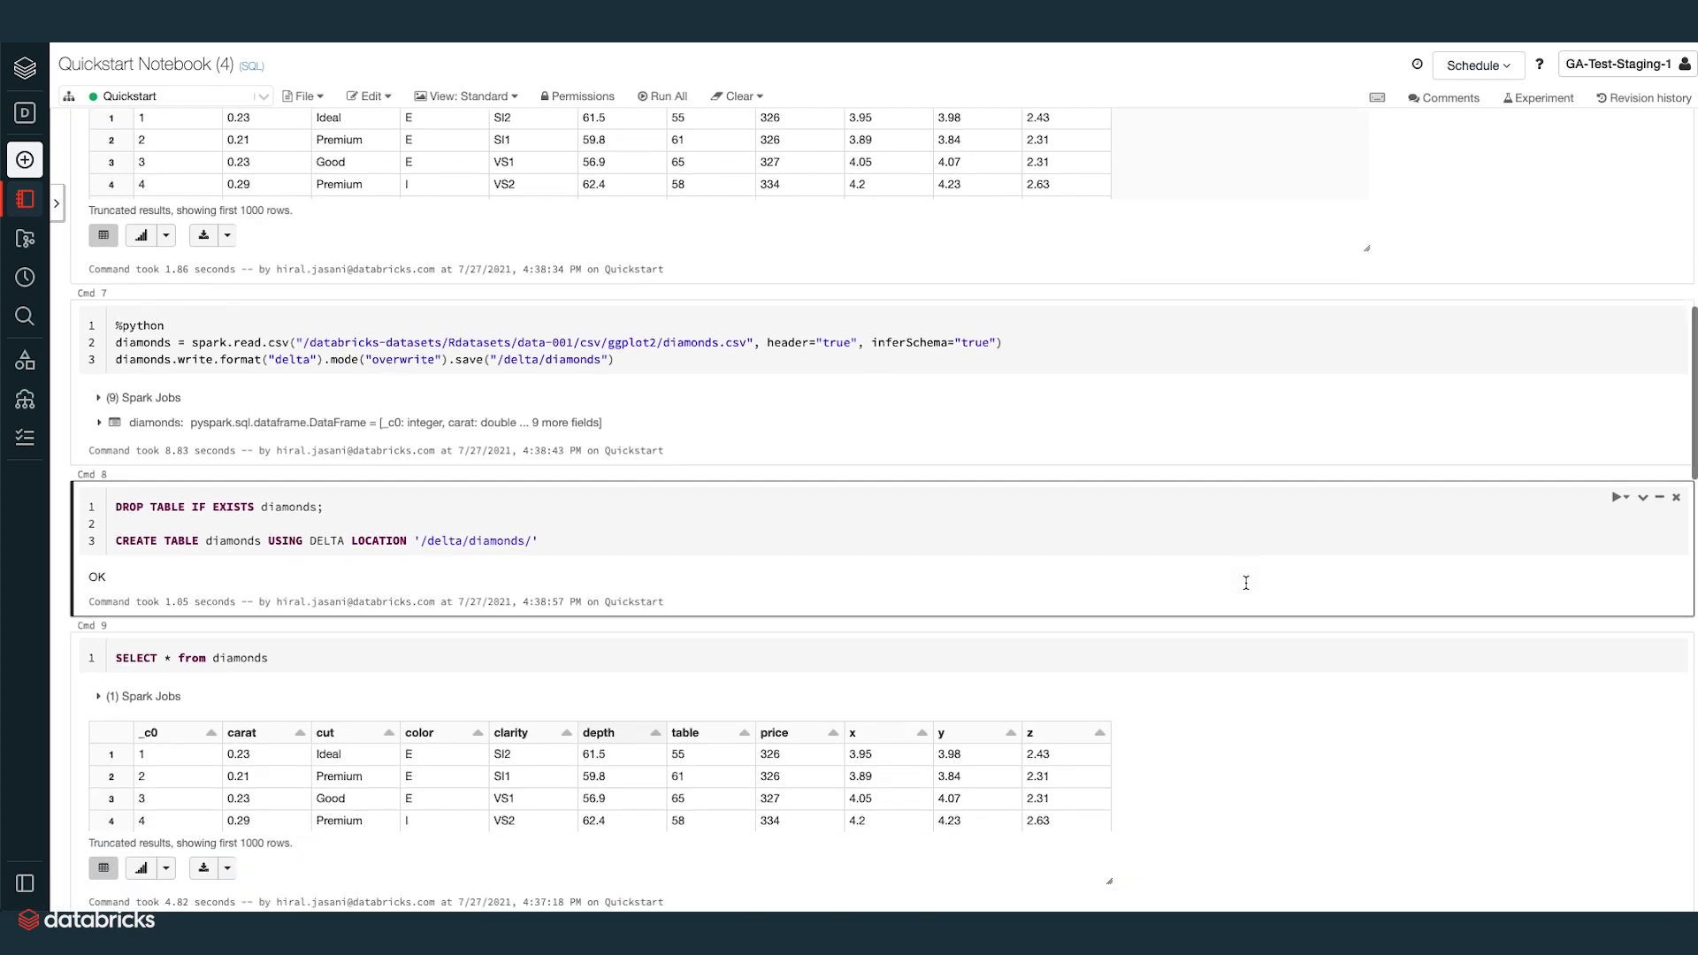
- Run the Delta table creation and the query on the Delta diamonds table
{"action": "scroll", "scroll_direction": "down", "scroll_amount": 3}
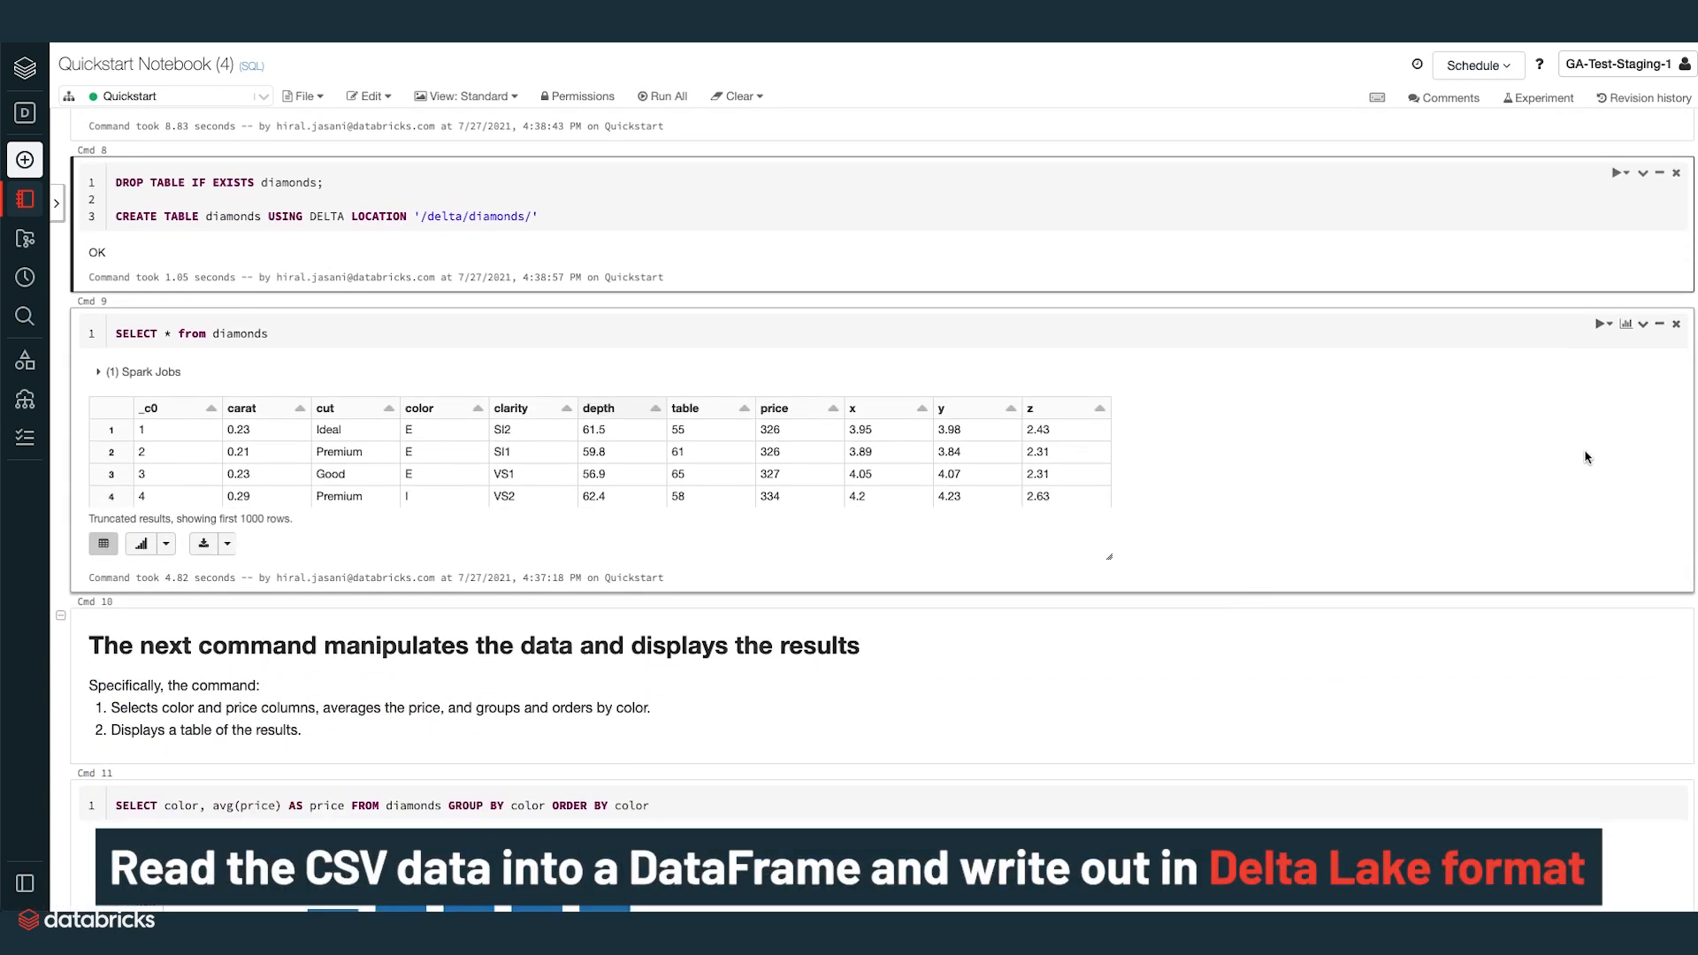
{"action": "left_click", "coordinate": [1609, 323]}
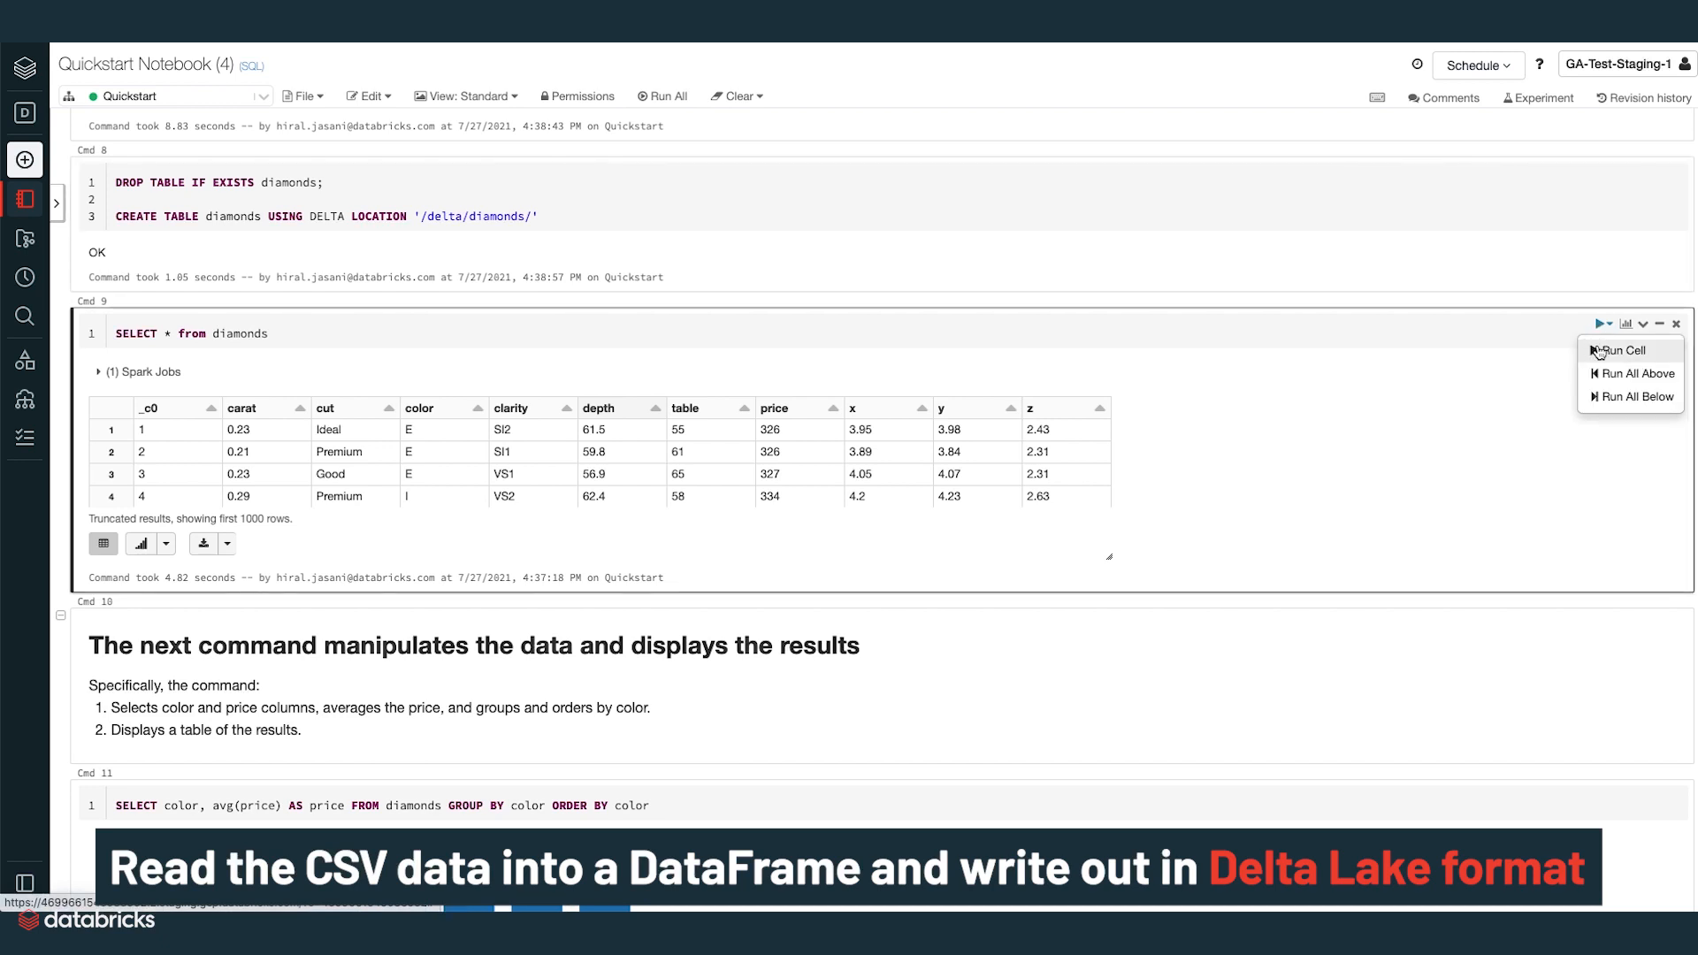
{"action": "left_click", "coordinate": [1623, 350]}
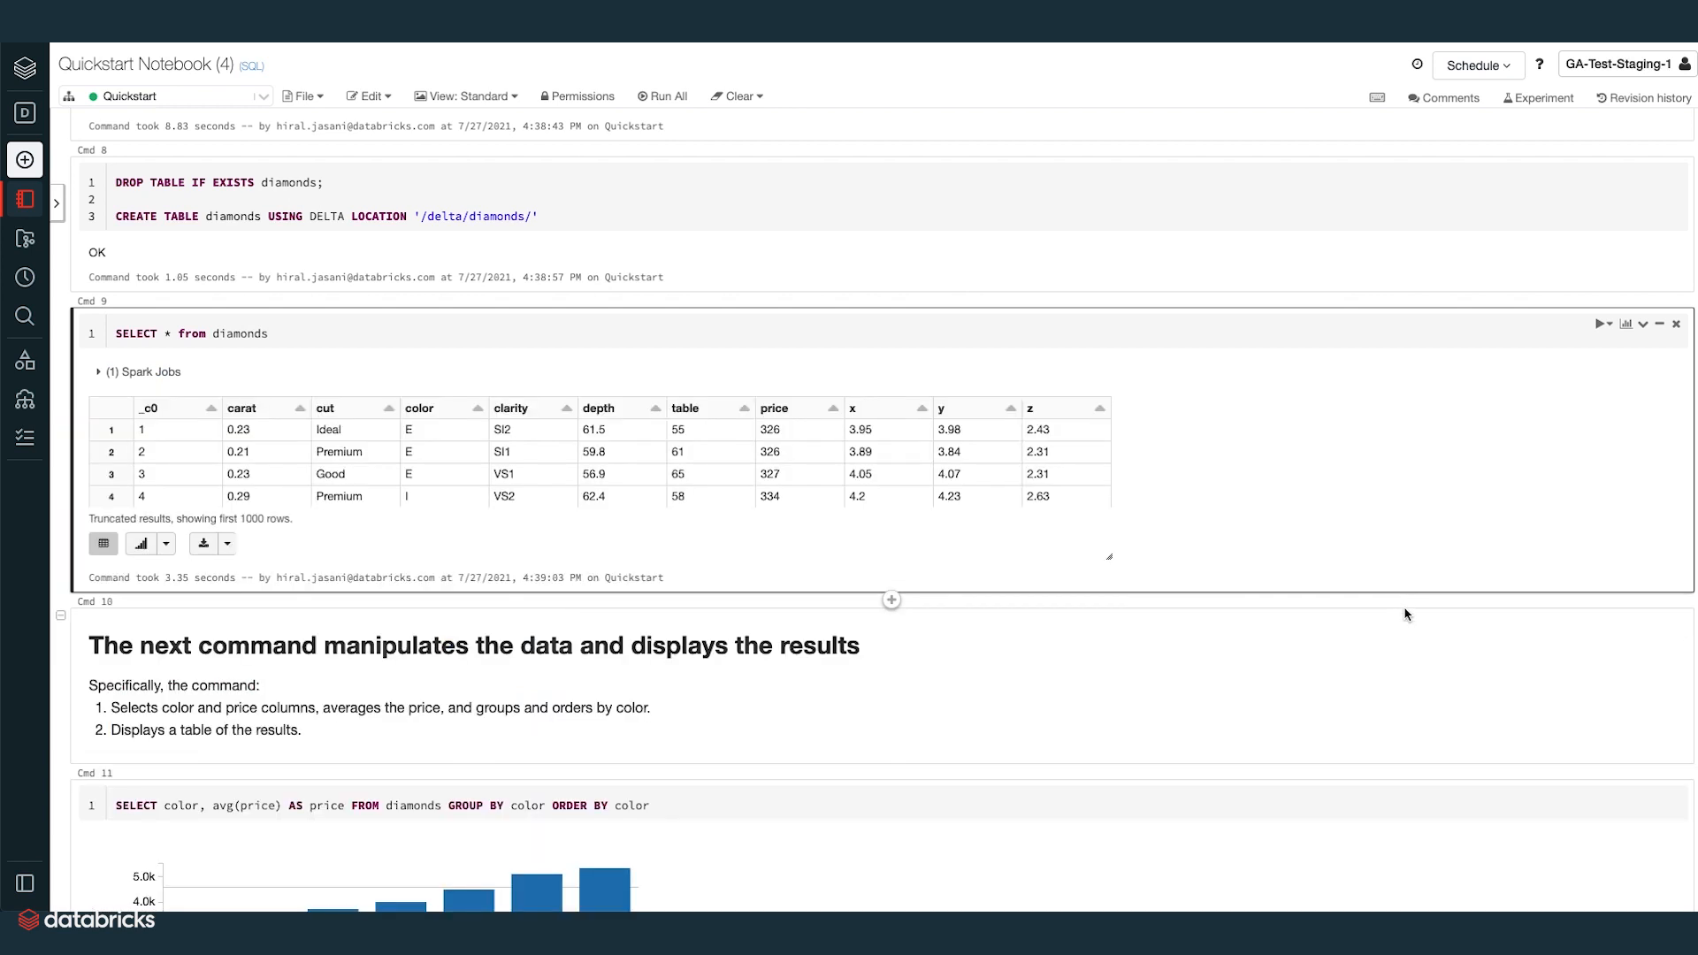
{"action": "scroll", "scroll_direction": "down", "scroll_amount": 3}
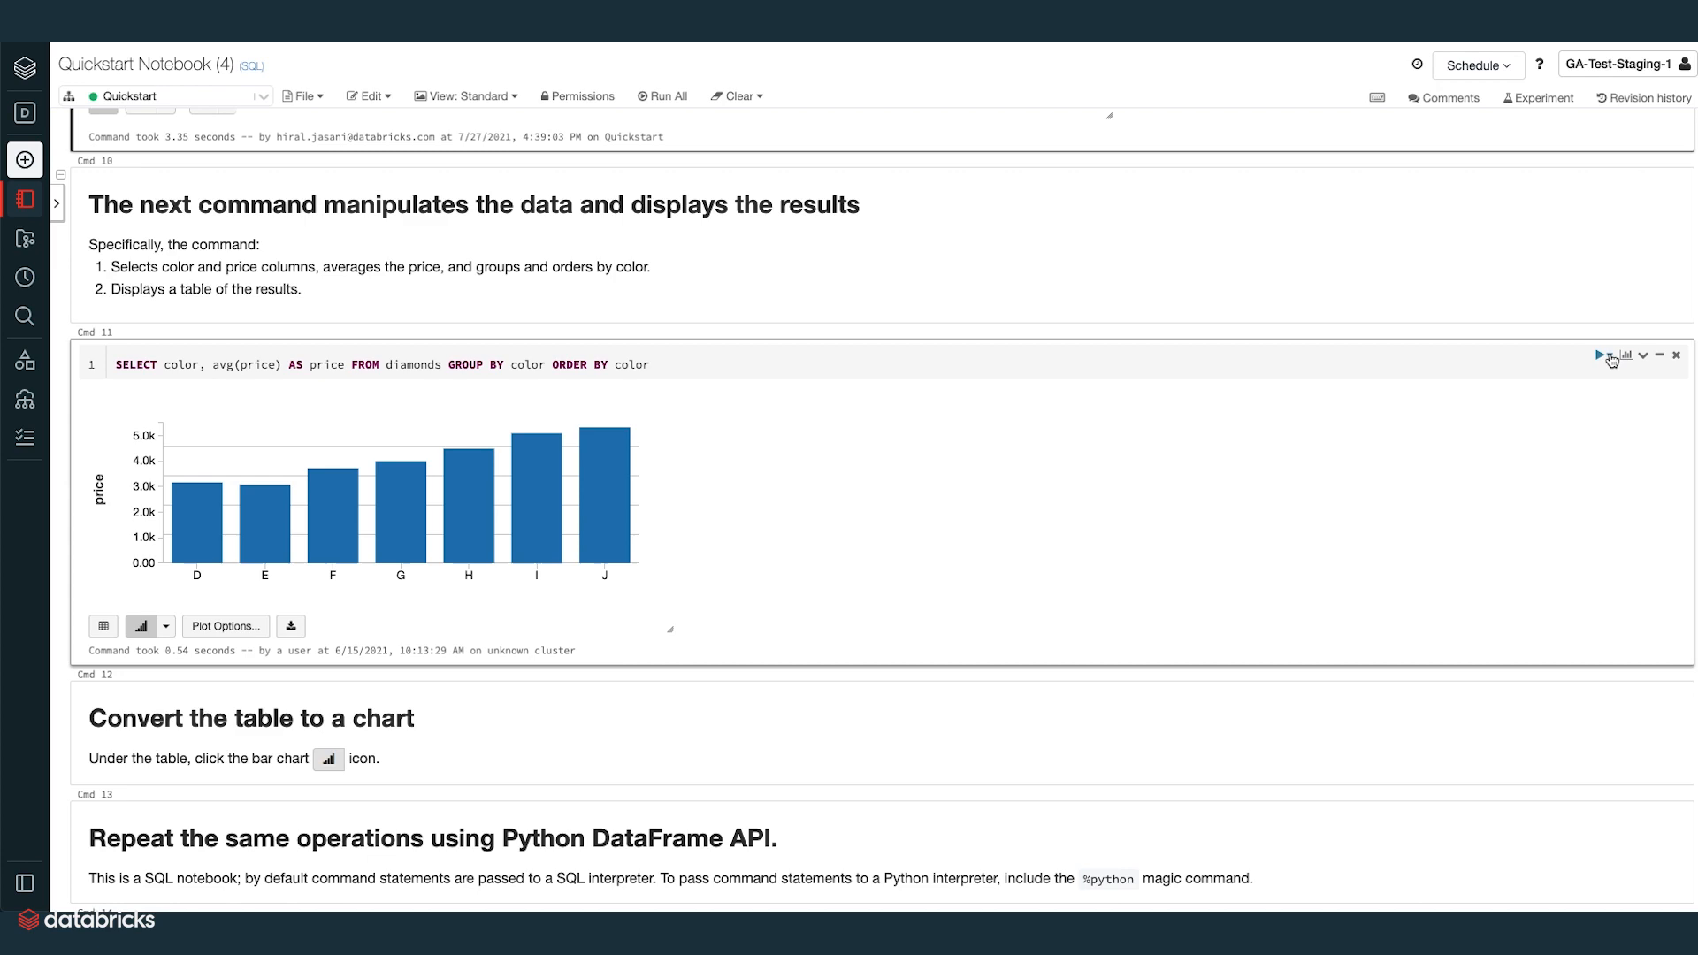
- Run Cmd 11, the average price by color query
{"action": "scroll", "scroll_direction": "up", "scroll_amount": 3}
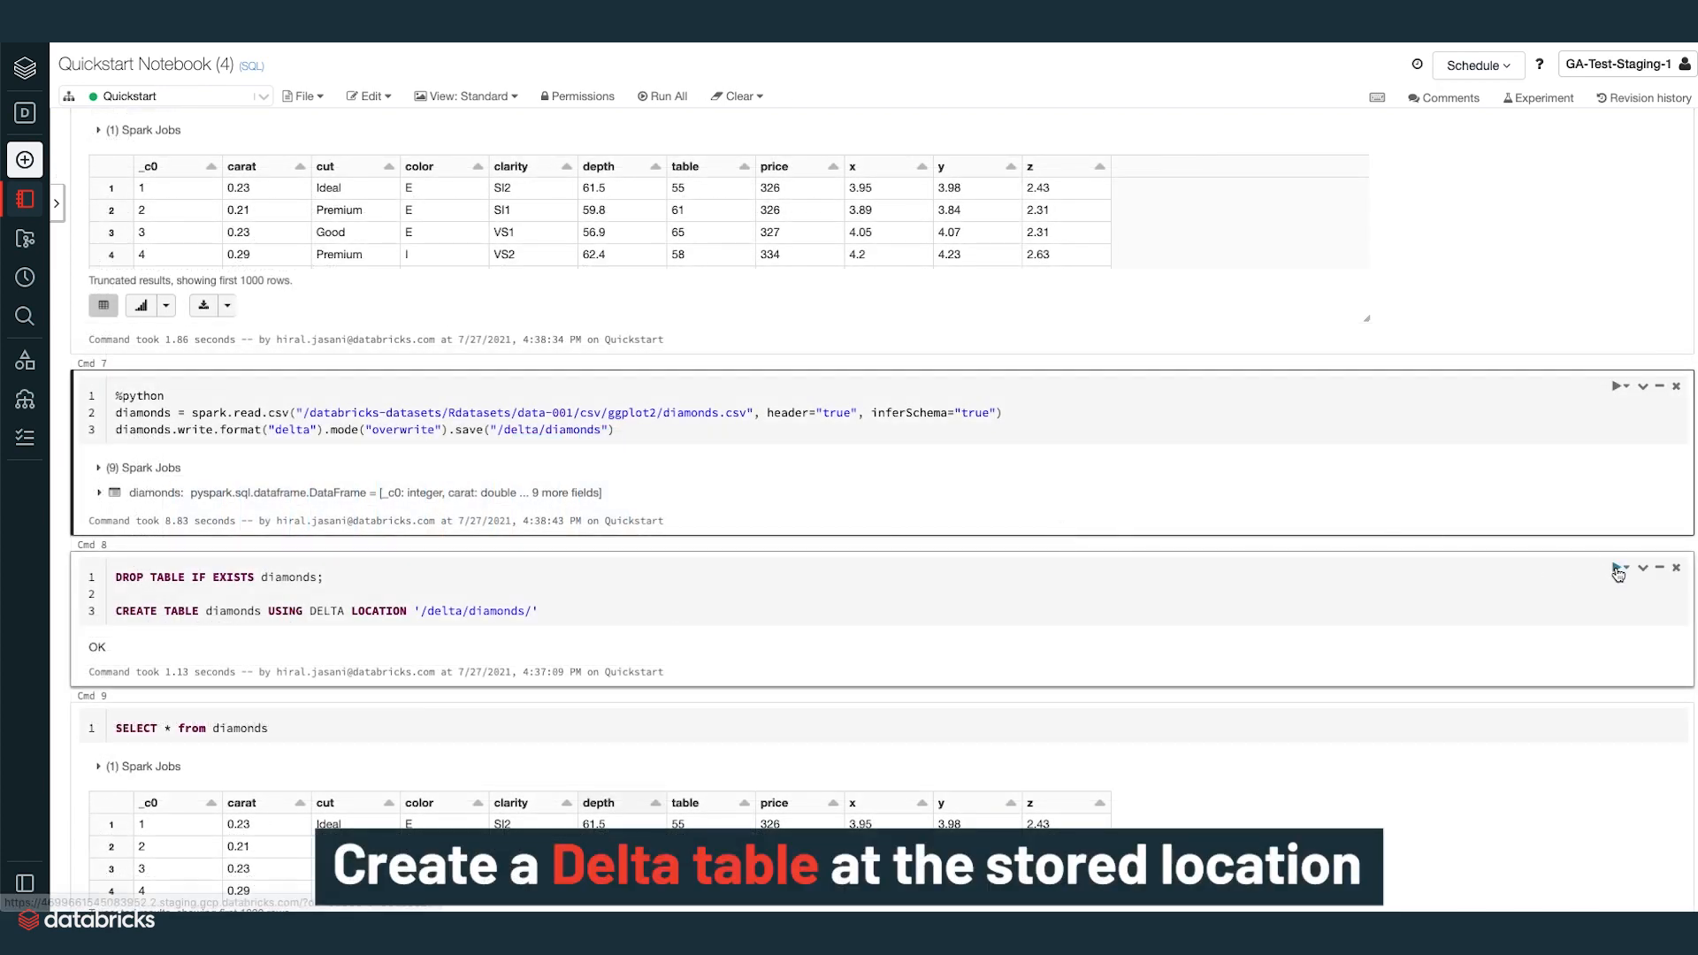
{"action": "left_click", "coordinate": [1613, 572]}
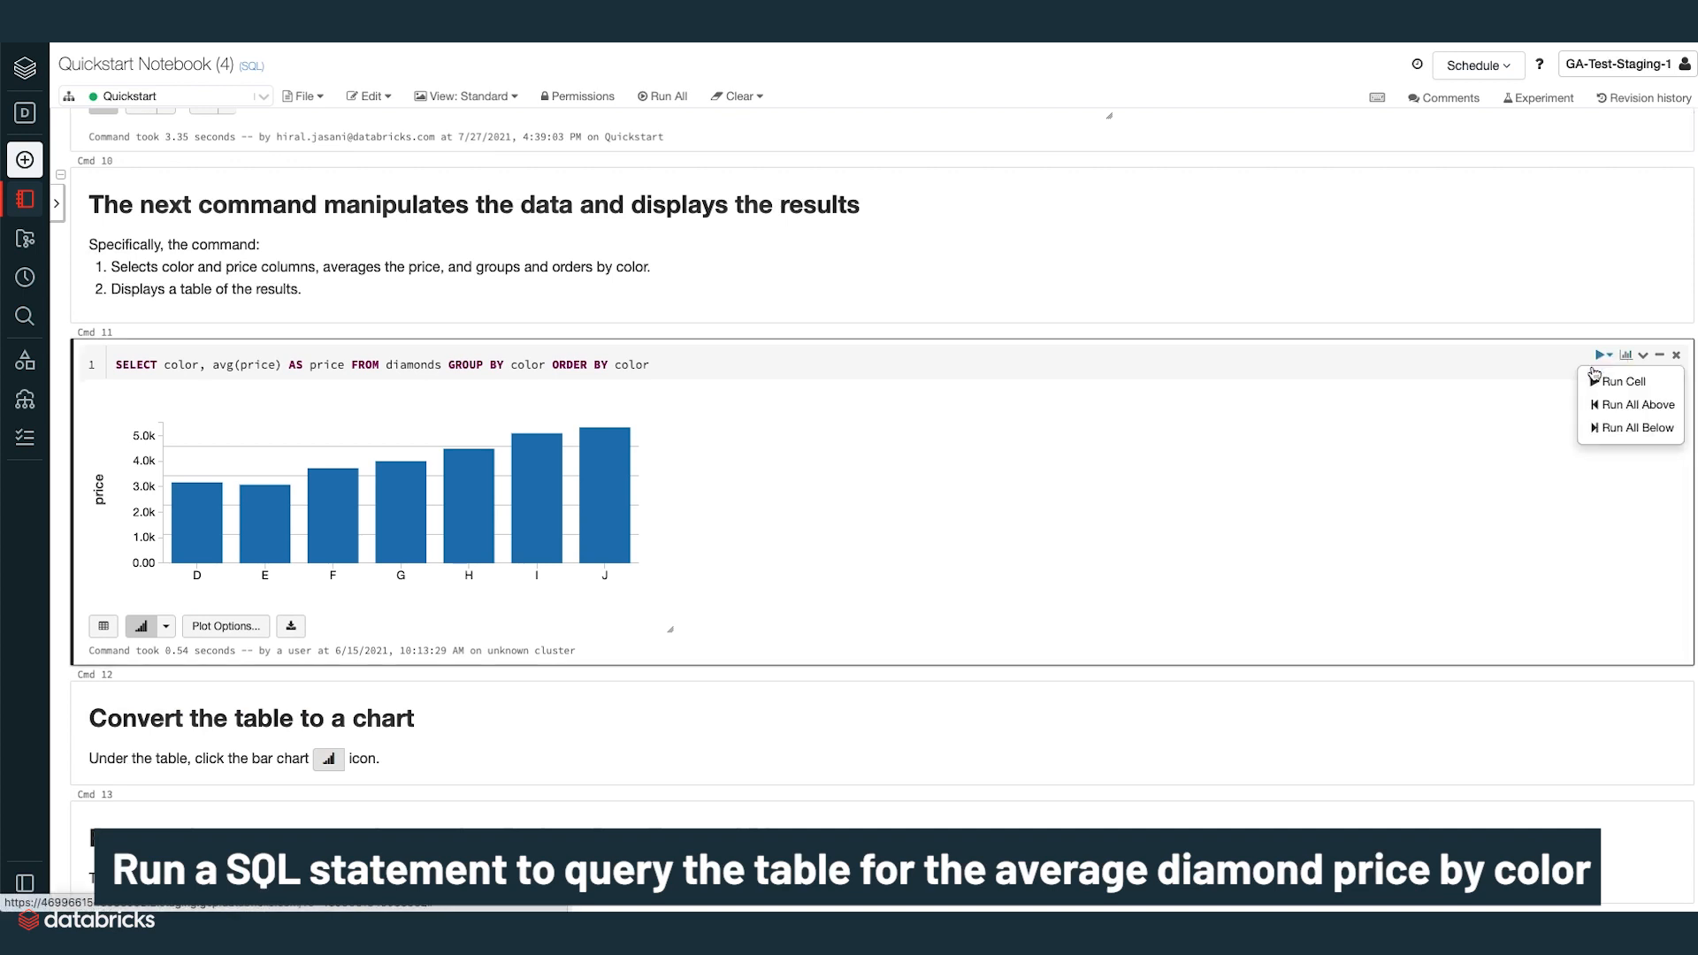
{"action": "left_click", "coordinate": [1623, 382]}
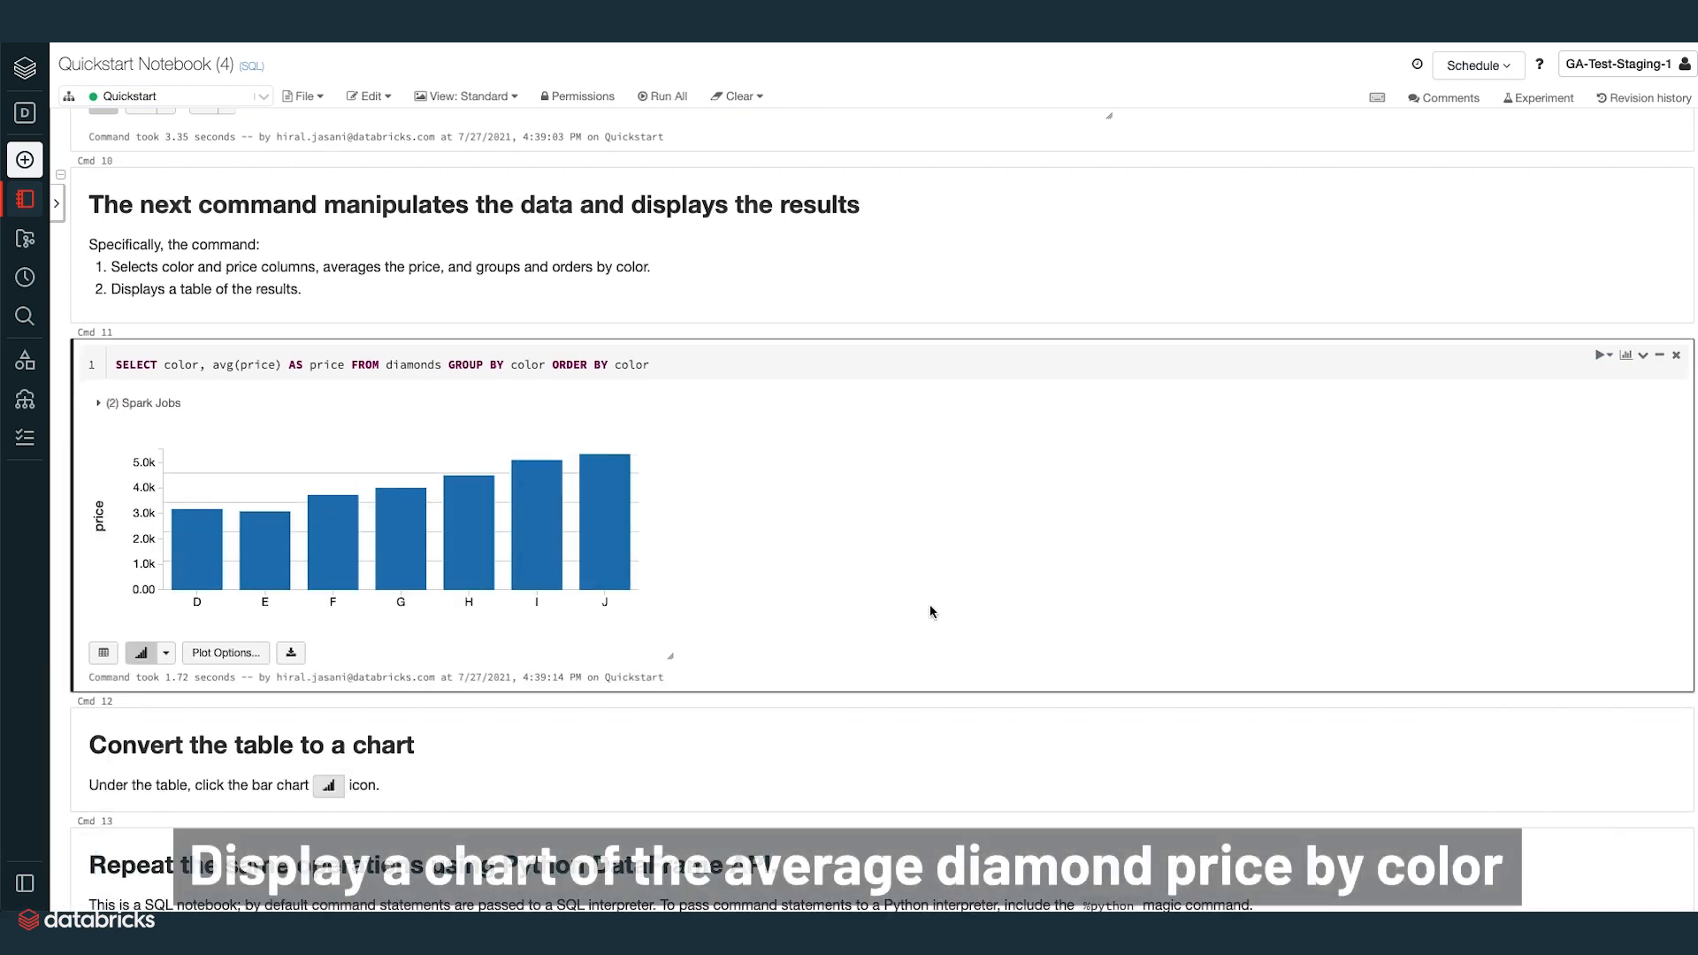
{"action": "scroll", "scroll_direction": "down", "scroll_amount": 3}
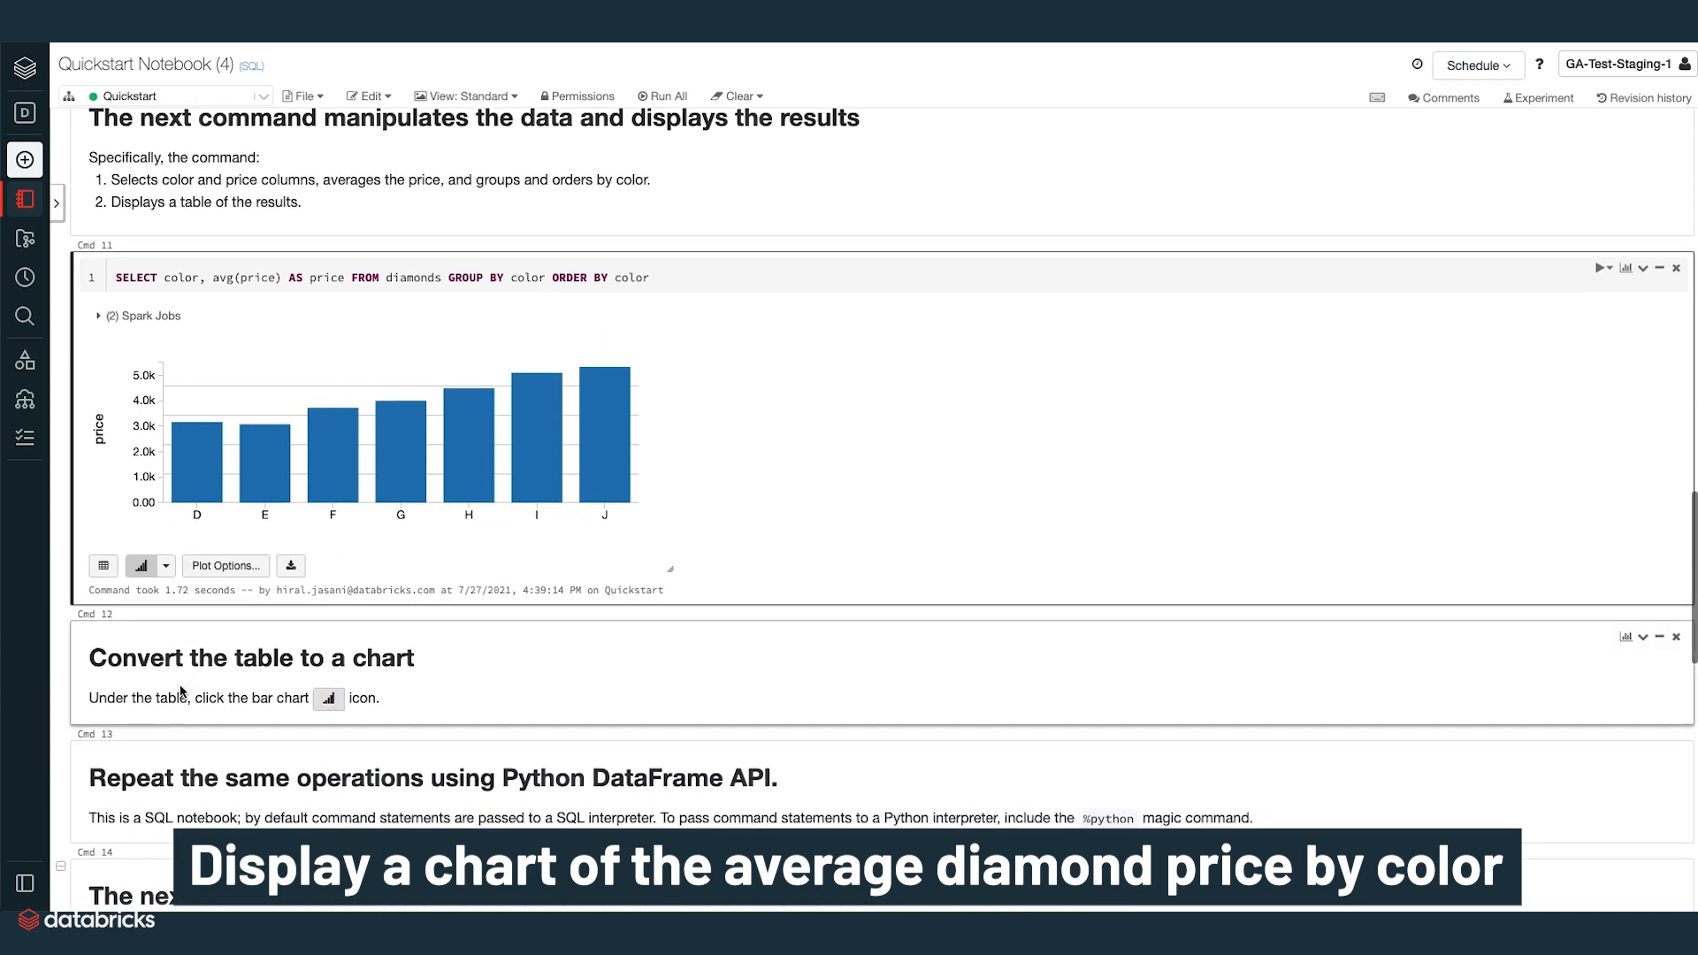
- Switch the price-by-color results to pie, scatter and histogram chart views
{"action": "left_click", "coordinate": [166, 530]}
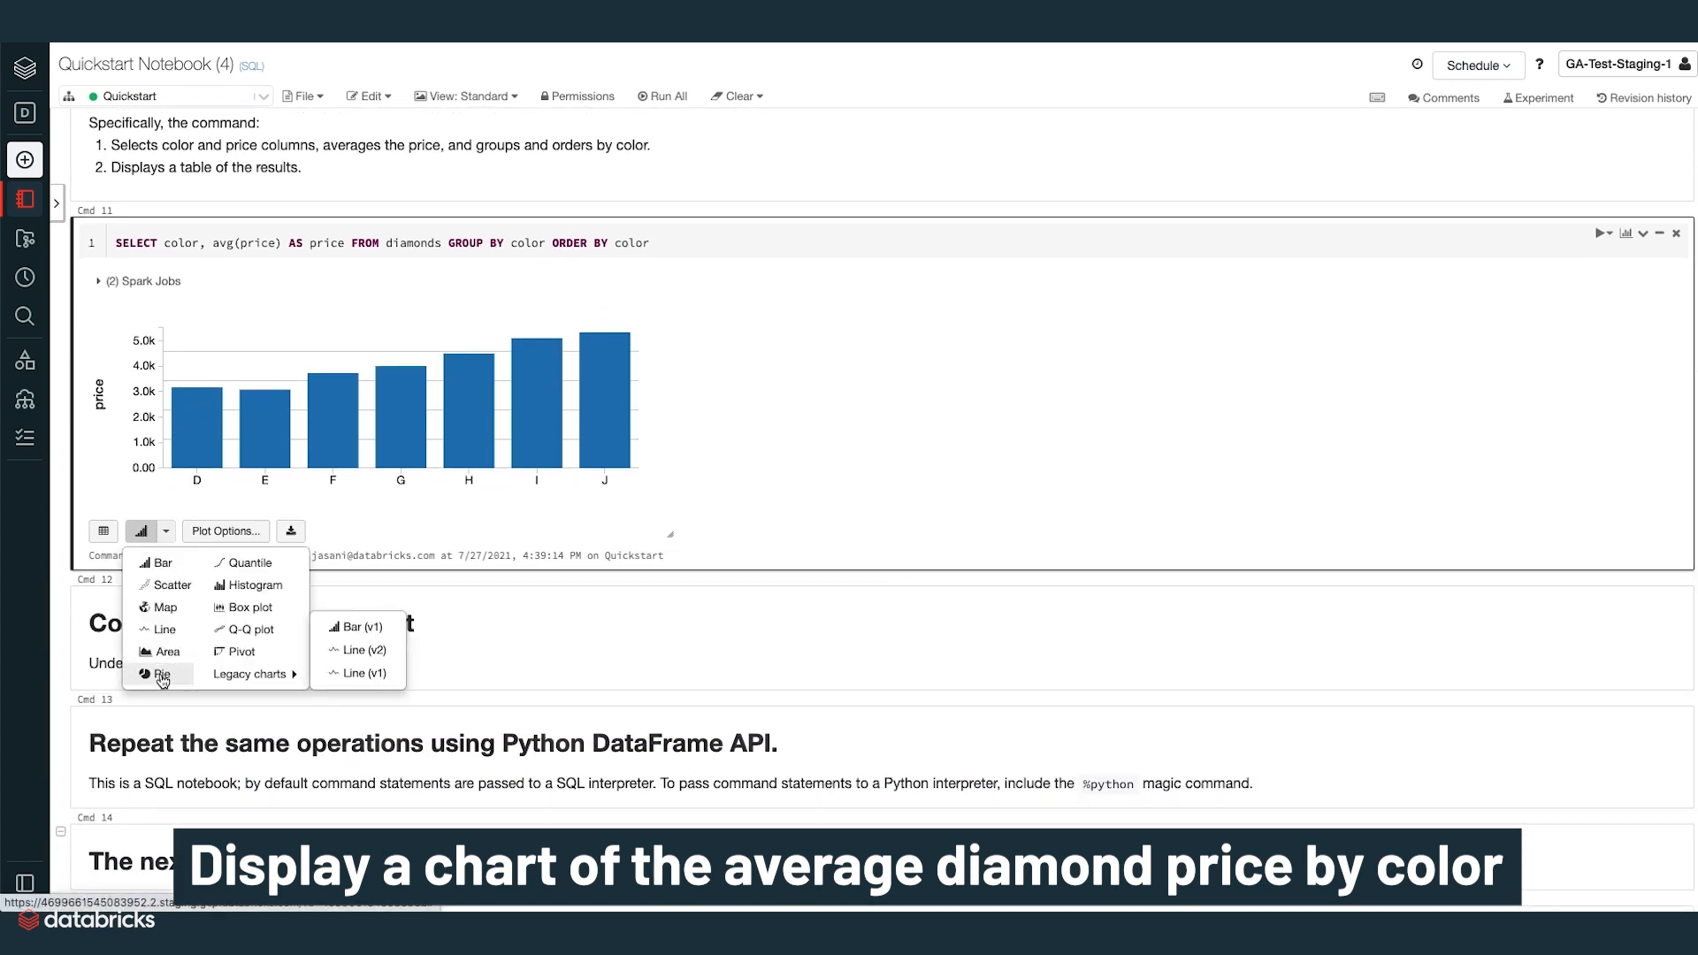
{"action": "left_click", "coordinate": [161, 674]}
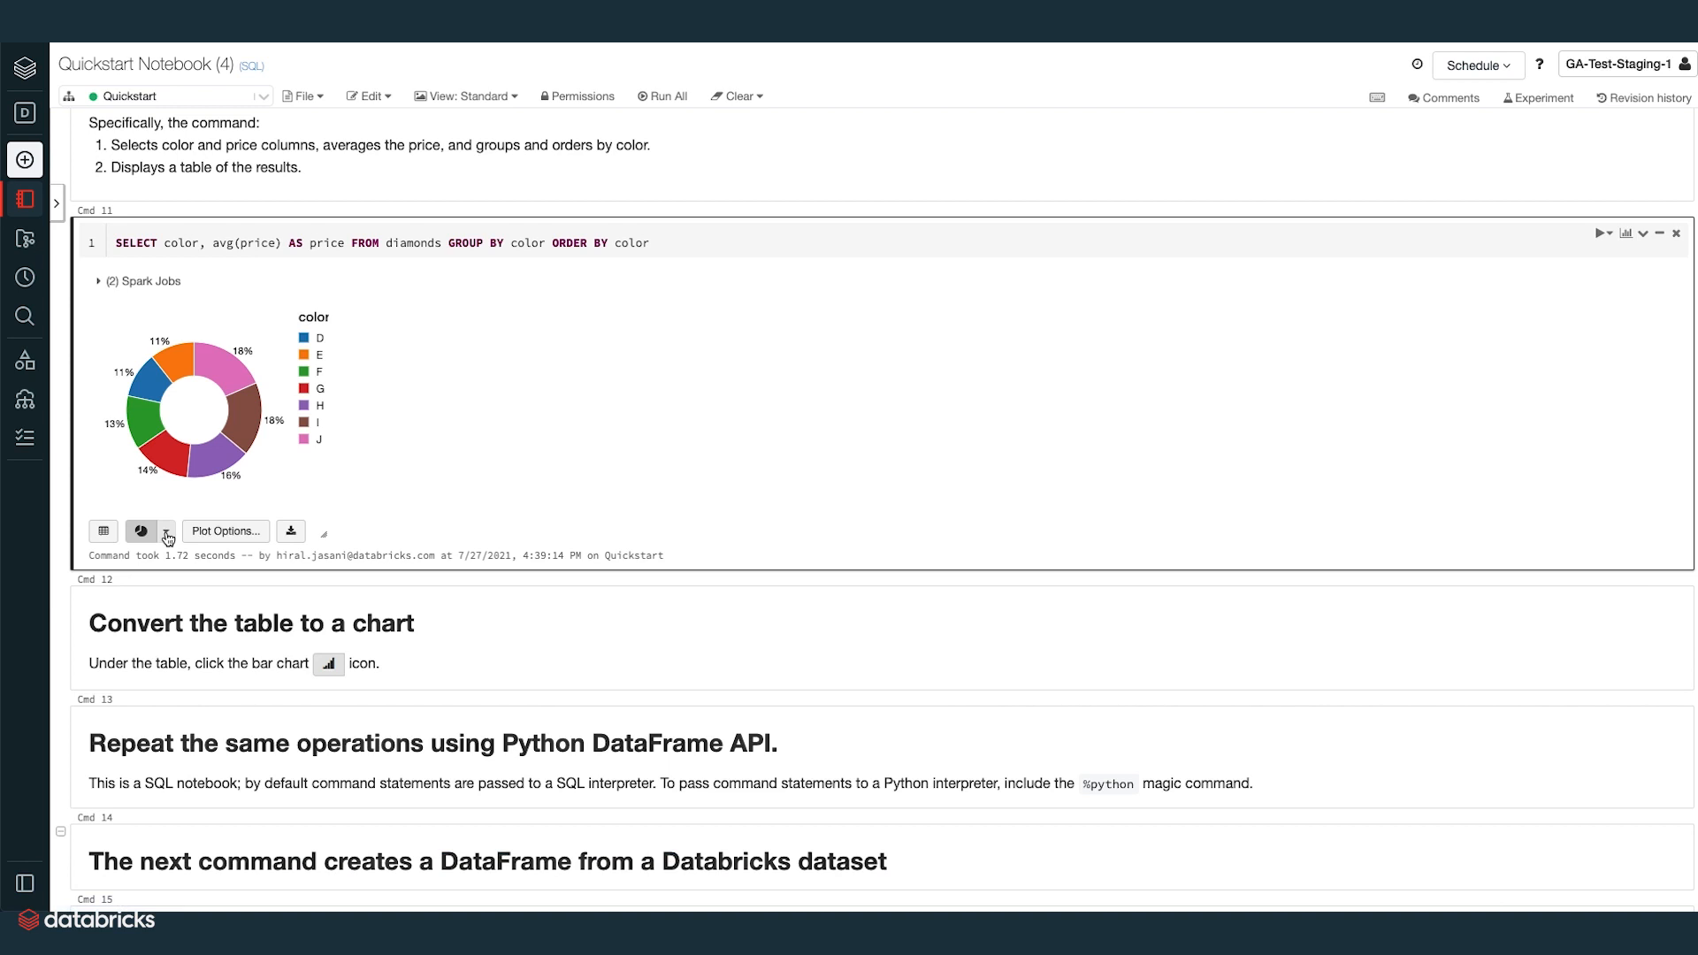
{"action": "left_click", "coordinate": [166, 531]}
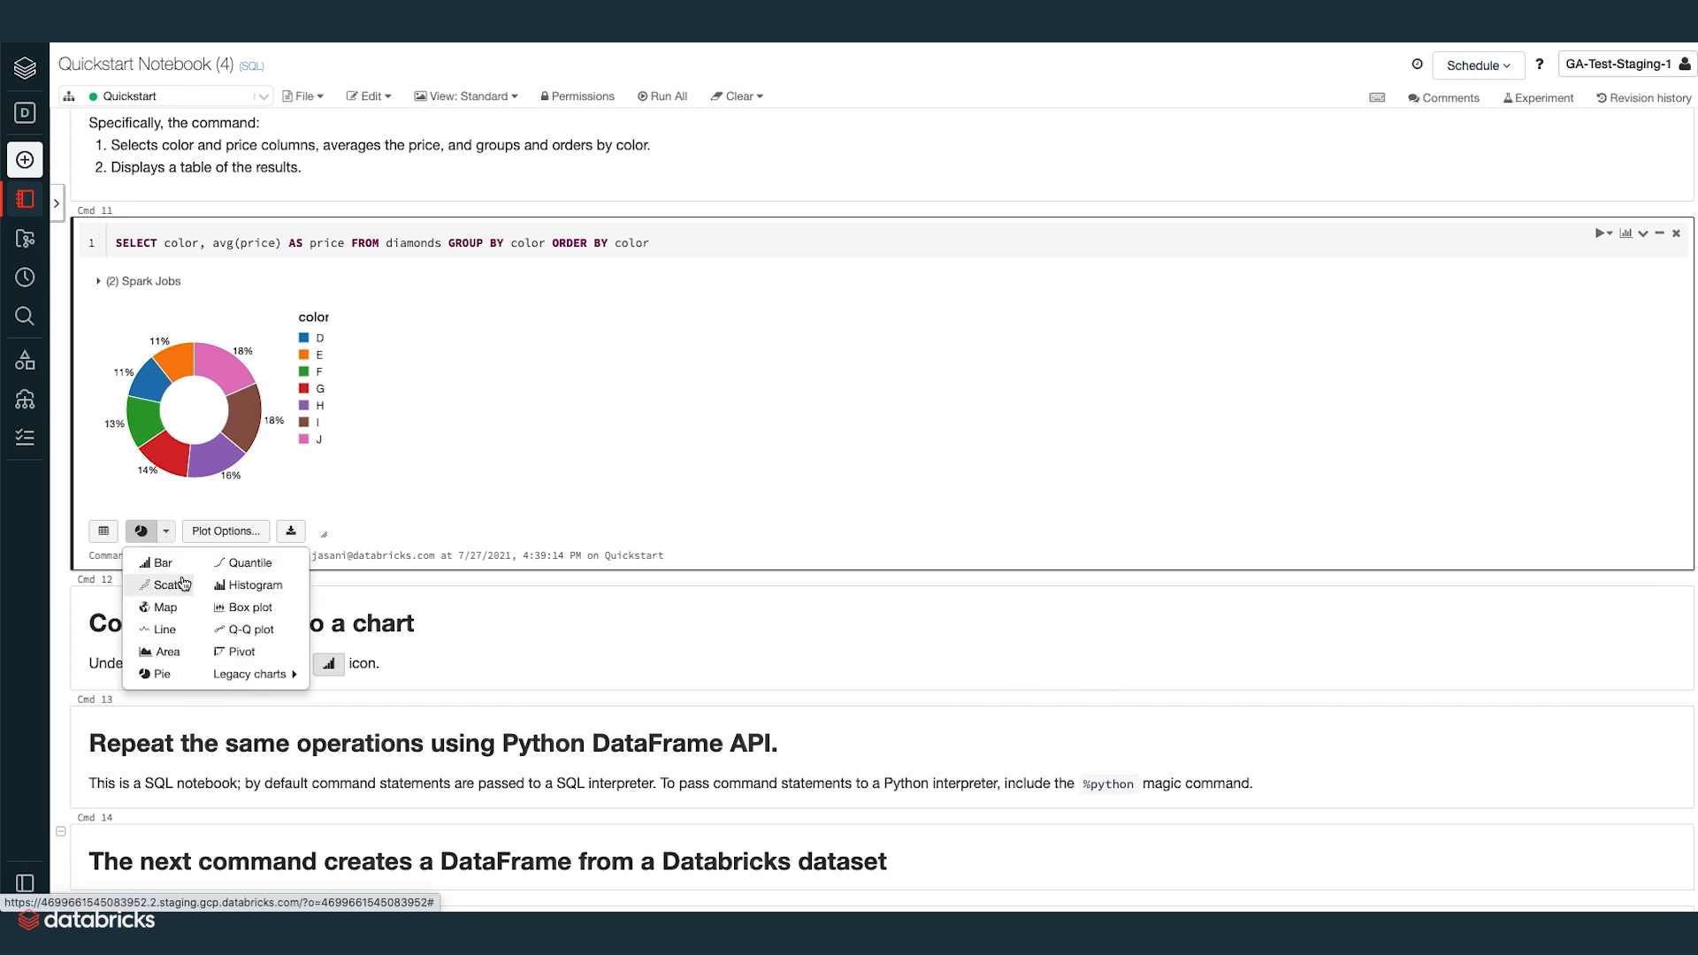
{"action": "left_click", "coordinate": [161, 585]}
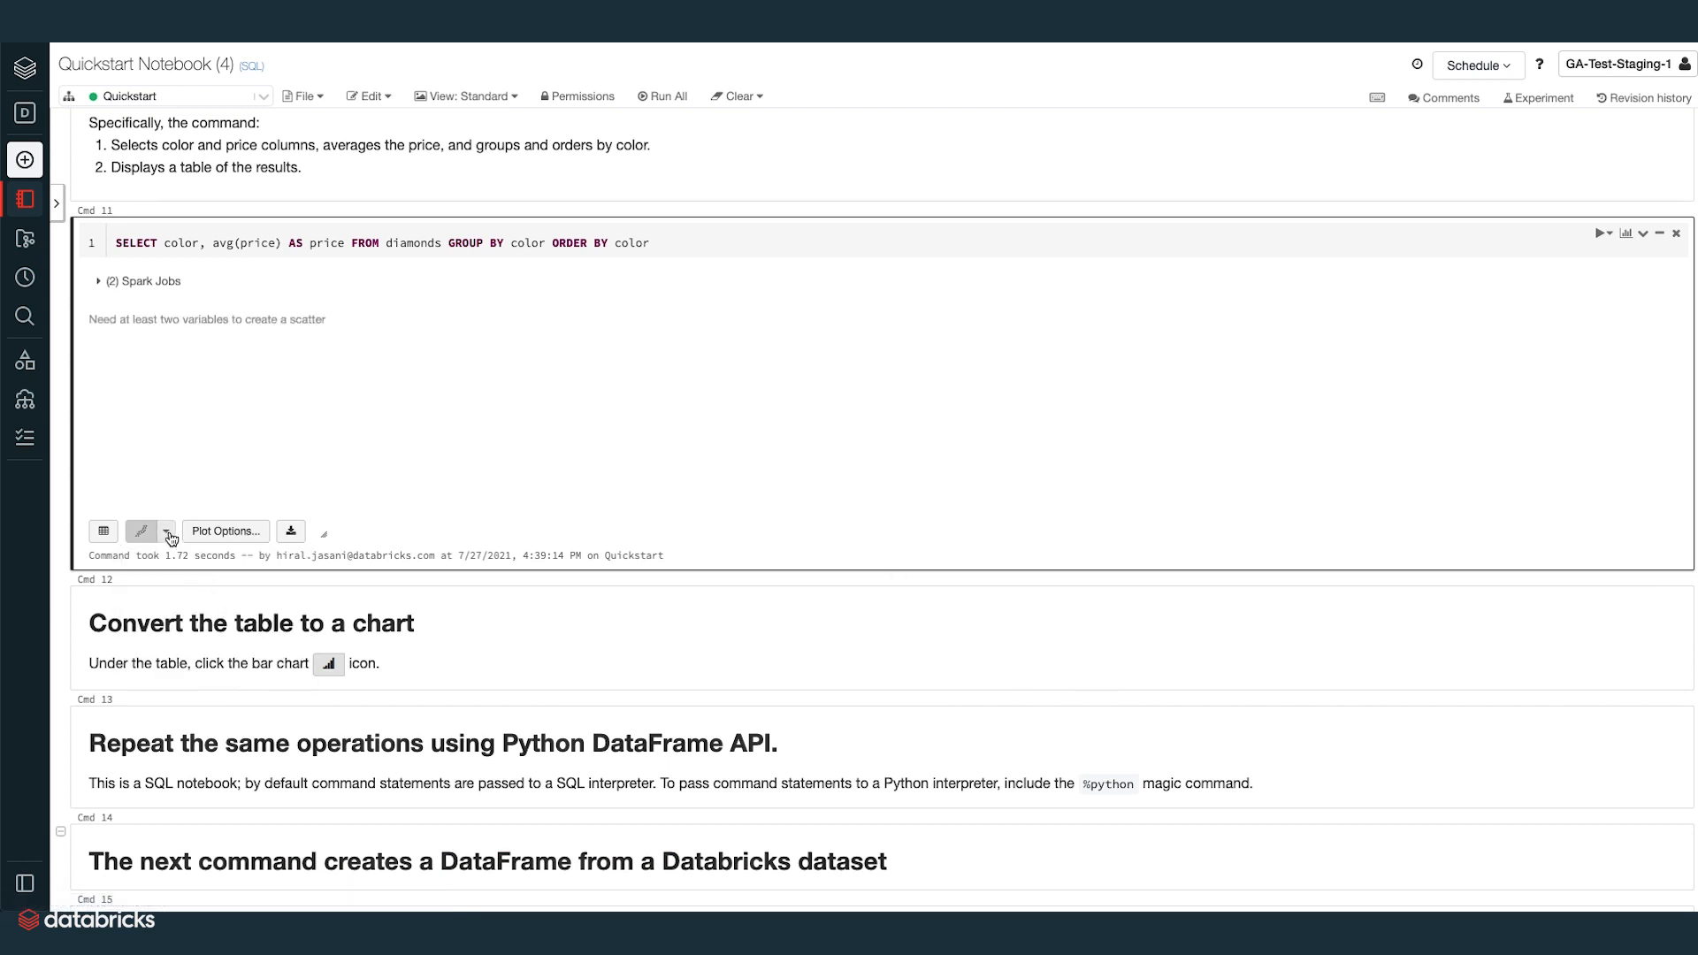
{"action": "left_click", "coordinate": [168, 531]}
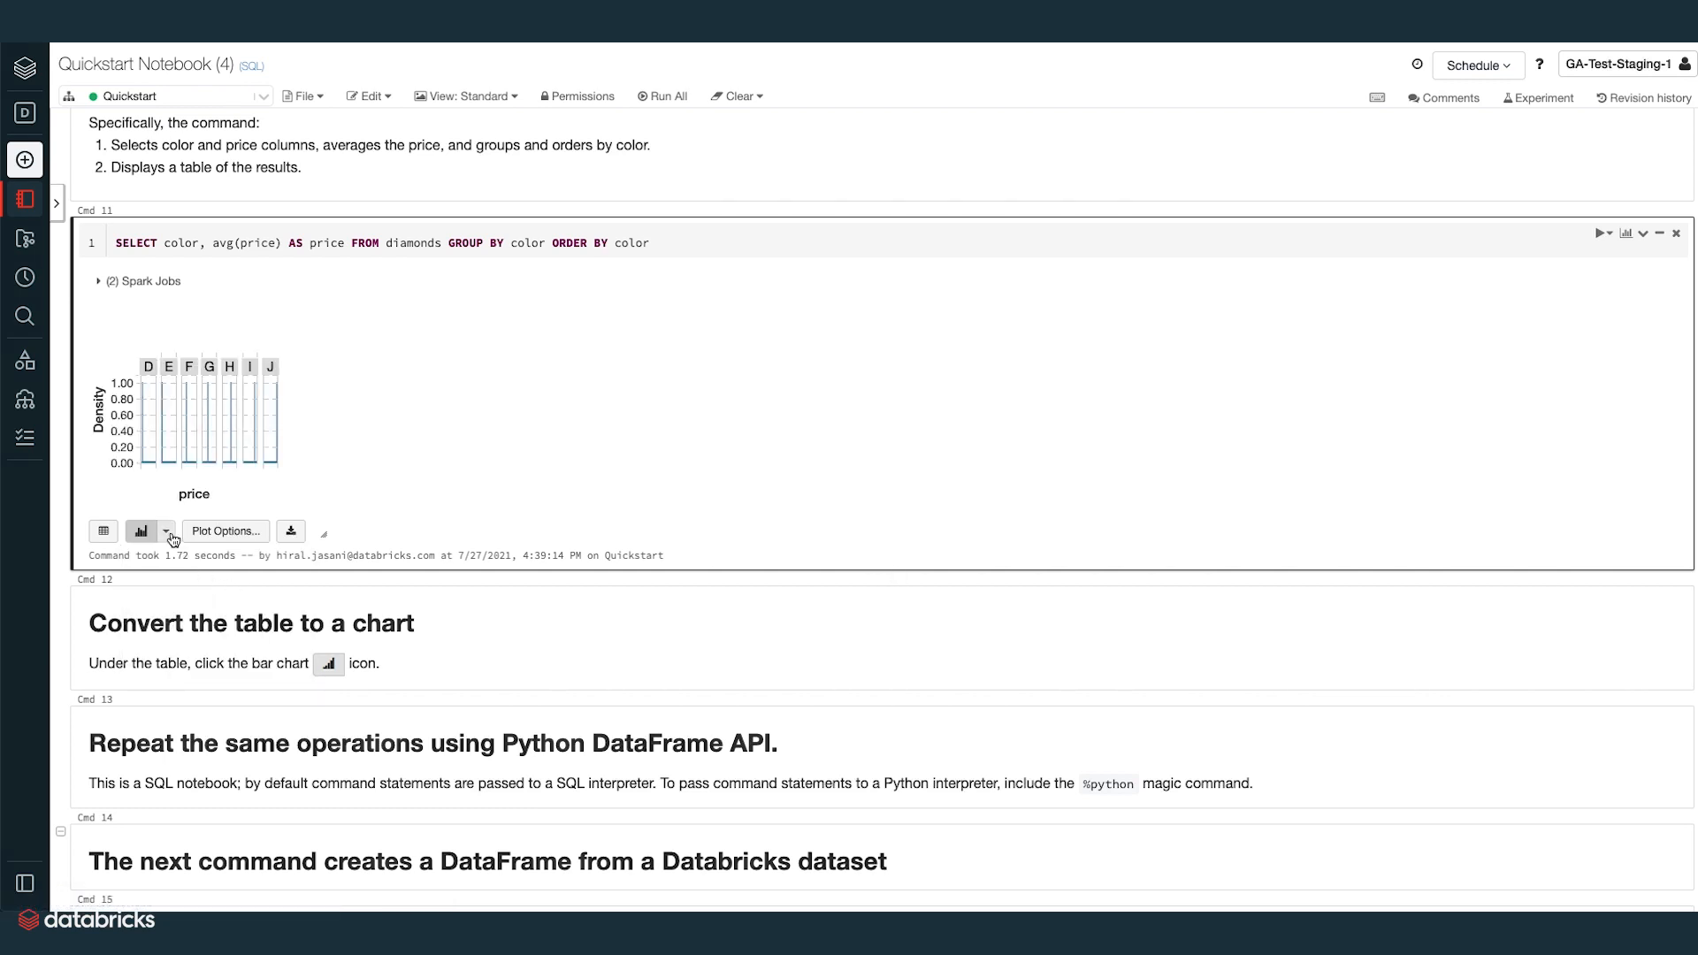
{"action": "left_click", "coordinate": [166, 530]}
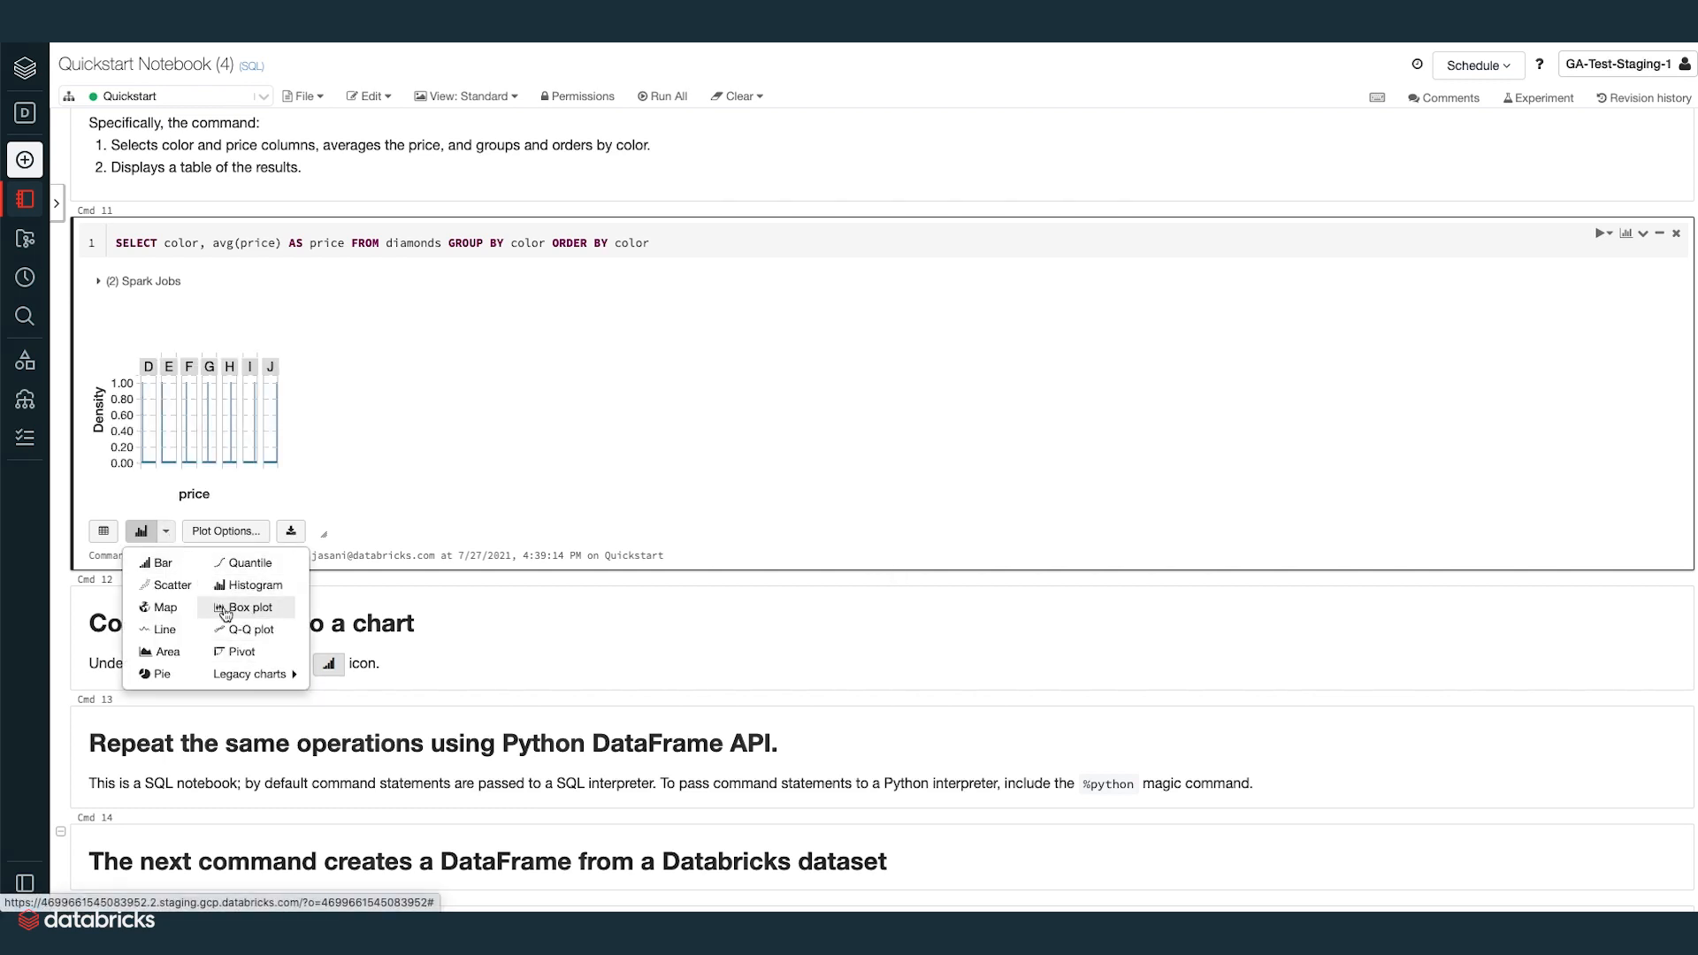